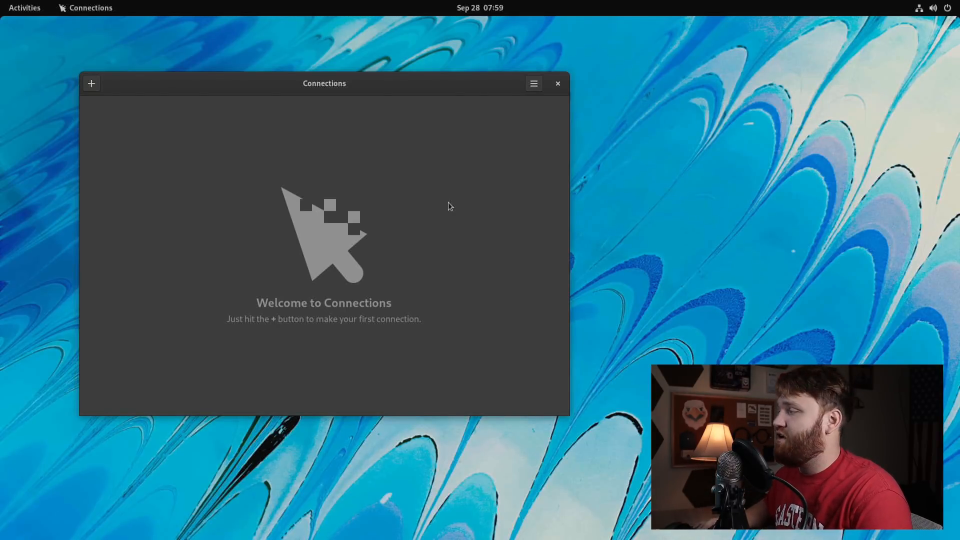
{"action": "mouse_move", "coordinate": [323, 109]}
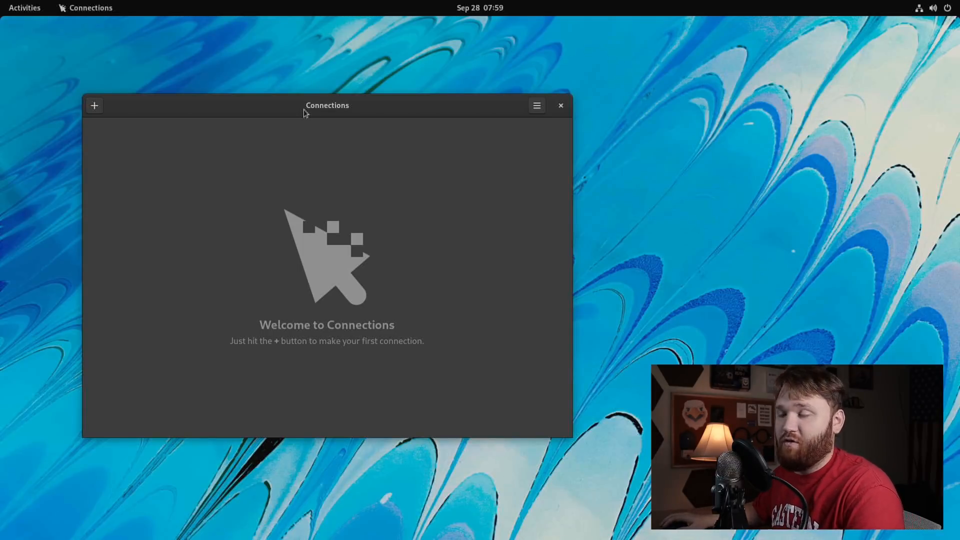
{"action": "mouse_move", "coordinate": [426, 251]}
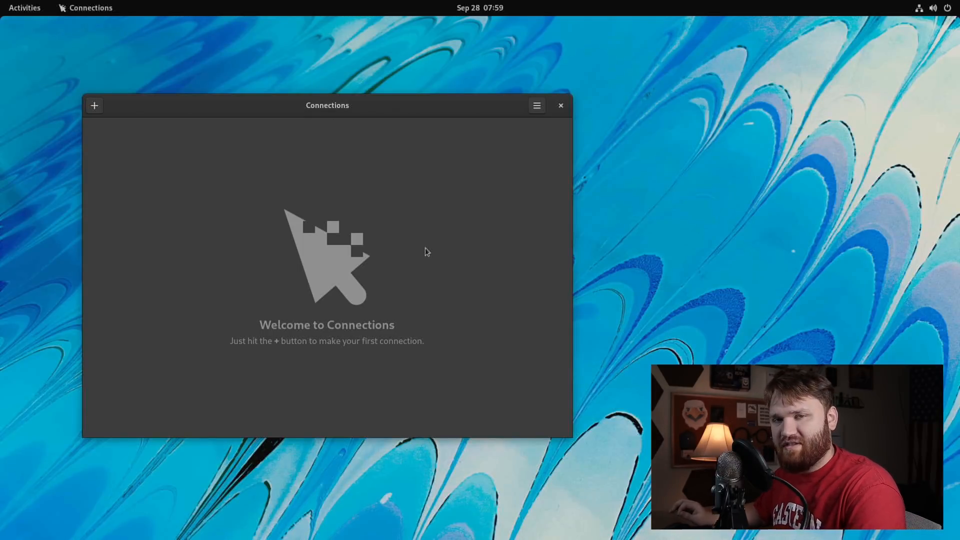
{"action": "mouse_move", "coordinate": [474, 211]}
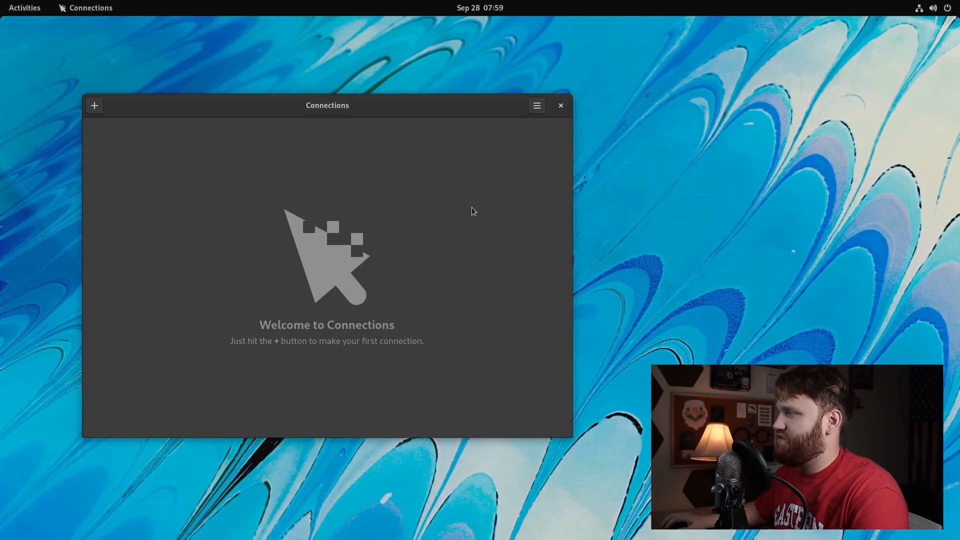
{"action": "mouse_move", "coordinate": [116, 113]}
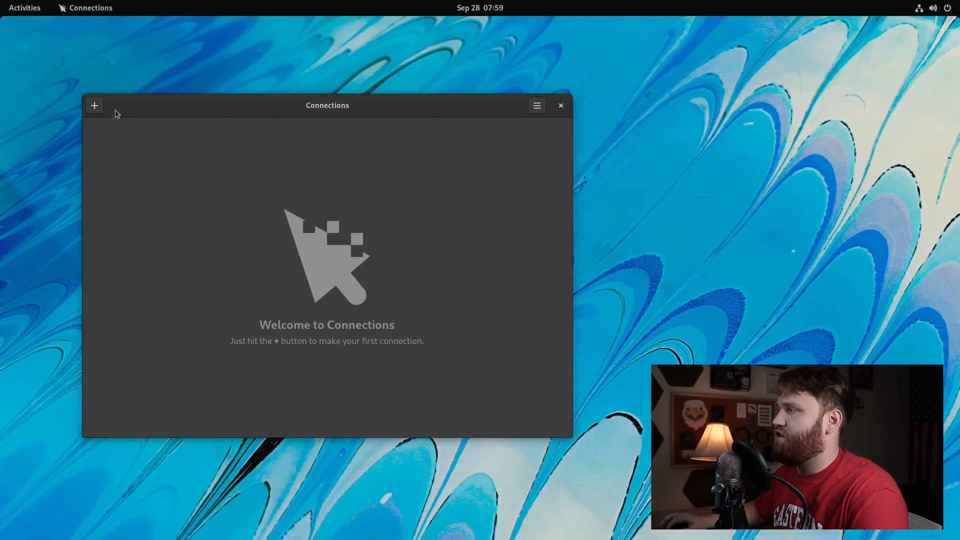
Step: Open the Connections help guide and read the page on connecting to another computer
{"action": "left_click", "coordinate": [535, 106]}
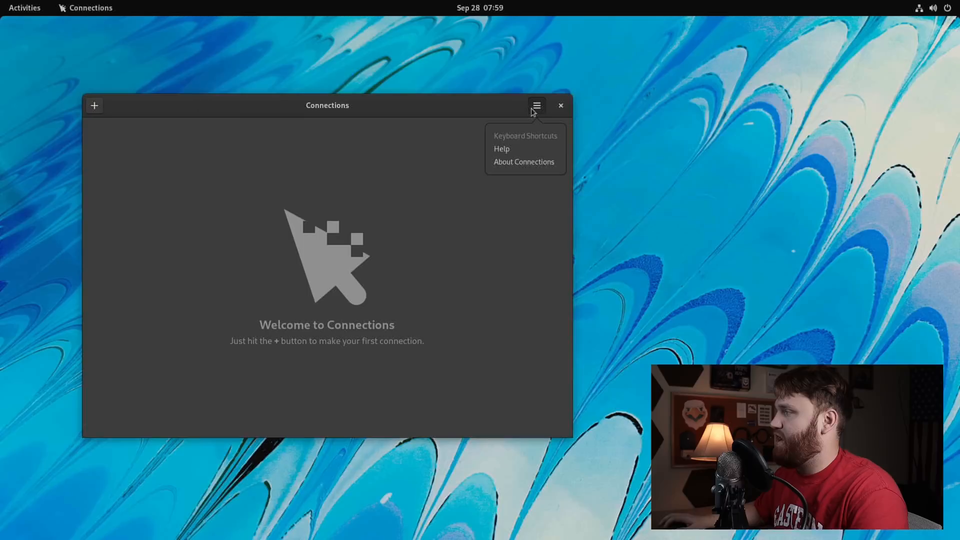
{"action": "mouse_move", "coordinate": [523, 161]}
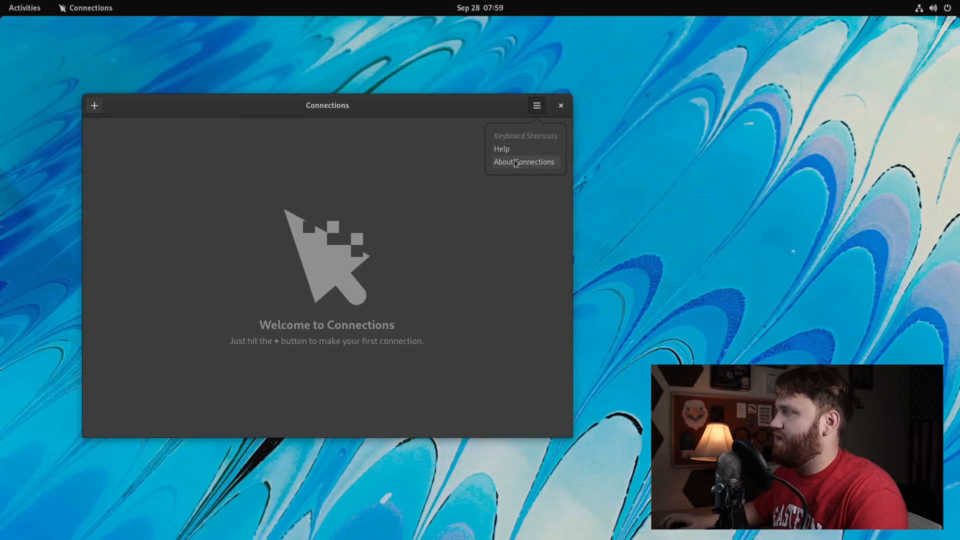
{"action": "left_click", "coordinate": [524, 162]}
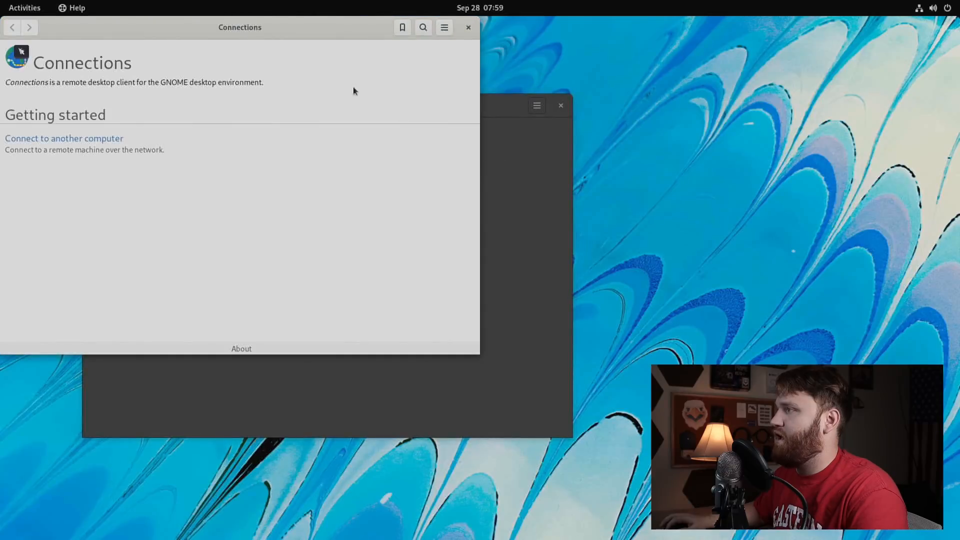
{"action": "left_click_drag", "start_coordinate": [240, 27], "coordinate": [275, 56]}
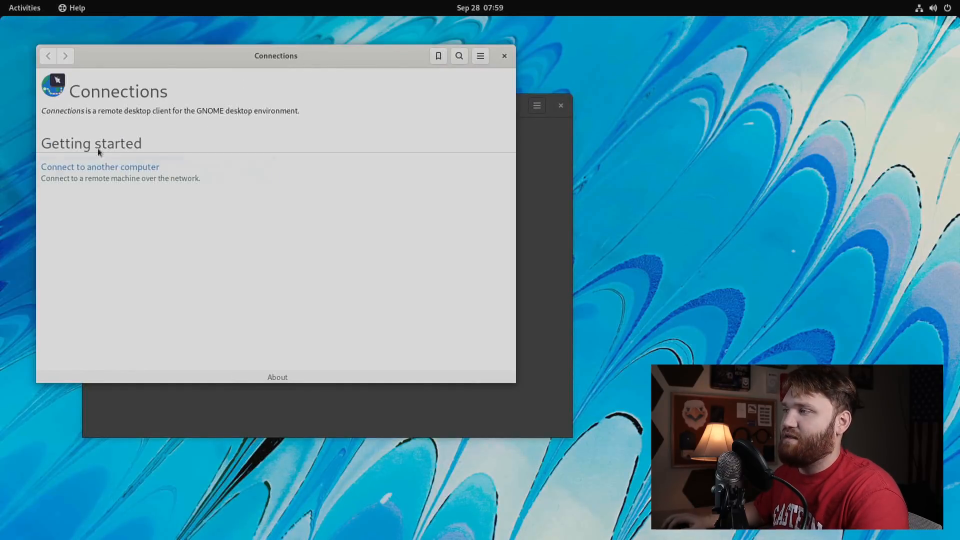
{"action": "mouse_move", "coordinate": [61, 173]}
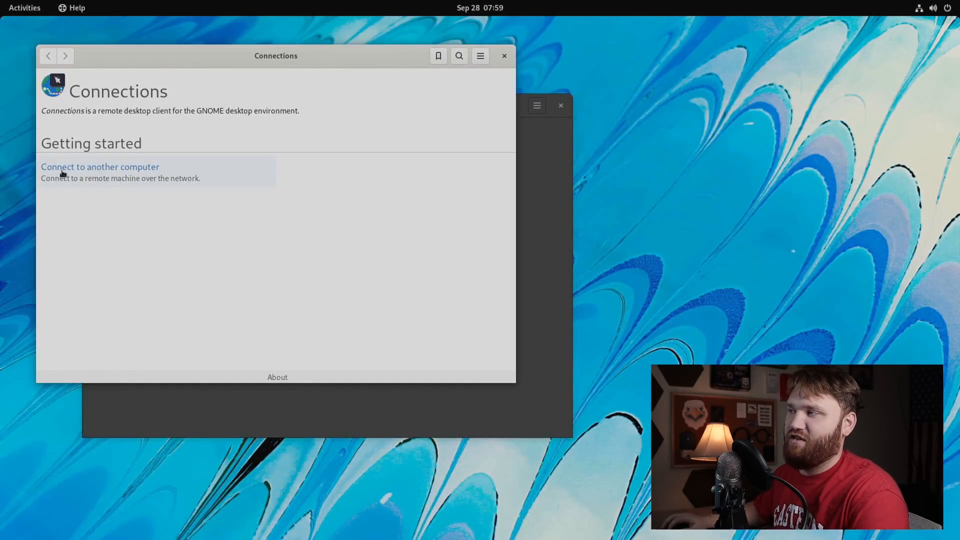
{"action": "left_click", "coordinate": [100, 167]}
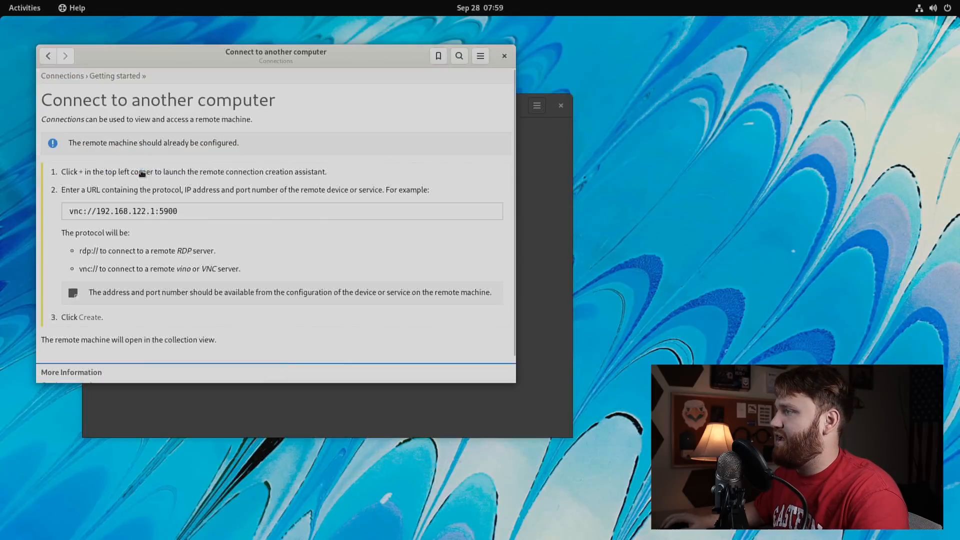
{"action": "scroll", "scroll_direction": "down", "scroll_amount": 3}
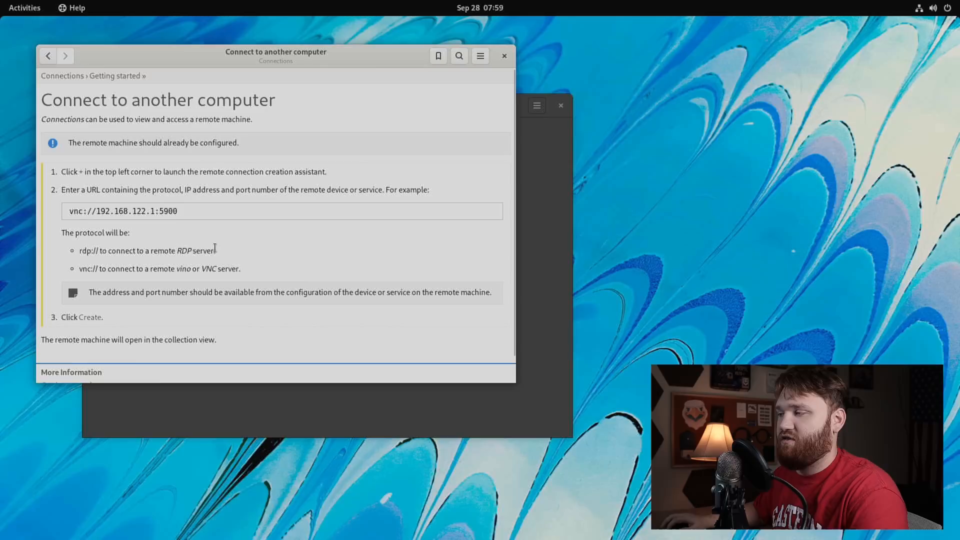
{"action": "mouse_move", "coordinate": [86, 281]}
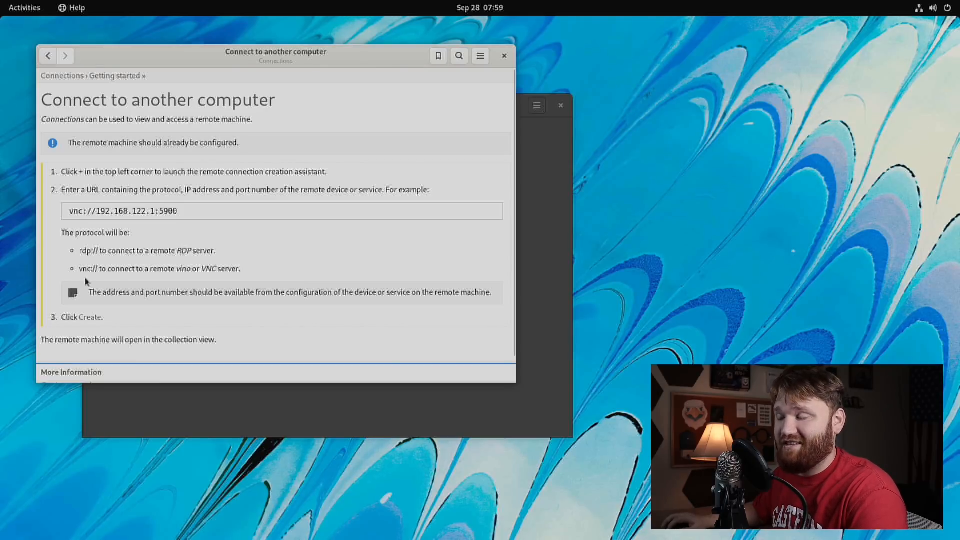
{"action": "mouse_move", "coordinate": [191, 264]}
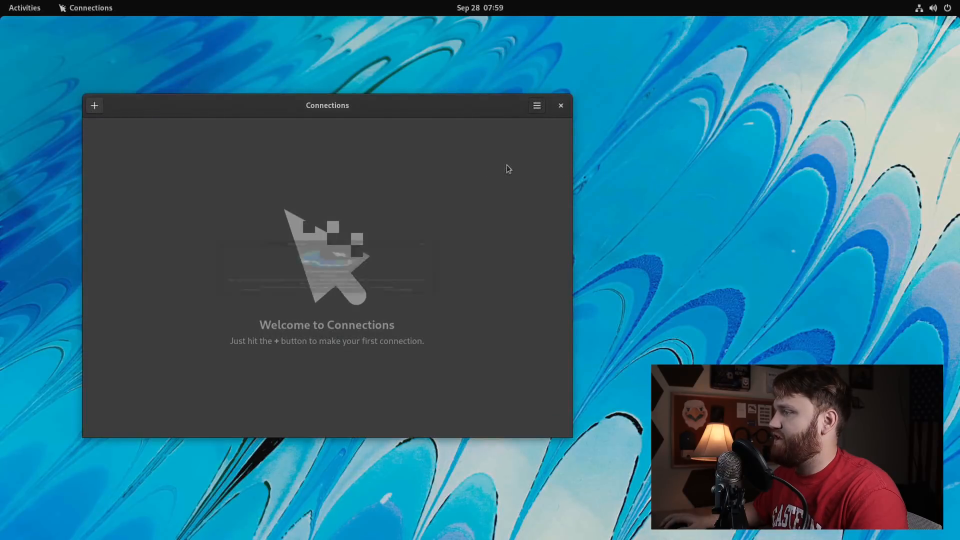
Step: View the Connections About details, including credits, then close it
{"action": "left_click", "coordinate": [535, 106]}
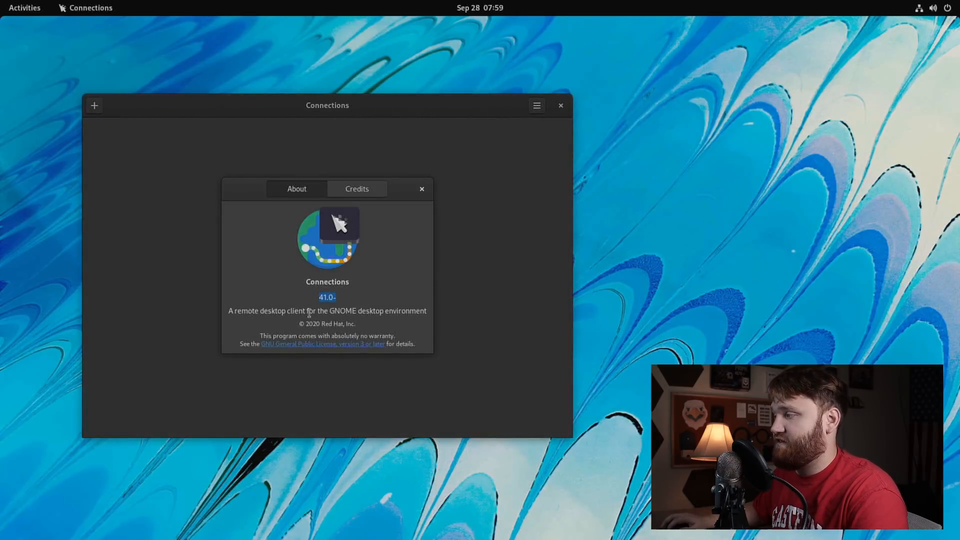
{"action": "mouse_move", "coordinate": [373, 277]}
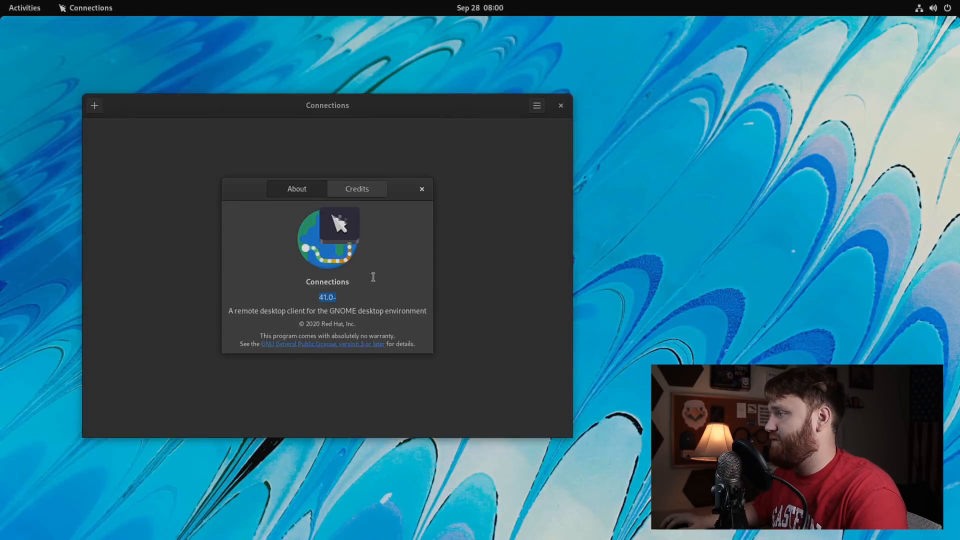
{"action": "left_click", "coordinate": [356, 189]}
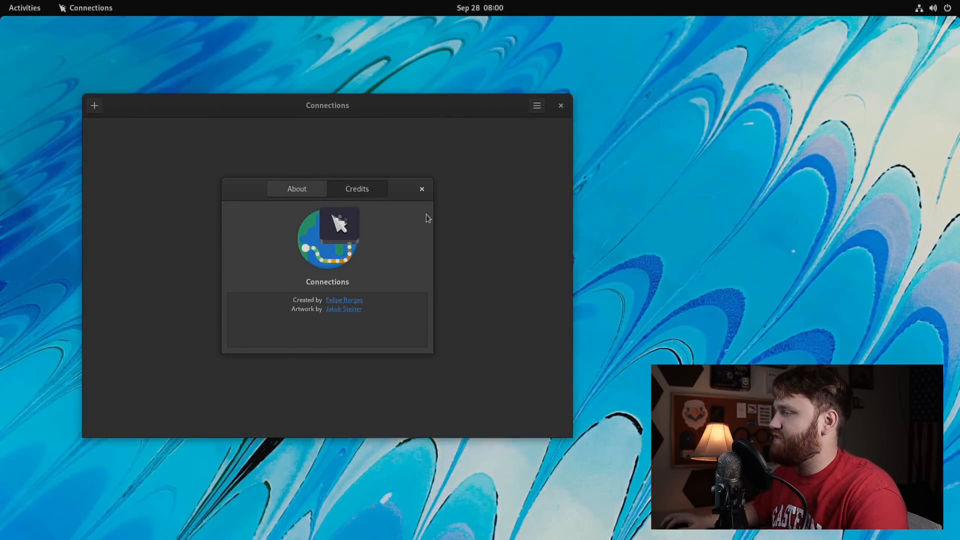
{"action": "left_click", "coordinate": [421, 189]}
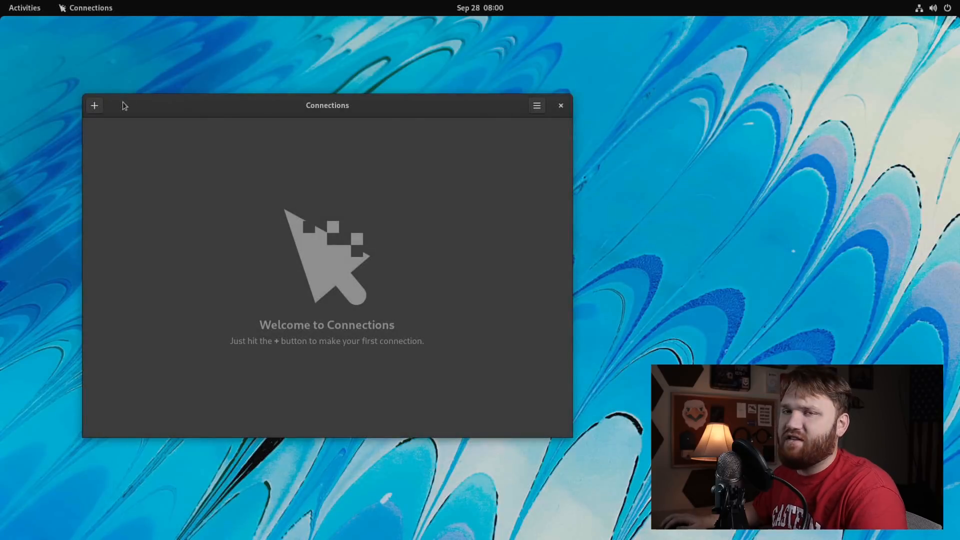
Step: Start a new connection with address 192.168.0.67, keeping RDP as the type
{"action": "left_click", "coordinate": [93, 106]}
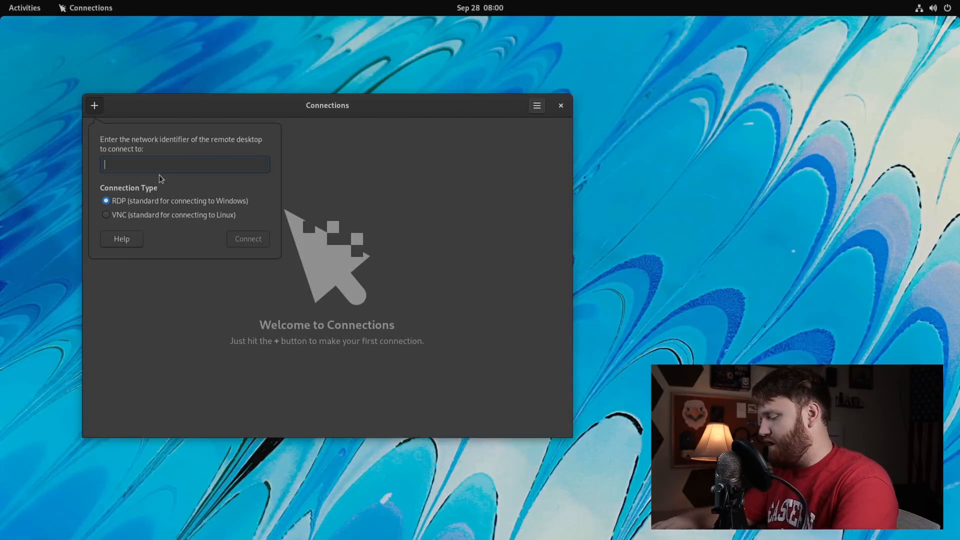
{"action": "type", "text": "192"}
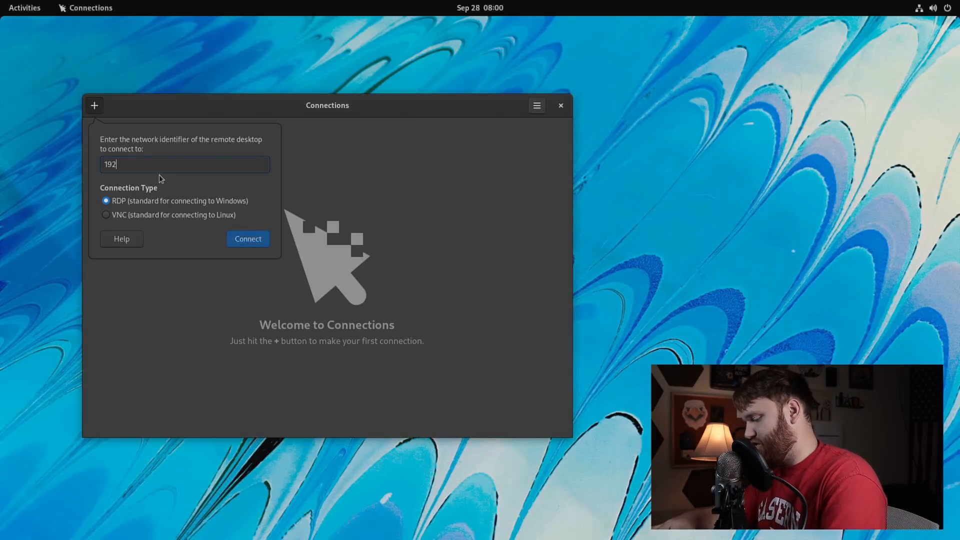
{"action": "type", "text": ".168.0"}
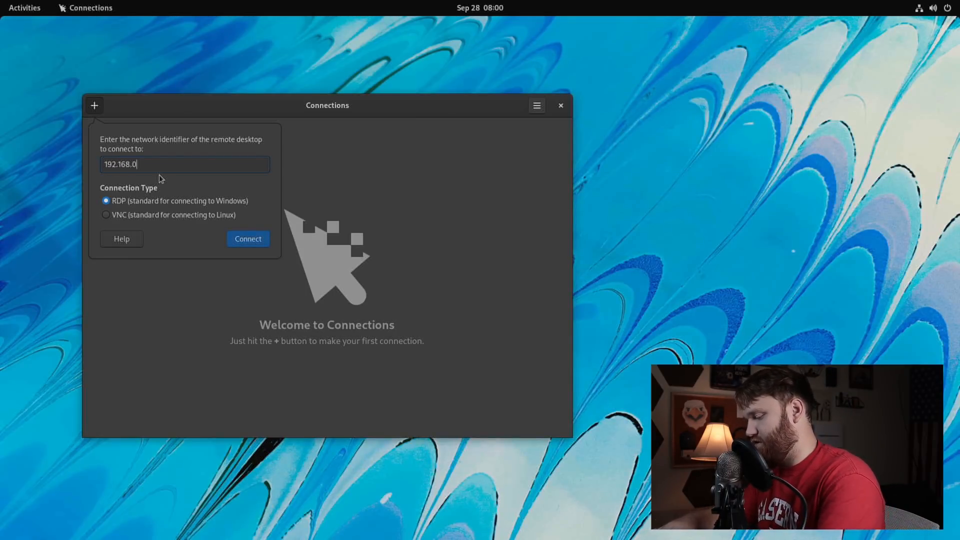
{"action": "type", "text": ".67"}
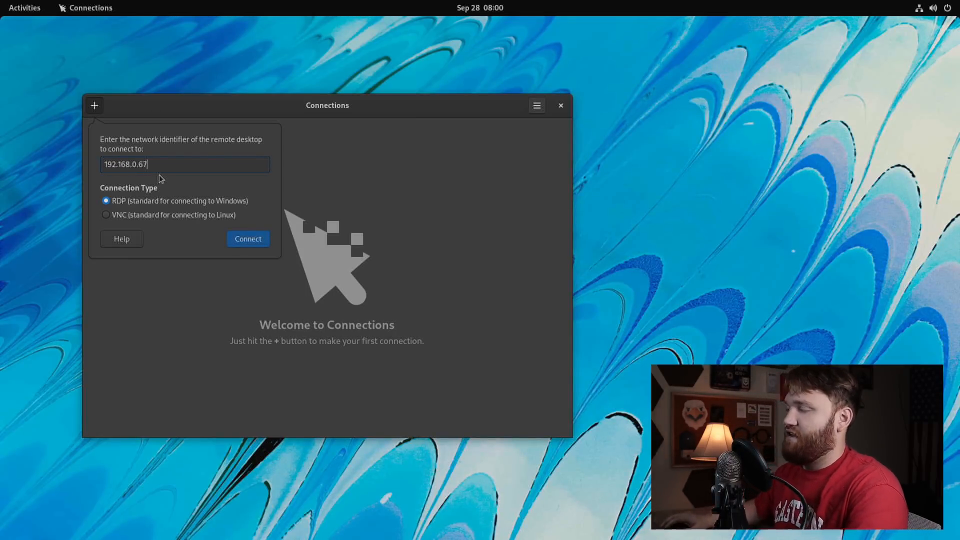
{"action": "mouse_move", "coordinate": [214, 221]}
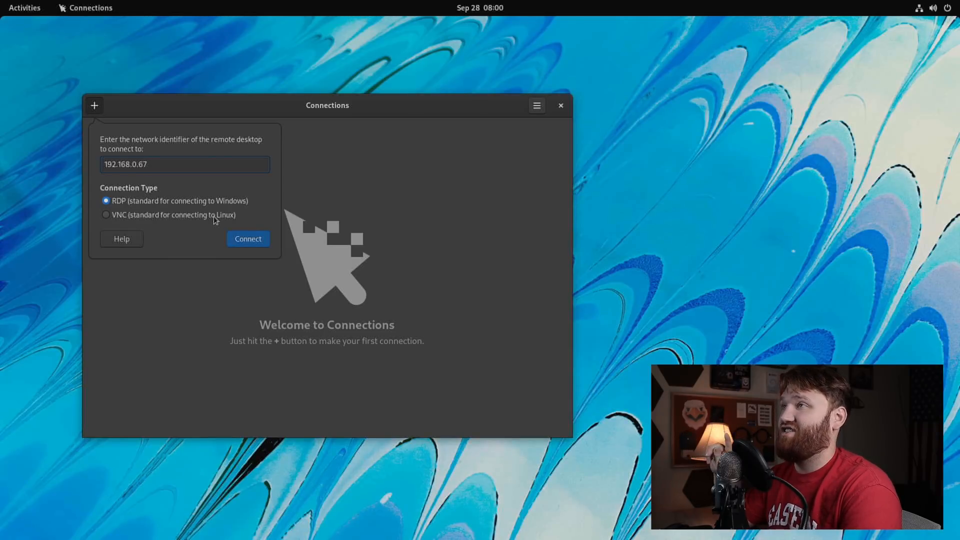
{"action": "left_click", "coordinate": [184, 164]}
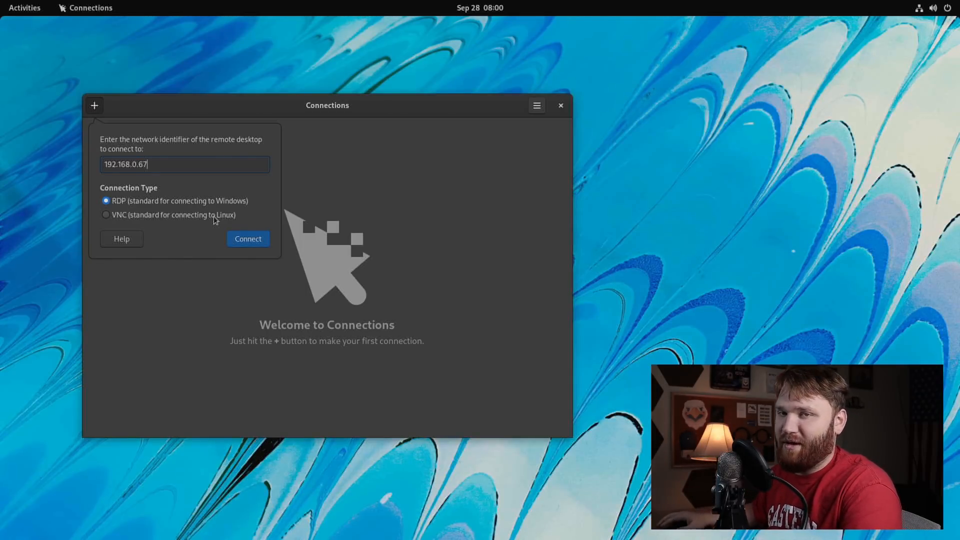
{"action": "mouse_move", "coordinate": [219, 234]}
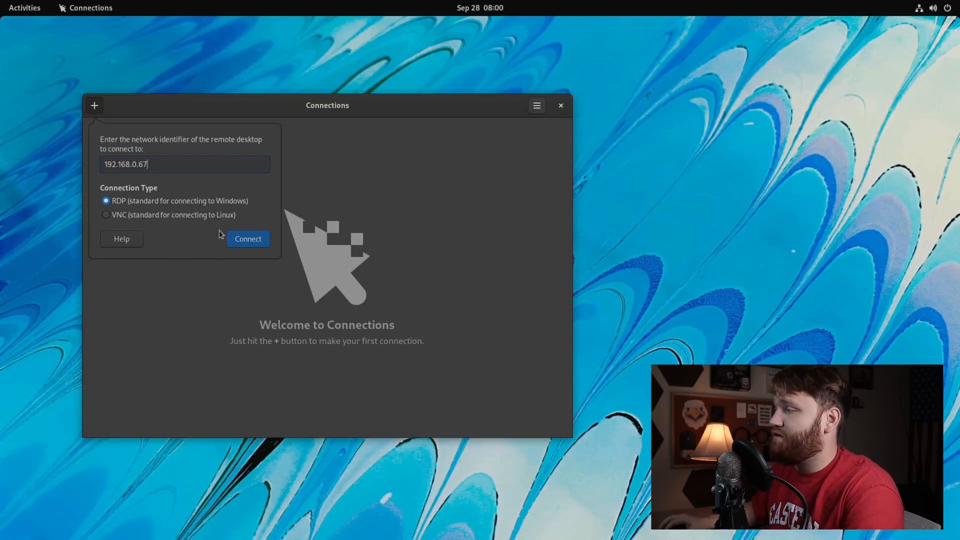
Step: Connect to 192.168.0.67 and sign in as 'brandon' with the password
{"action": "left_click", "coordinate": [248, 239]}
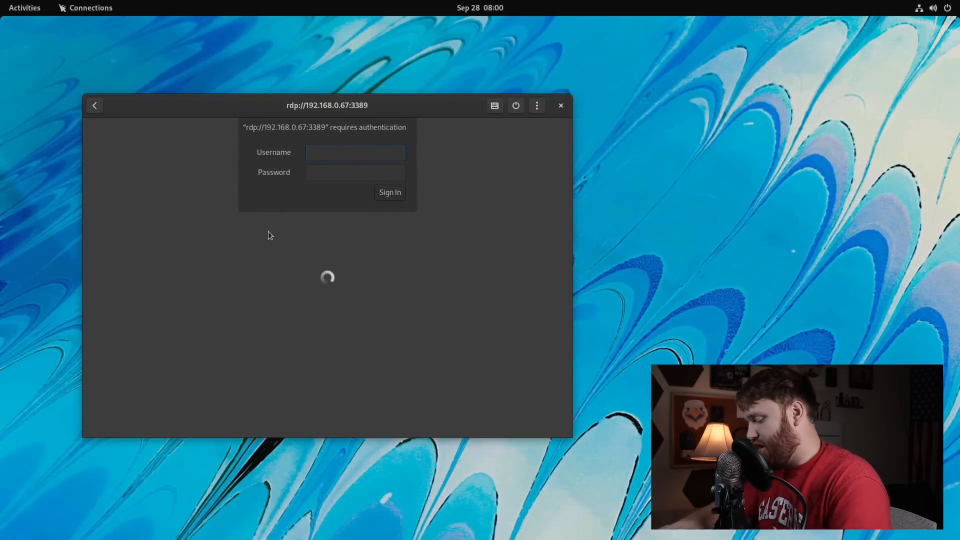
{"action": "type", "text": "bra"}
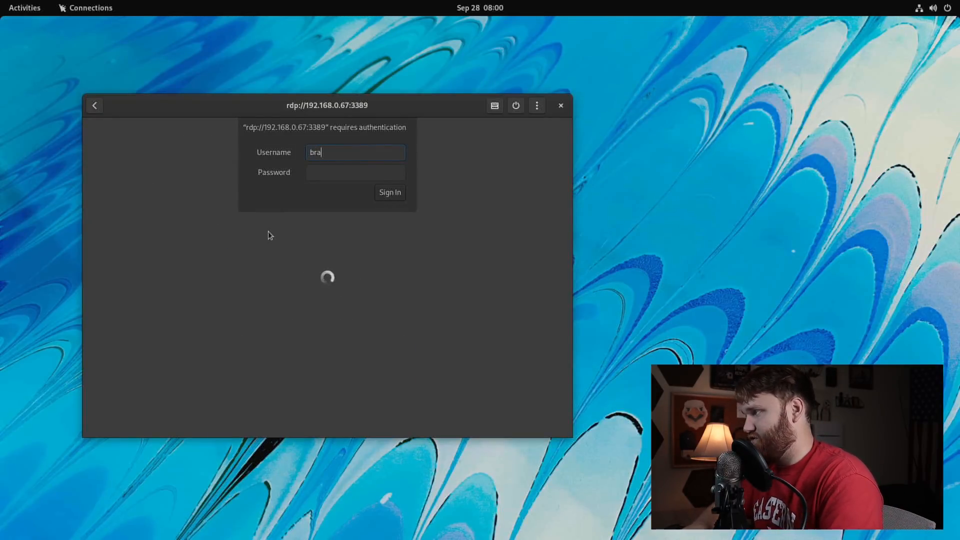
{"action": "type", "text": "ndon"}
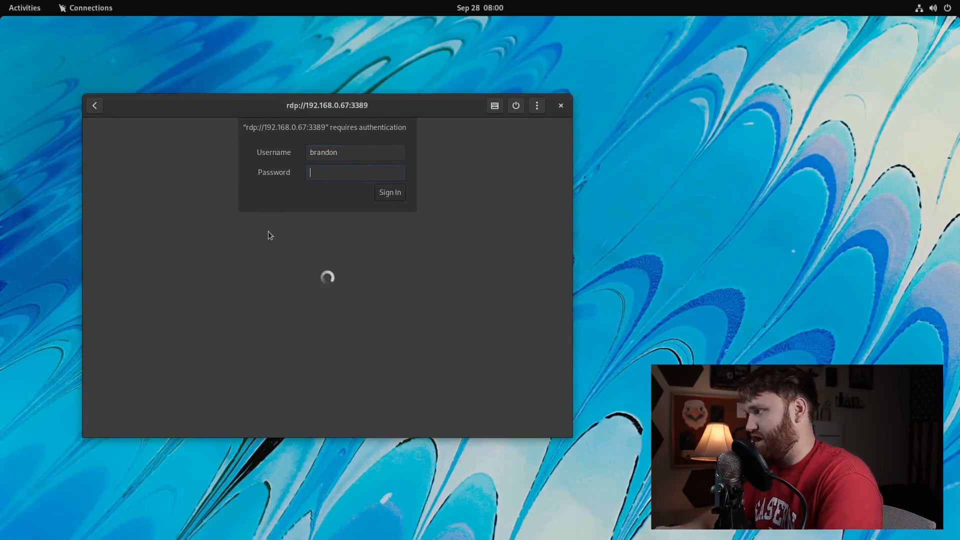
{"action": "type", "text": "password"}
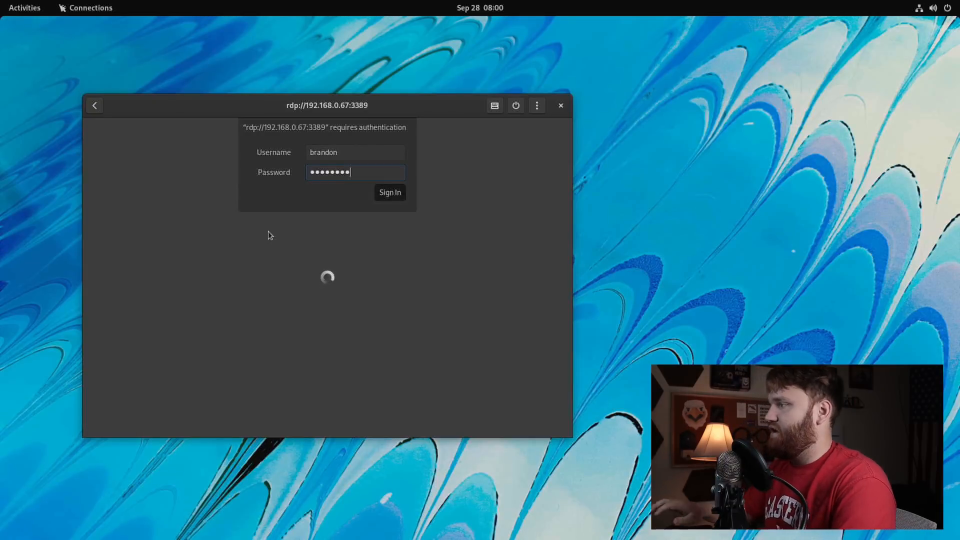
{"action": "left_click", "coordinate": [389, 192]}
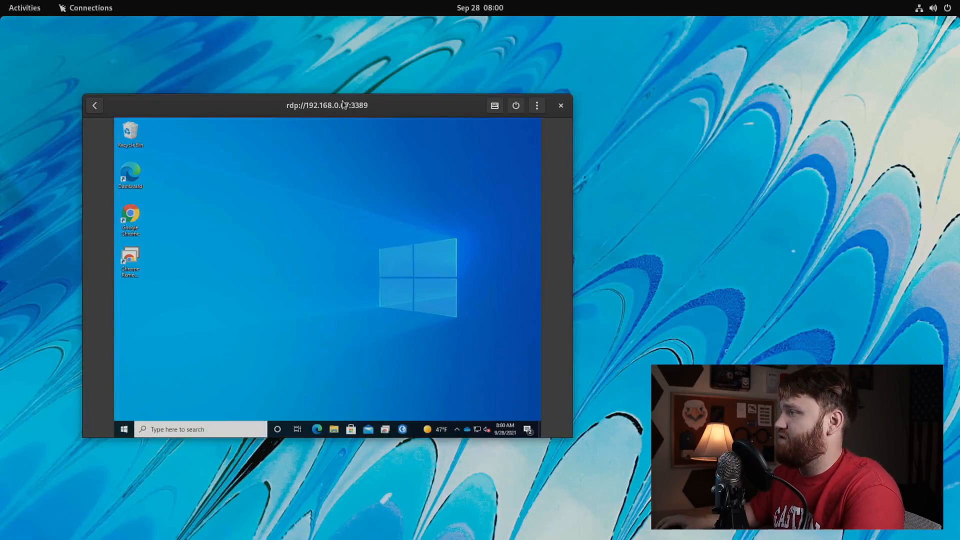
Step: Shrink the remote session window and launch File Explorer from the Windows taskbar
{"action": "left_click_drag", "start_coordinate": [327, 104], "coordinate": [293, 90]}
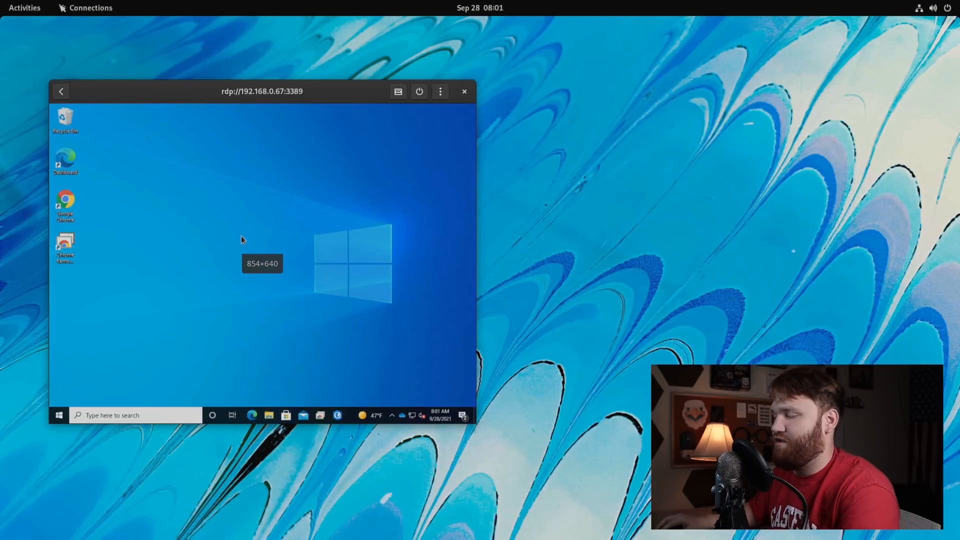
{"action": "mouse_move", "coordinate": [204, 354]}
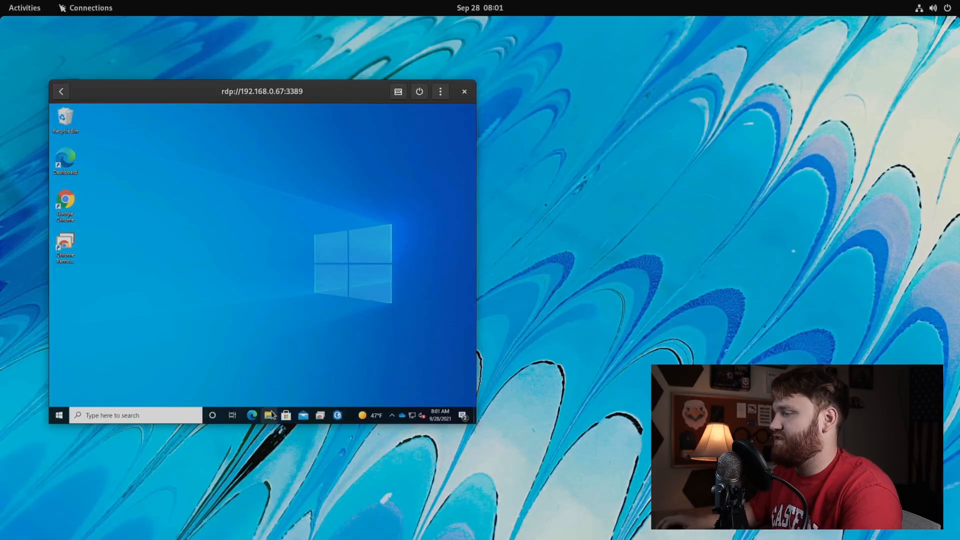
{"action": "left_click", "coordinate": [268, 415]}
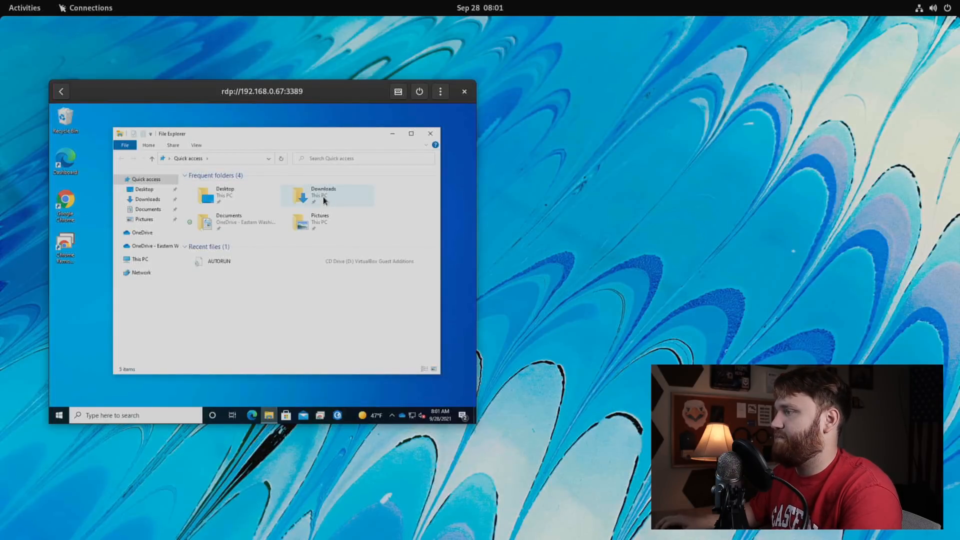
{"action": "mouse_move", "coordinate": [351, 197]}
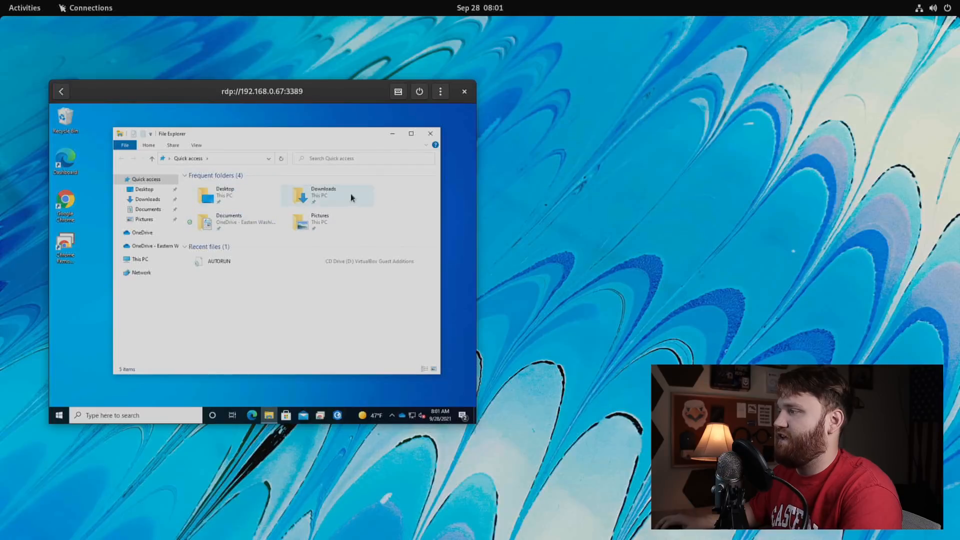
{"action": "mouse_move", "coordinate": [341, 207]}
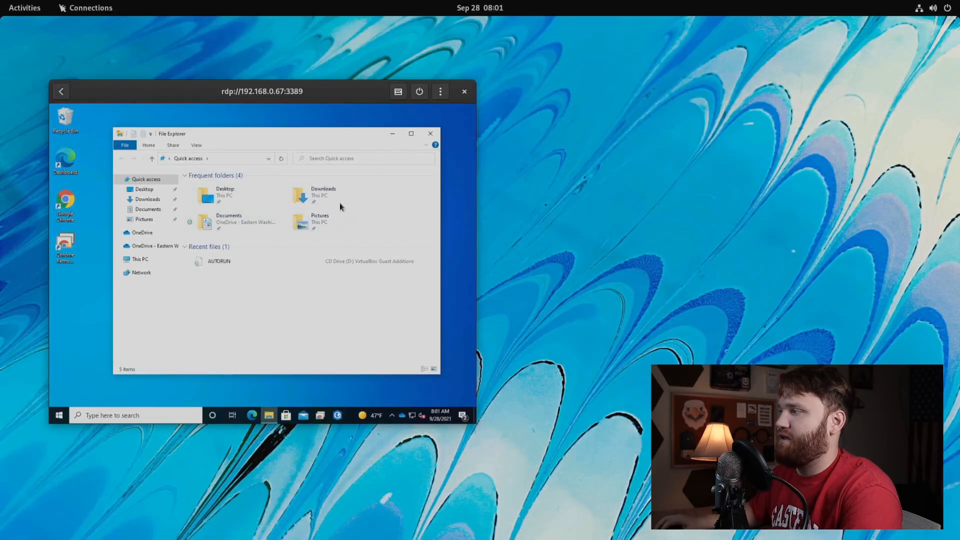
{"action": "mouse_move", "coordinate": [300, 195]}
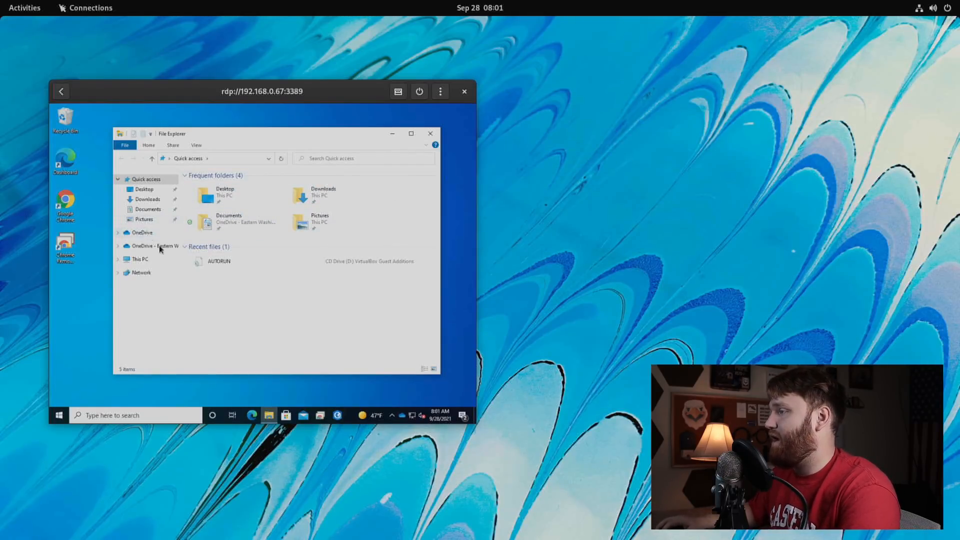
{"action": "mouse_move", "coordinate": [430, 134]}
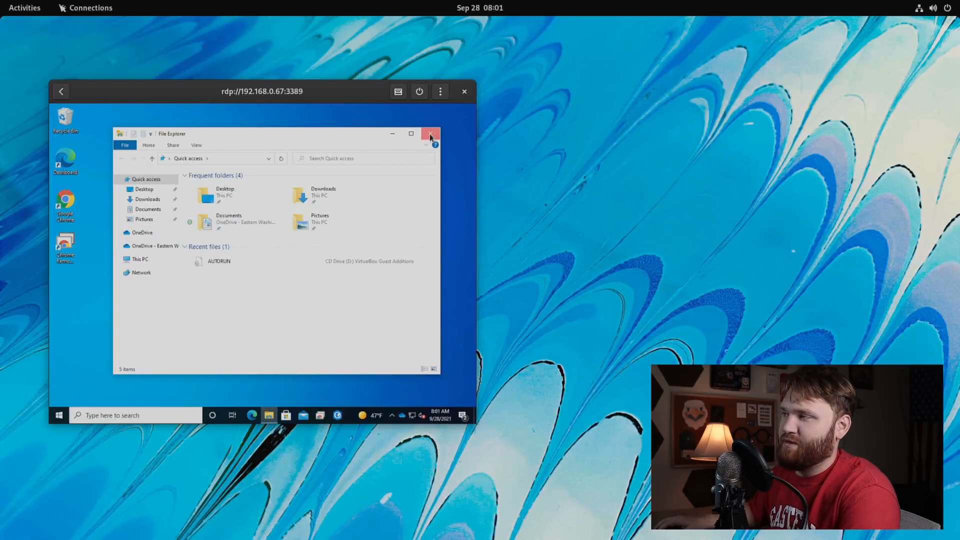
Step: Close File Explorer, then close ArcGIS Pro in the remote Windows session
{"action": "left_click", "coordinate": [430, 136]}
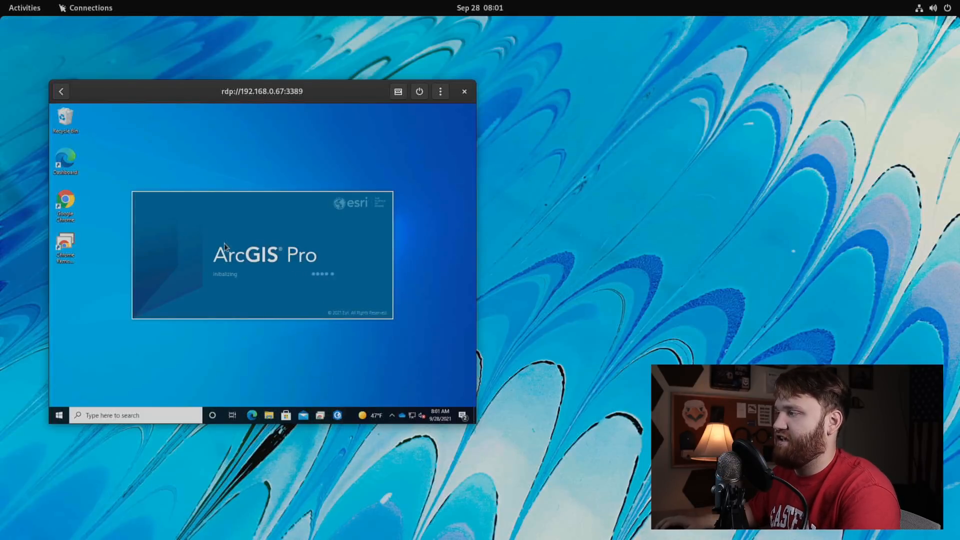
{"action": "mouse_move", "coordinate": [291, 221]}
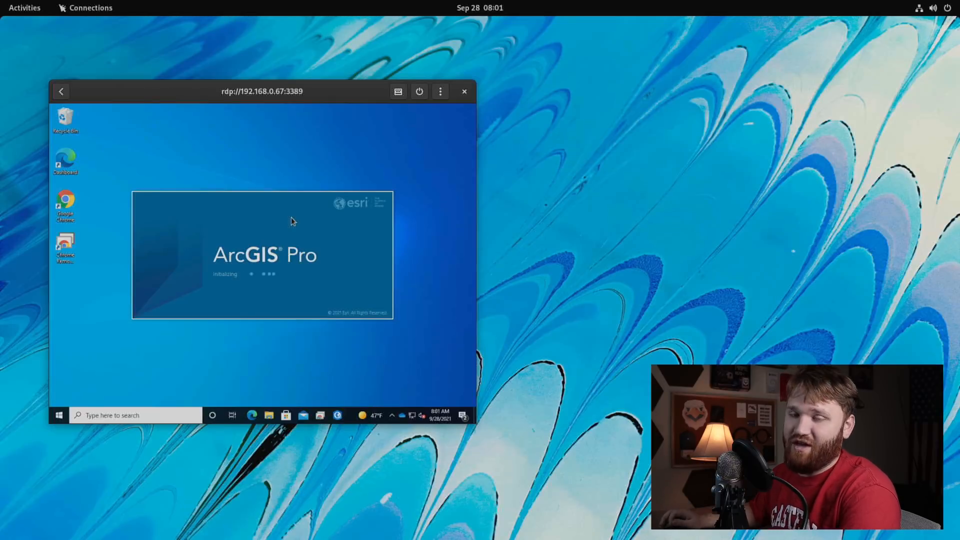
{"action": "mouse_move", "coordinate": [337, 201]}
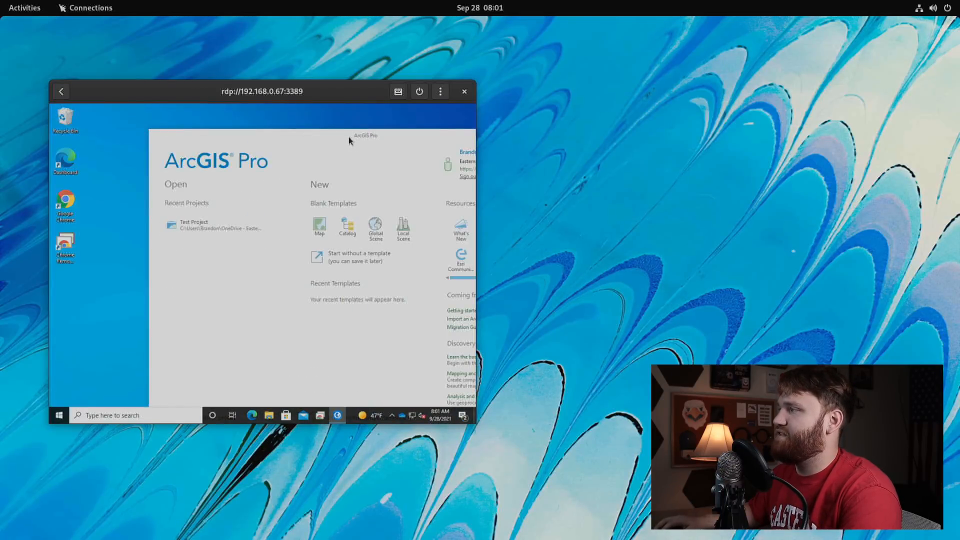
{"action": "mouse_move", "coordinate": [382, 136]}
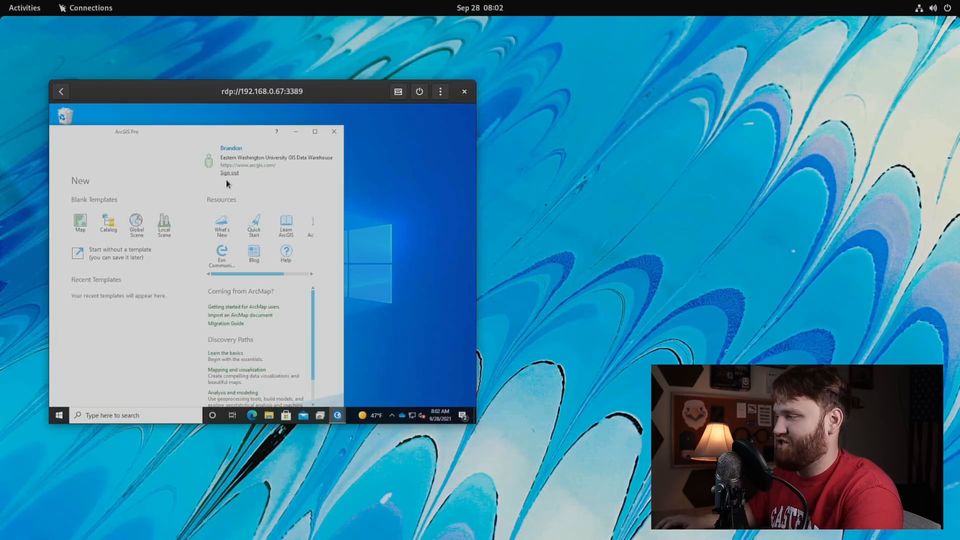
{"action": "mouse_move", "coordinate": [340, 132]}
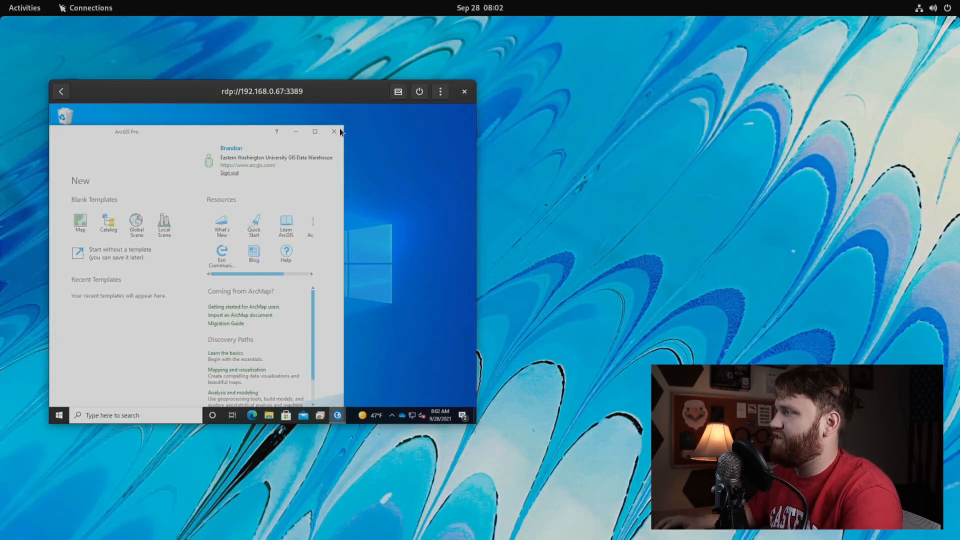
{"action": "left_click", "coordinate": [333, 131]}
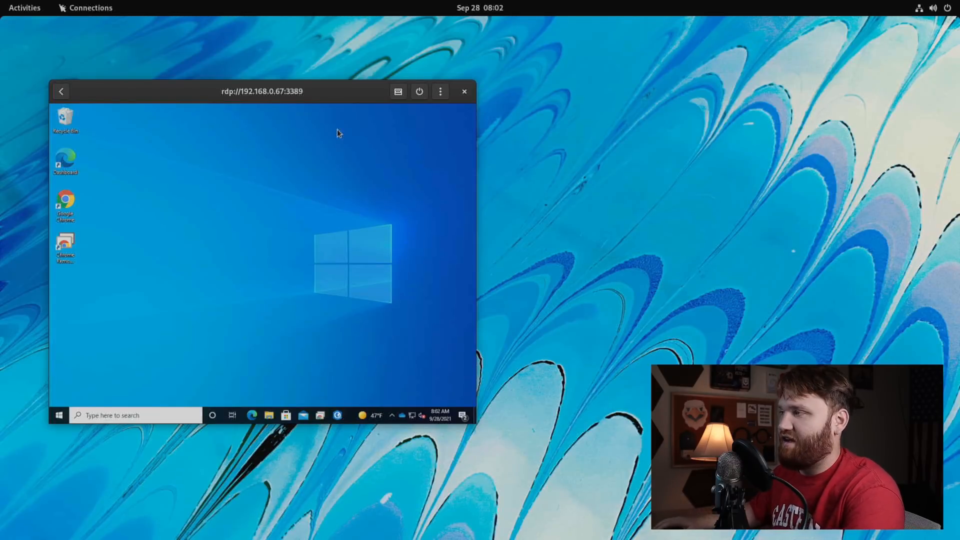
{"action": "mouse_move", "coordinate": [312, 205]}
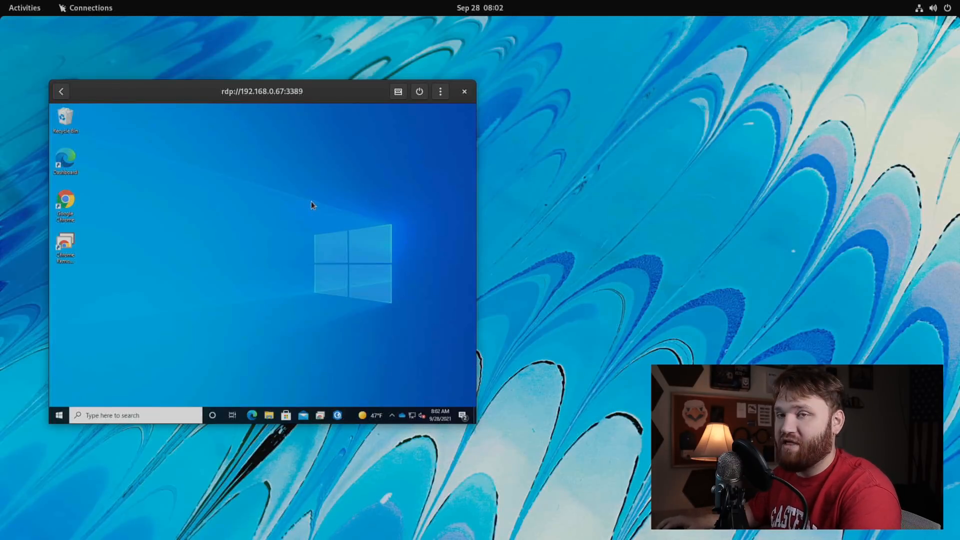
Step: Browse the send-keys and session options popovers, then return to the saved connections list
{"action": "left_click", "coordinate": [398, 91]}
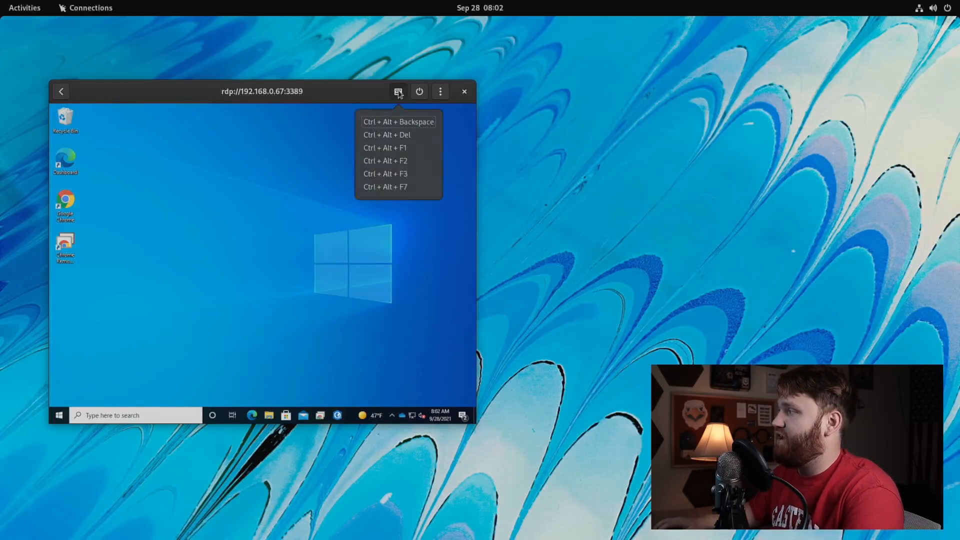
{"action": "mouse_move", "coordinate": [413, 101]}
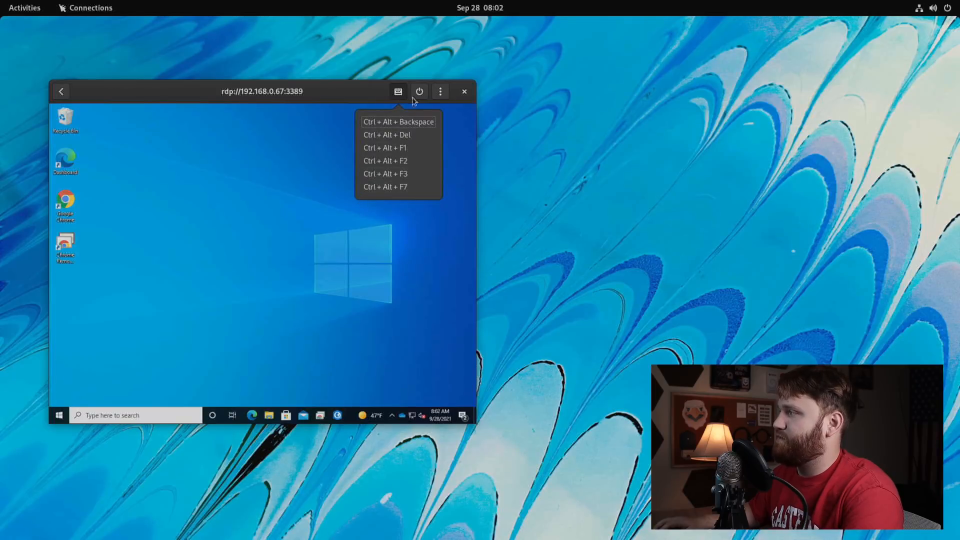
{"action": "left_click", "coordinate": [440, 91]}
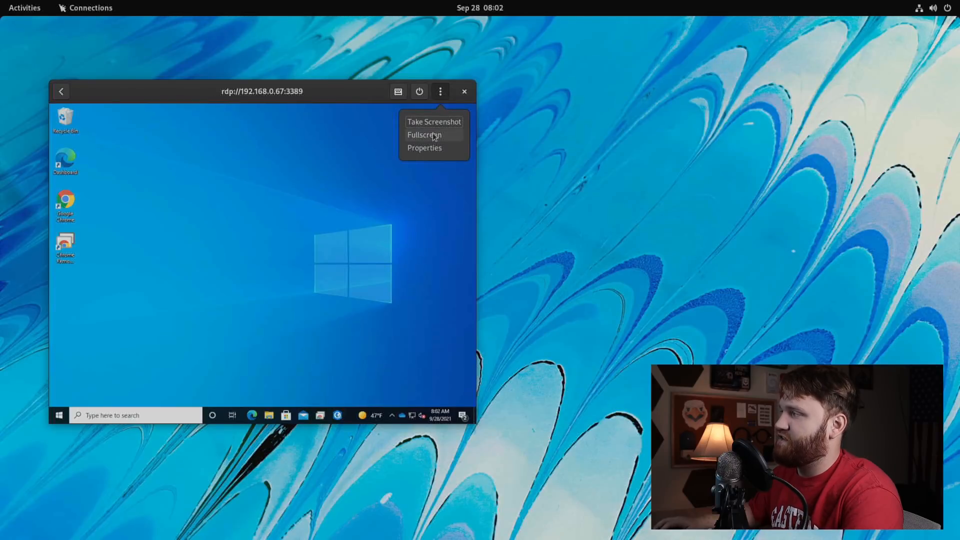
{"action": "left_click", "coordinate": [424, 148]}
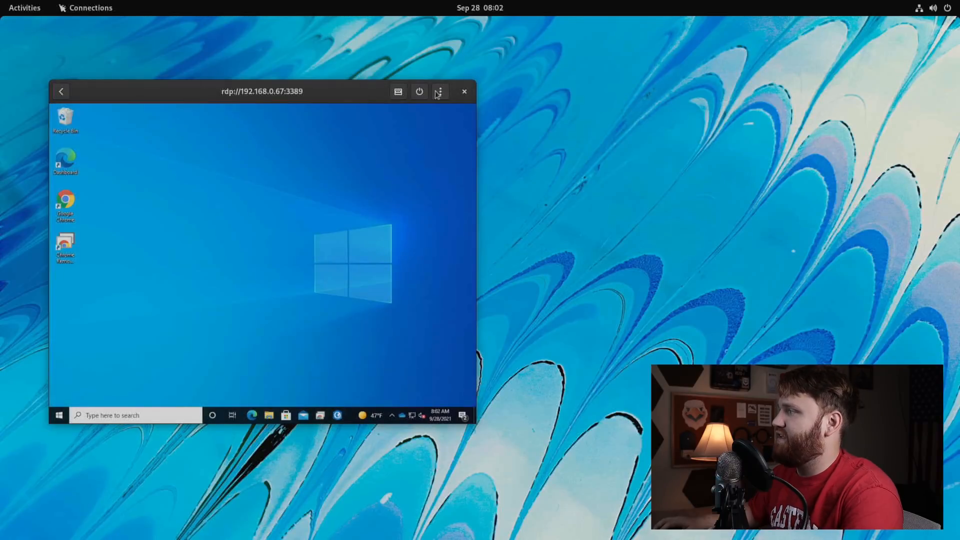
{"action": "left_click", "coordinate": [464, 91]}
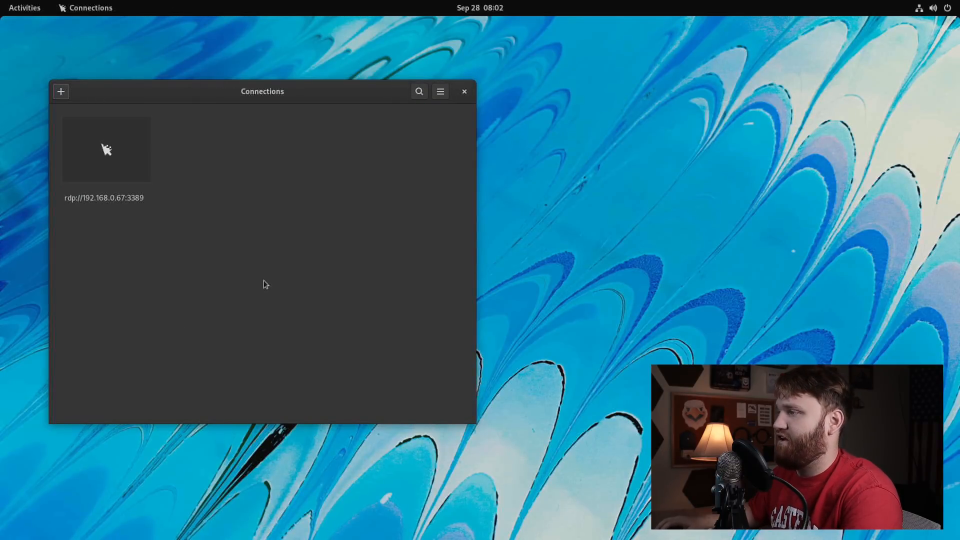
Step: Right-click the saved RDP connection, then close the Connections window
{"action": "right_click", "coordinate": [107, 149]}
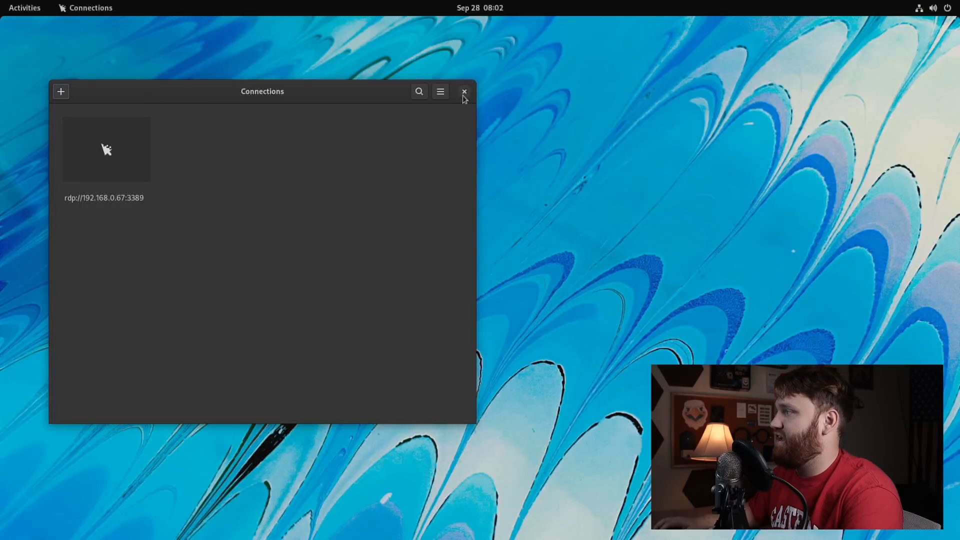
{"action": "left_click", "coordinate": [464, 91]}
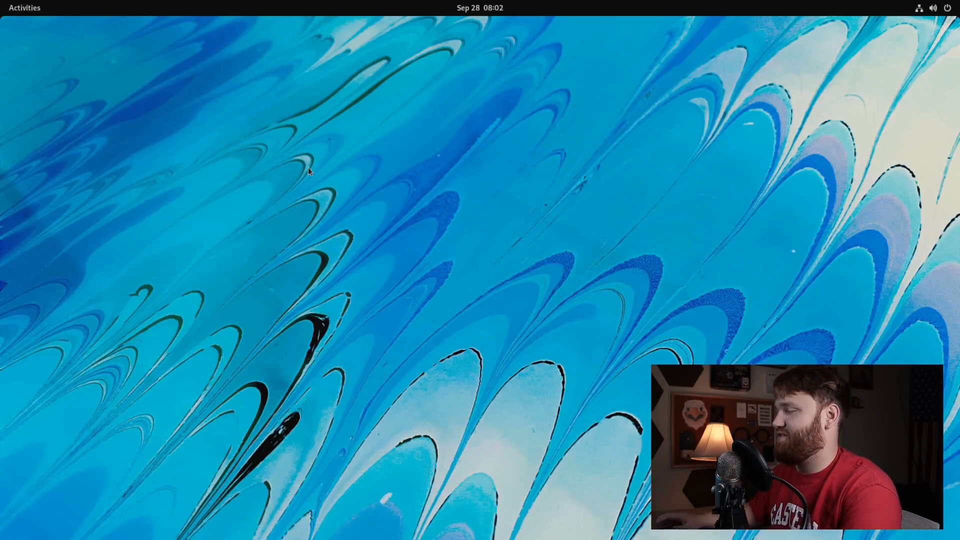
{"action": "mouse_move", "coordinate": [227, 193]}
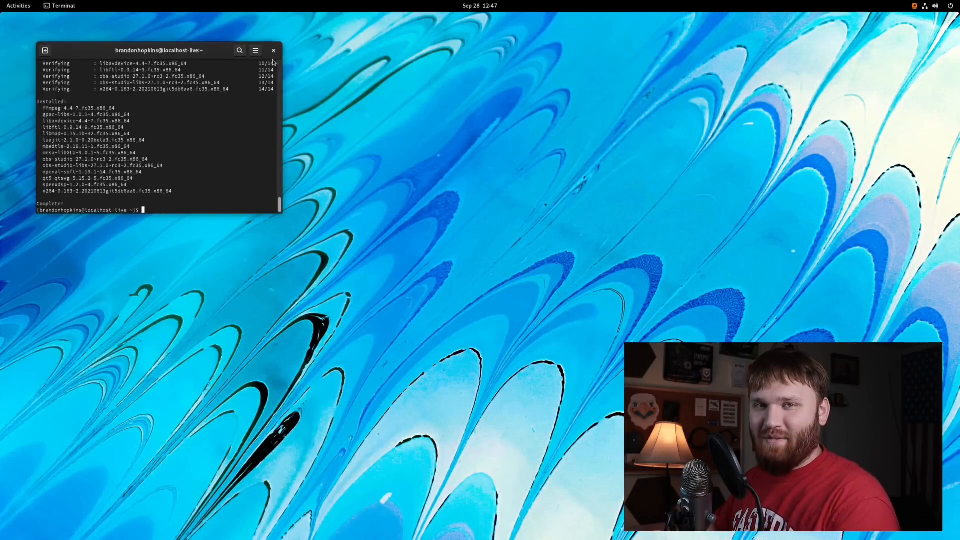
{"action": "mouse_move", "coordinate": [378, 183]}
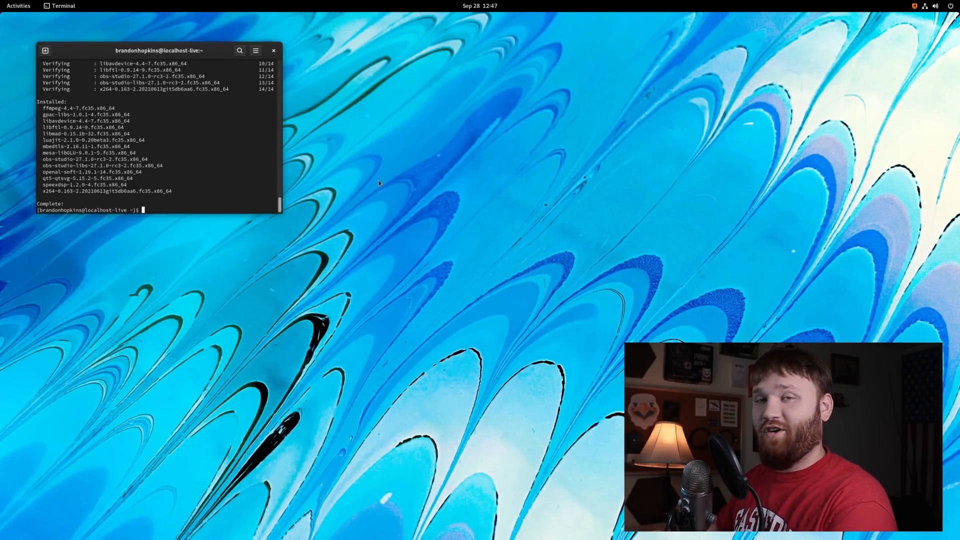
{"action": "mouse_move", "coordinate": [470, 309]}
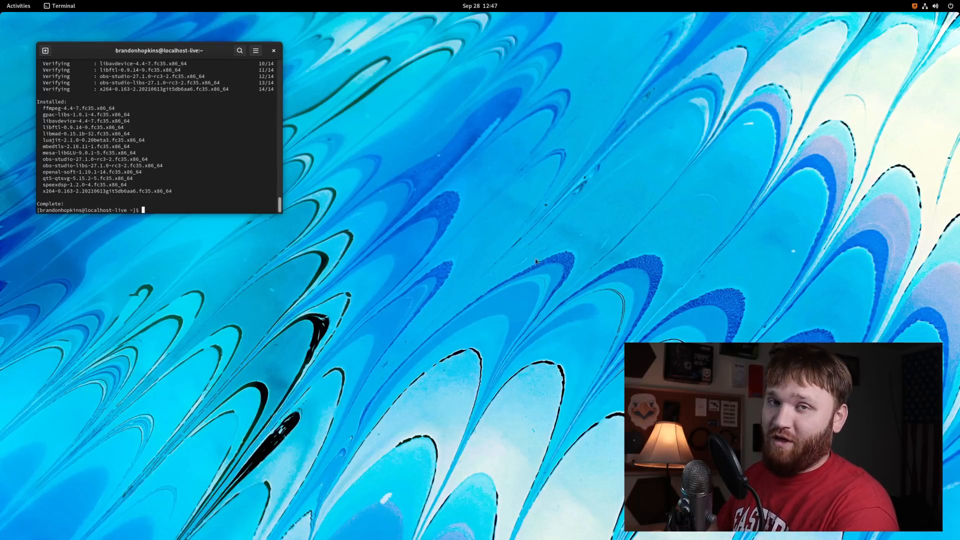
{"action": "mouse_move", "coordinate": [525, 267]}
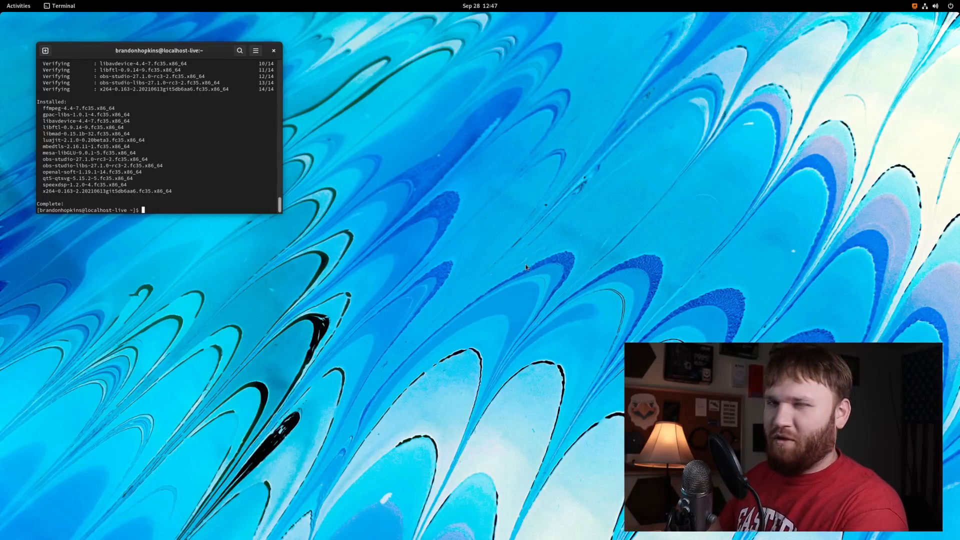
{"action": "mouse_move", "coordinate": [564, 145]}
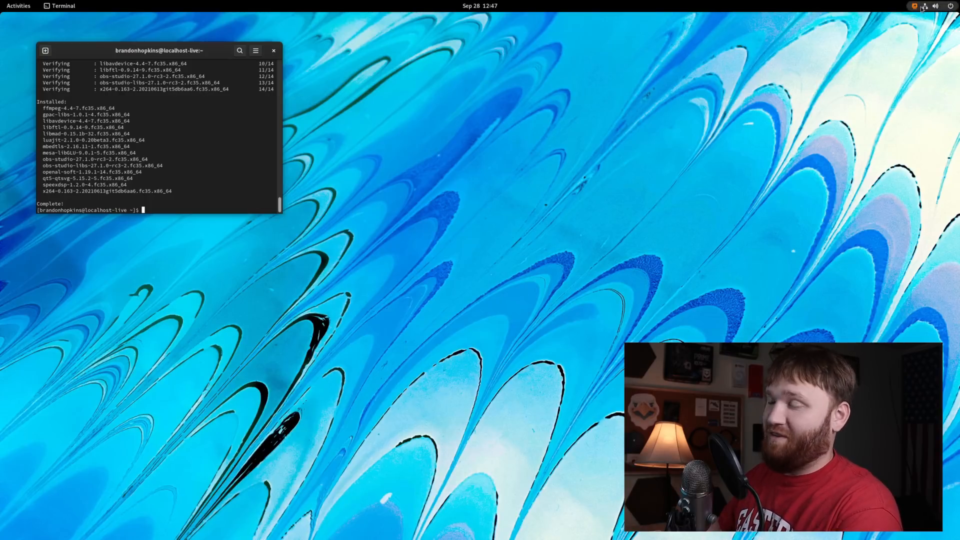
Step: Turn off 'Screen is Being Shared' from the top-bar system menu
{"action": "left_click", "coordinate": [938, 6]}
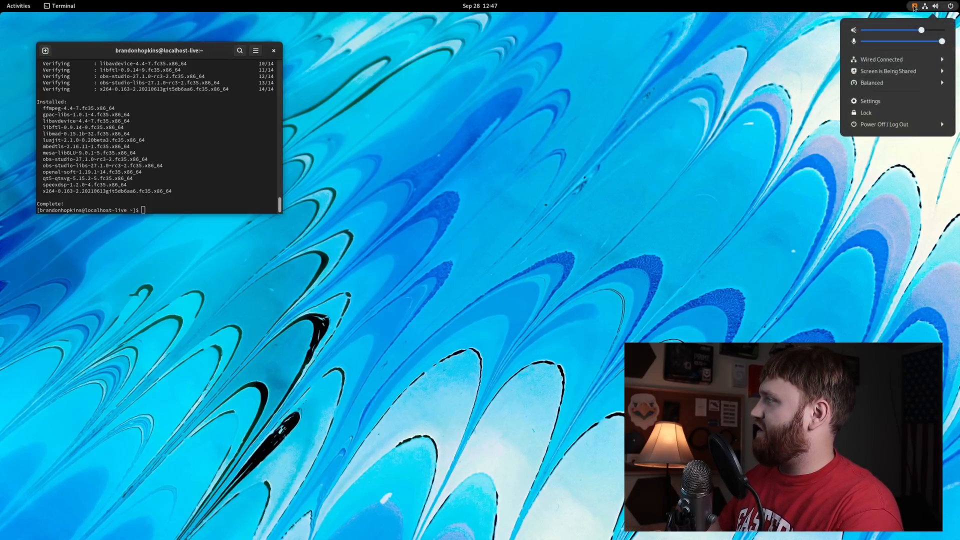
{"action": "left_click", "coordinate": [887, 71]}
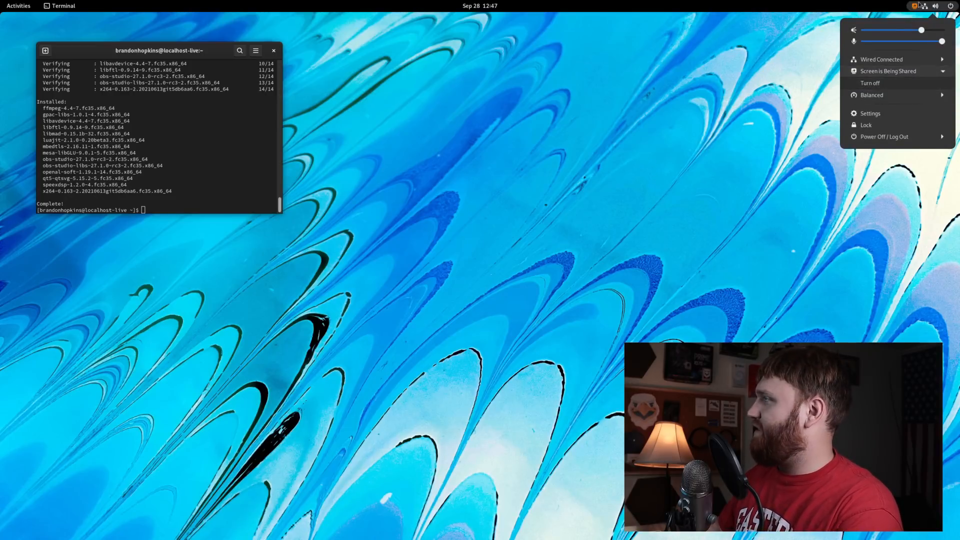
{"action": "left_click", "coordinate": [318, 193]}
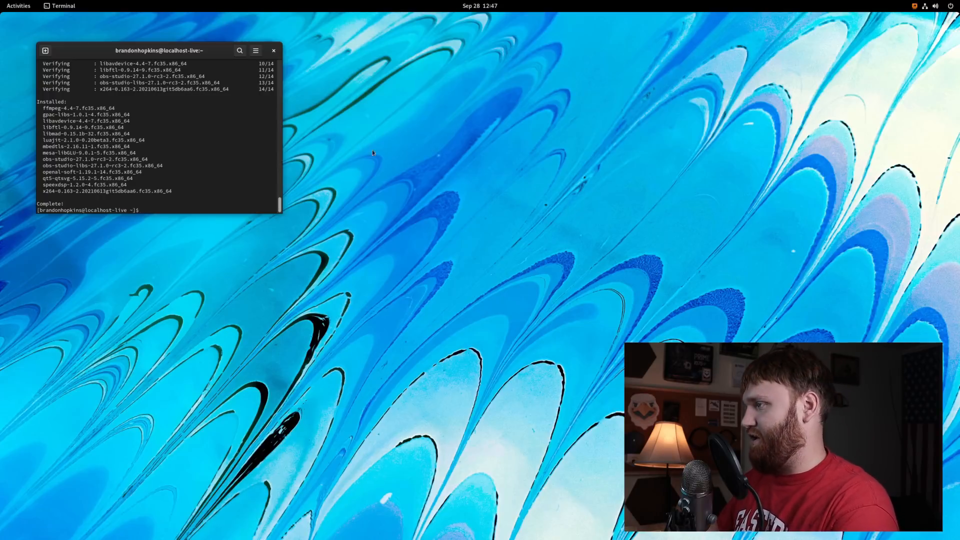
Step: Launch Boxes by searching 'box' in Activities and reposition its window
{"action": "left_click", "coordinate": [18, 6]}
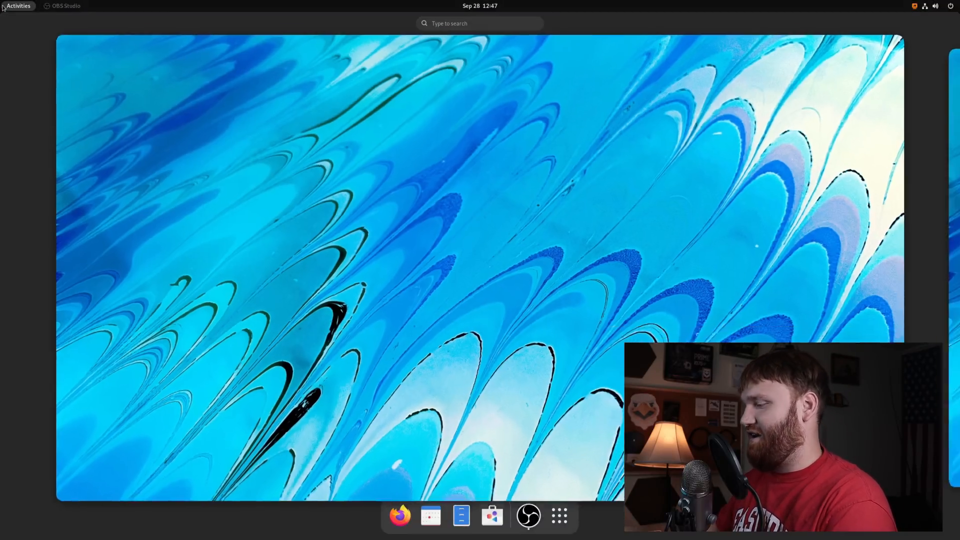
{"action": "type", "text": "box"}
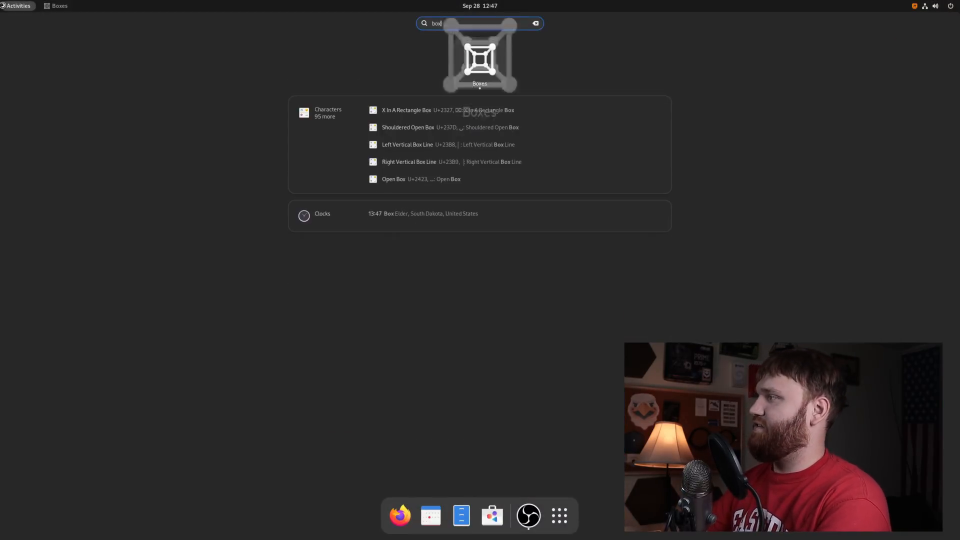
{"action": "left_click", "coordinate": [479, 58]}
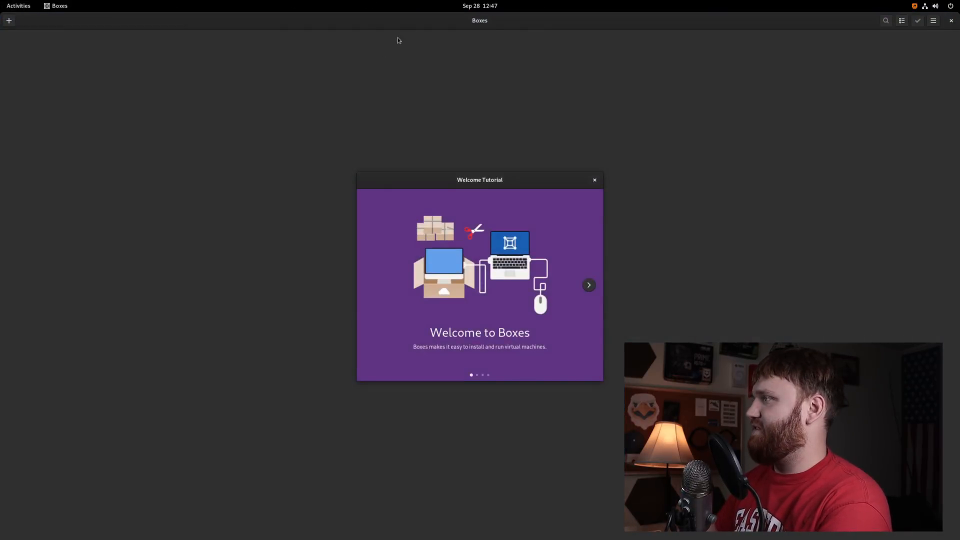
{"action": "mouse_move", "coordinate": [306, 48]}
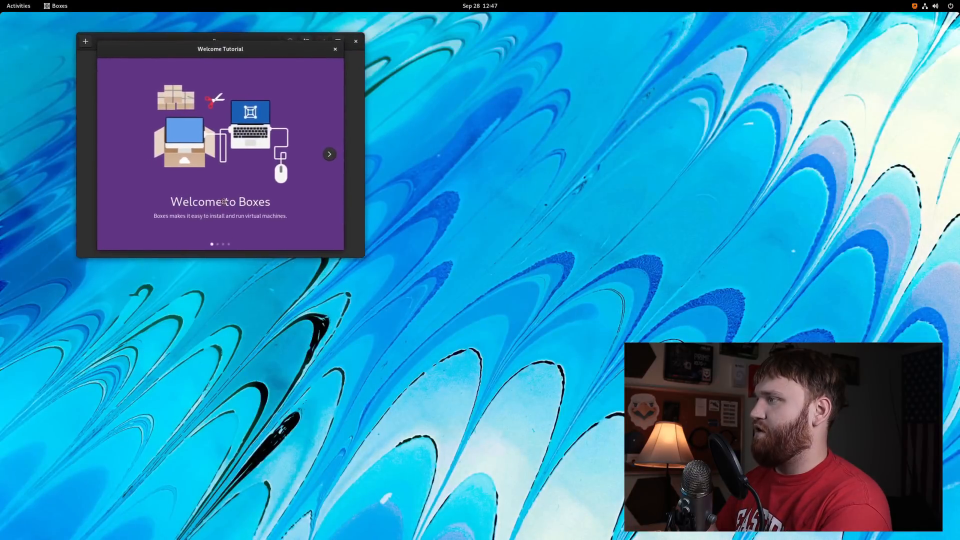
{"action": "left_click_drag", "start_coordinate": [220, 49], "coordinate": [195, 54]}
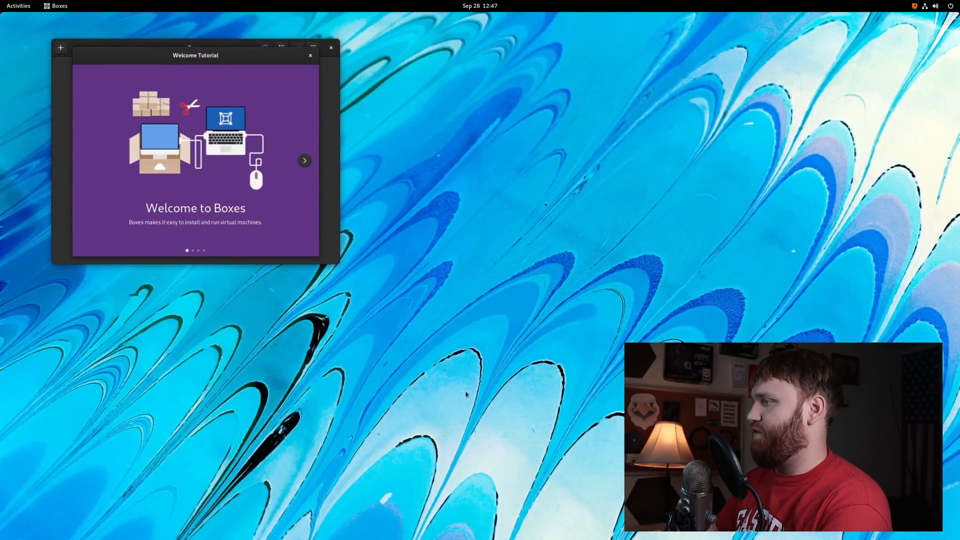
{"action": "mouse_move", "coordinate": [259, 85]}
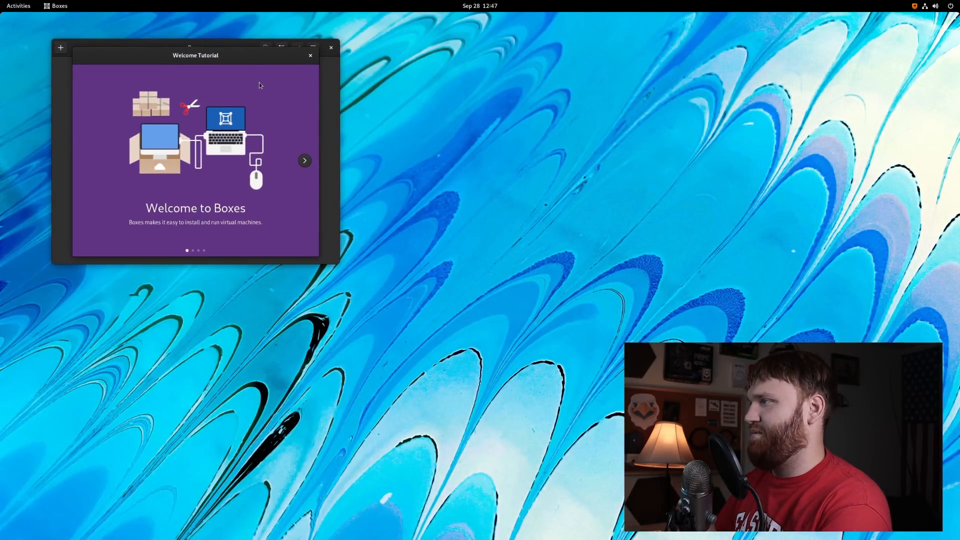
{"action": "left_click_drag", "start_coordinate": [195, 55], "coordinate": [247, 110]}
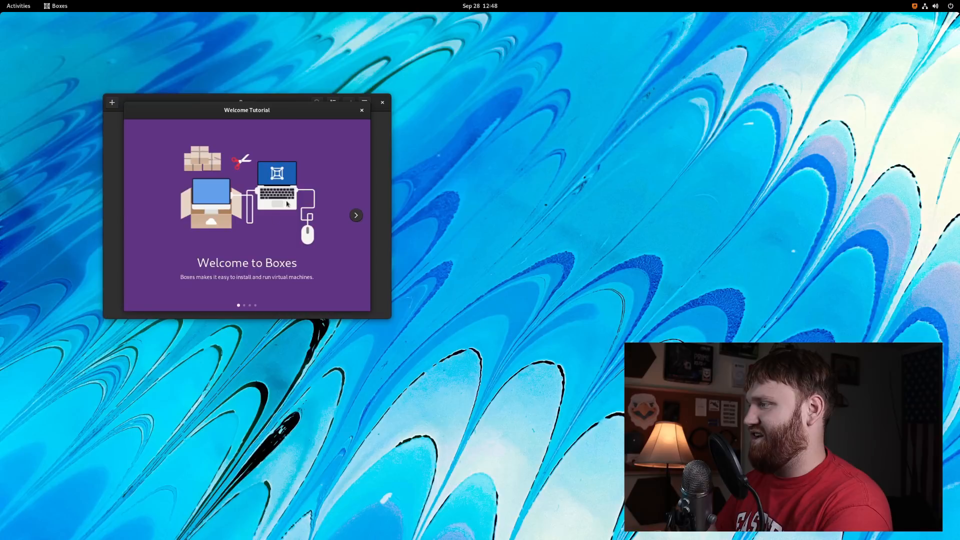
Step: Step through the Express Installation, Easy Downloads and Drag and Drop tutorial slides, then close the tutorial
{"action": "left_click", "coordinate": [355, 215]}
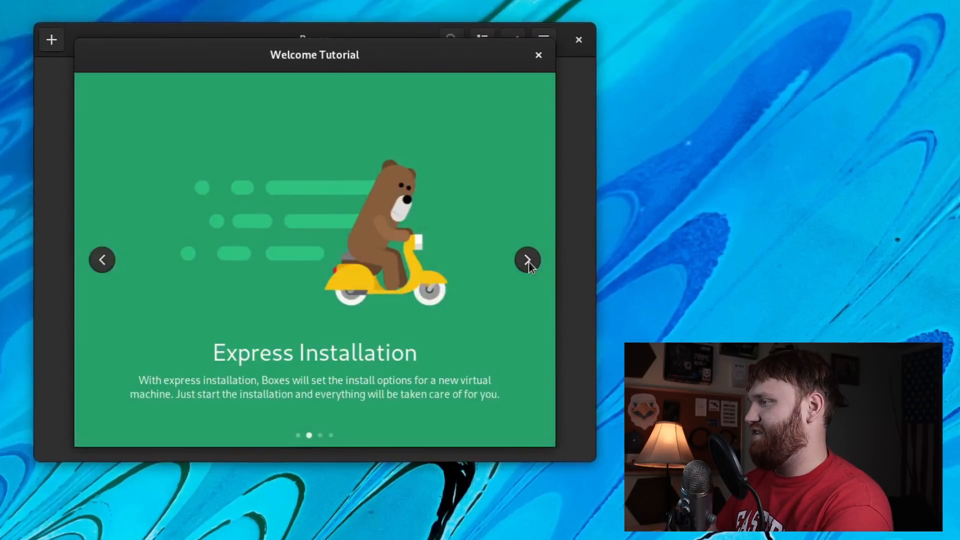
{"action": "mouse_move", "coordinate": [360, 349]}
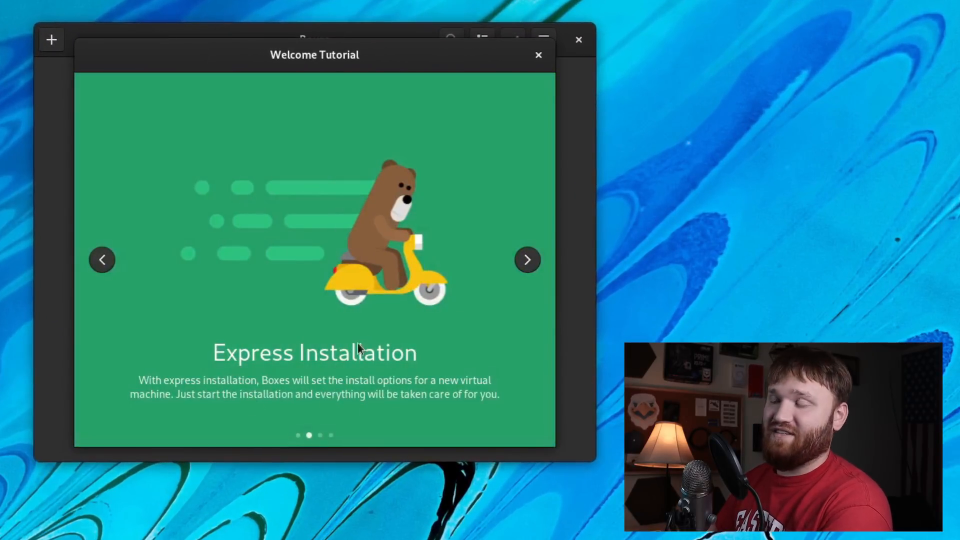
{"action": "left_click", "coordinate": [527, 259]}
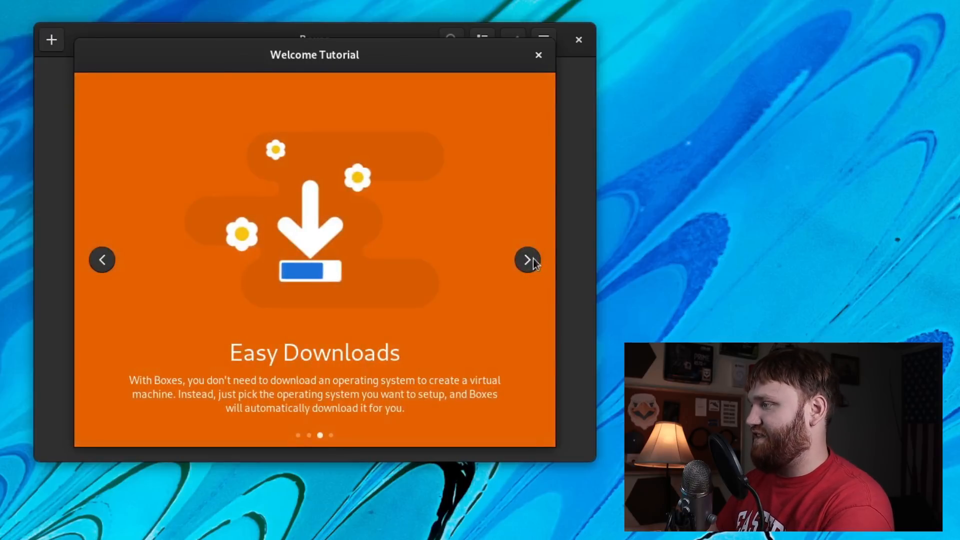
{"action": "left_click", "coordinate": [527, 260]}
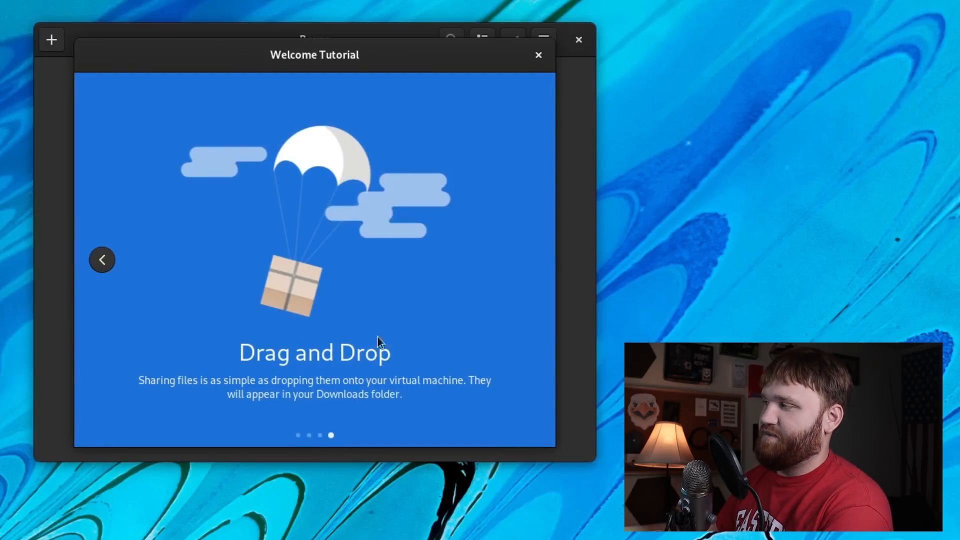
{"action": "left_click", "coordinate": [538, 54]}
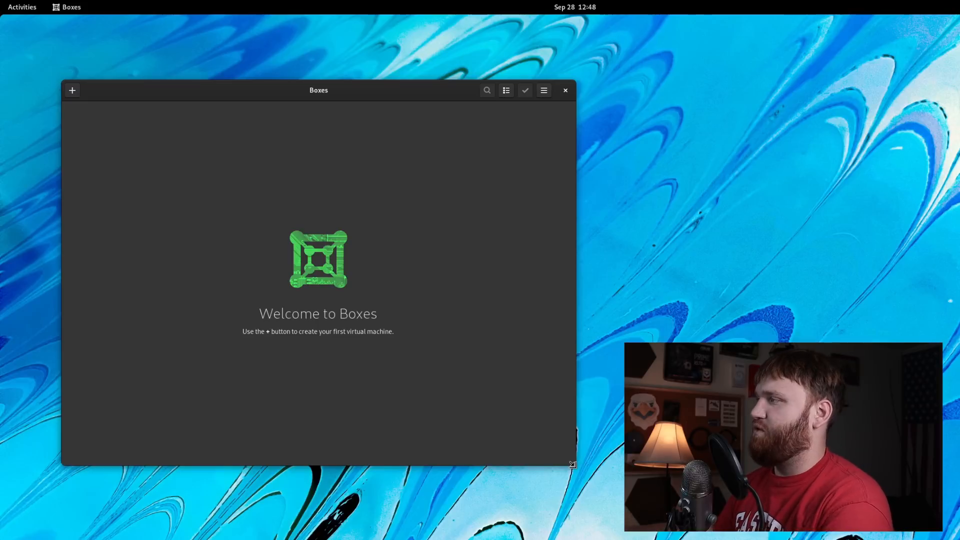
{"action": "mouse_move", "coordinate": [539, 463]}
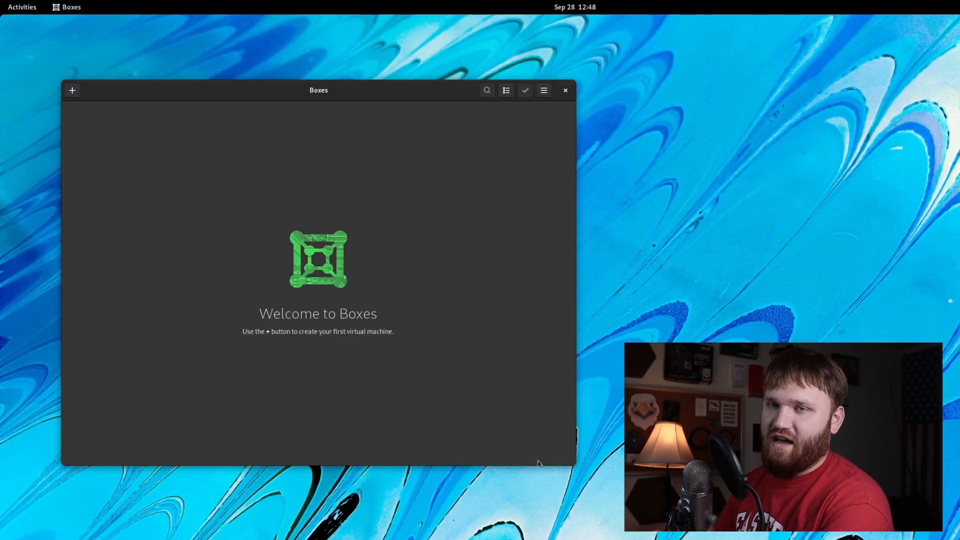
{"action": "mouse_move", "coordinate": [541, 458]}
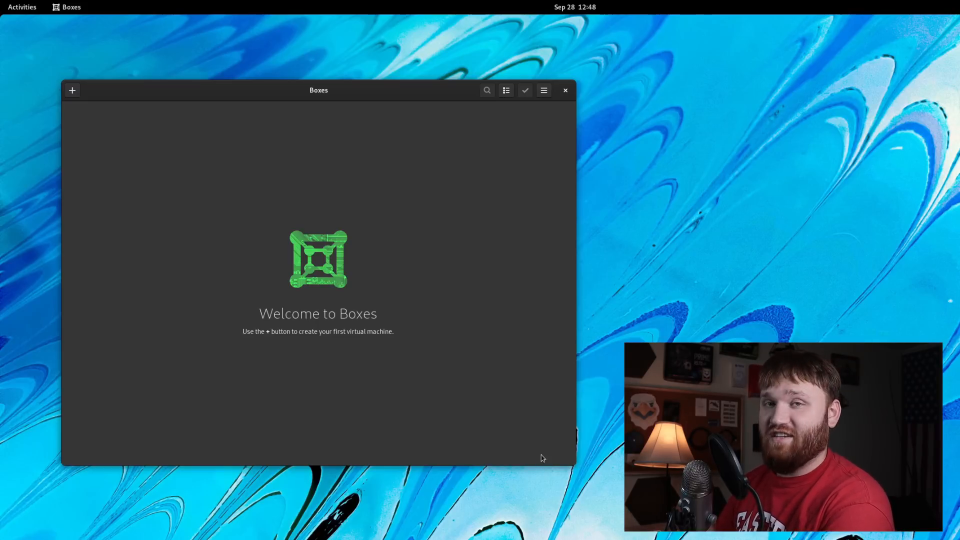
{"action": "mouse_move", "coordinate": [539, 438]}
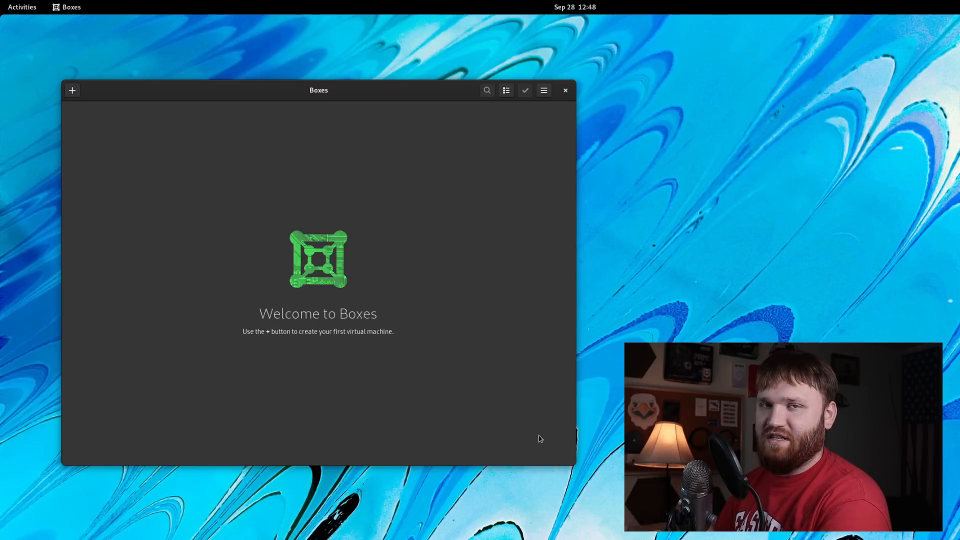
{"action": "mouse_move", "coordinate": [538, 461]}
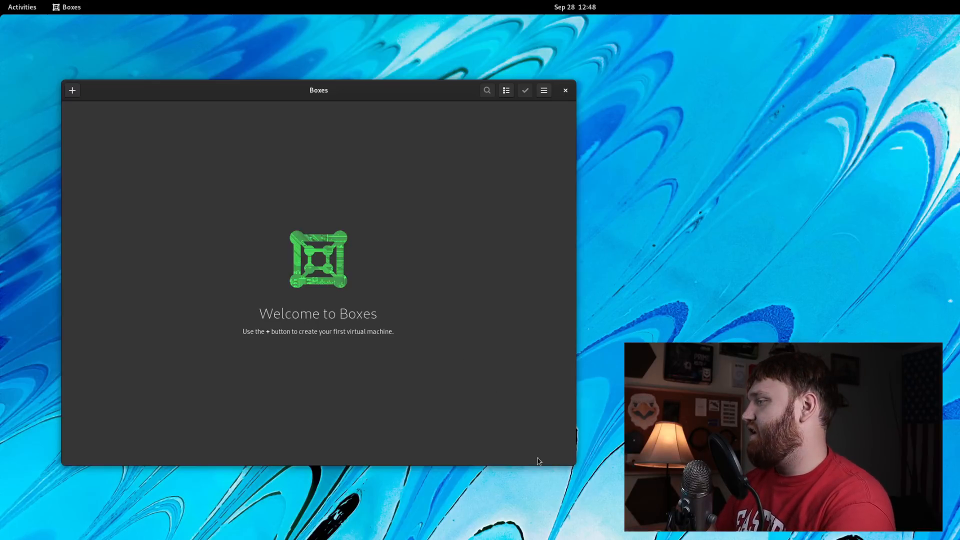
{"action": "mouse_move", "coordinate": [505, 430]}
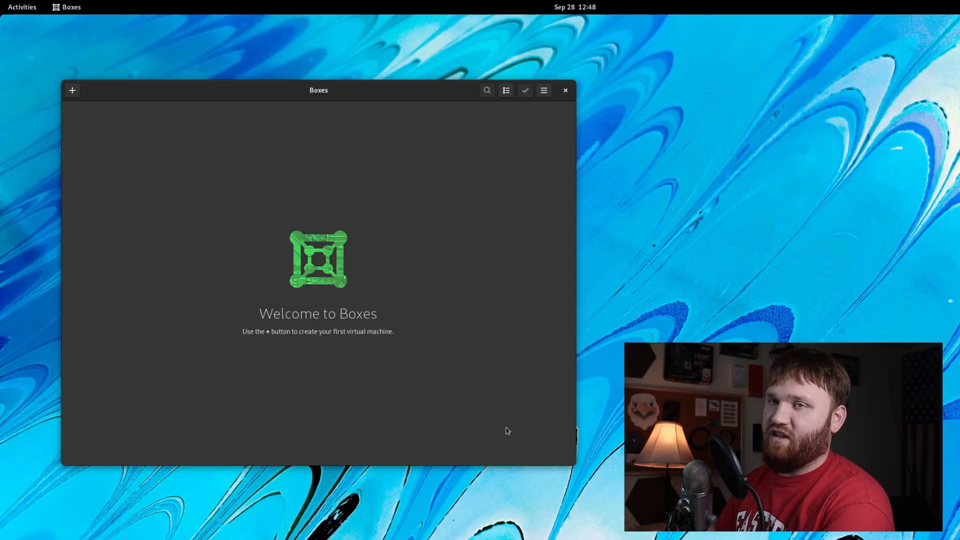
{"action": "mouse_move", "coordinate": [518, 418]}
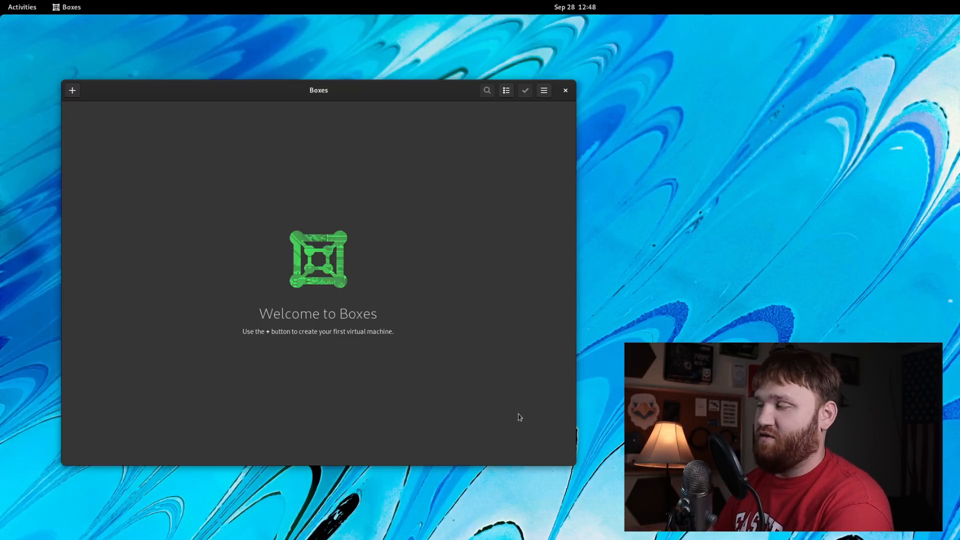
{"action": "mouse_move", "coordinate": [436, 380]}
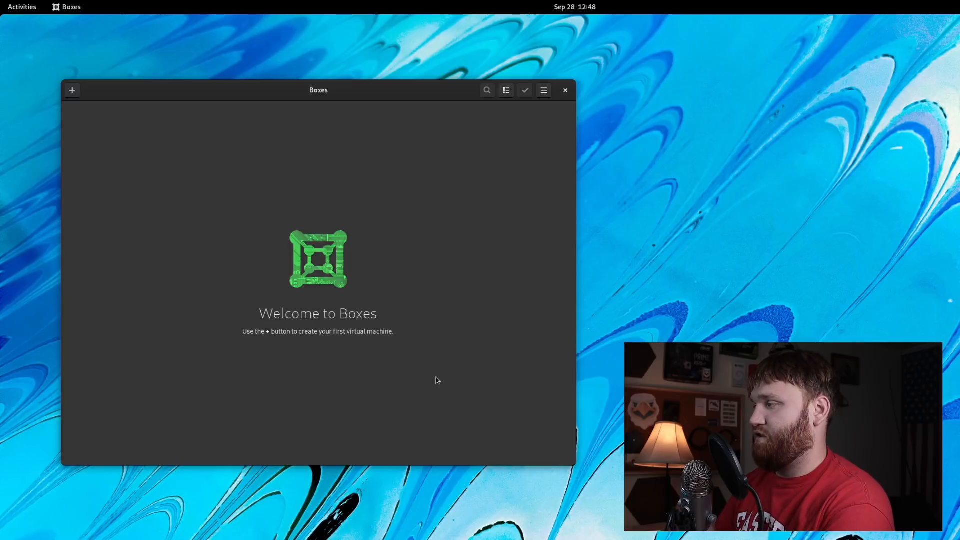
{"action": "mouse_move", "coordinate": [537, 460]}
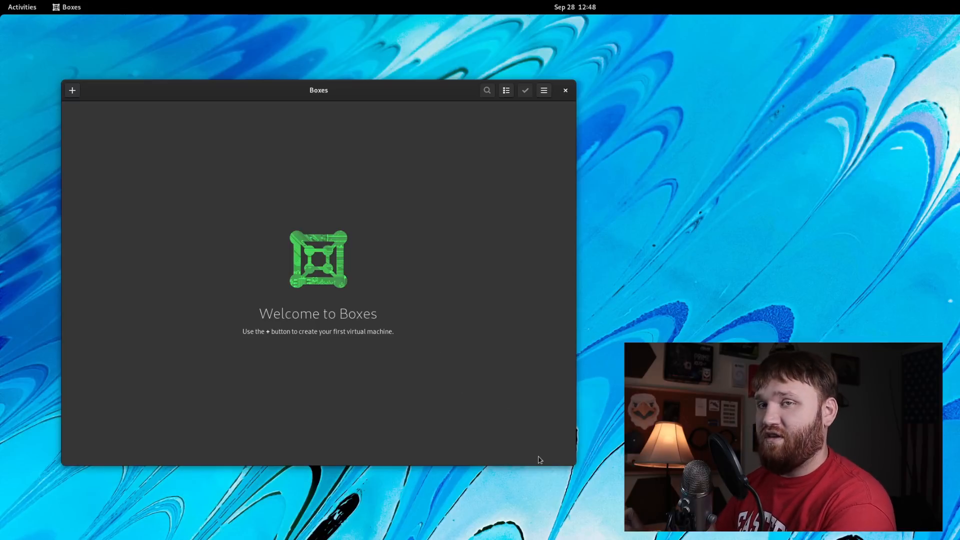
{"action": "mouse_move", "coordinate": [468, 403]}
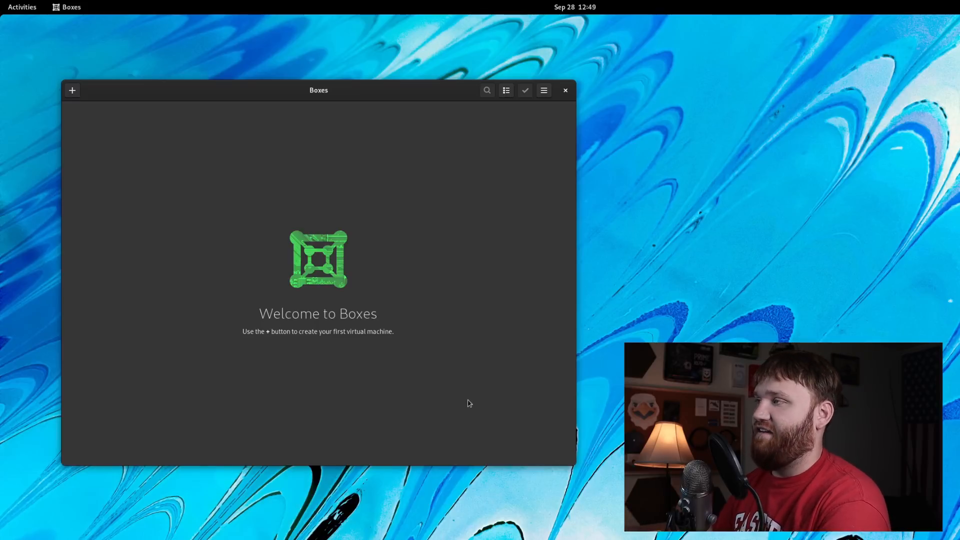
{"action": "mouse_move", "coordinate": [399, 278]}
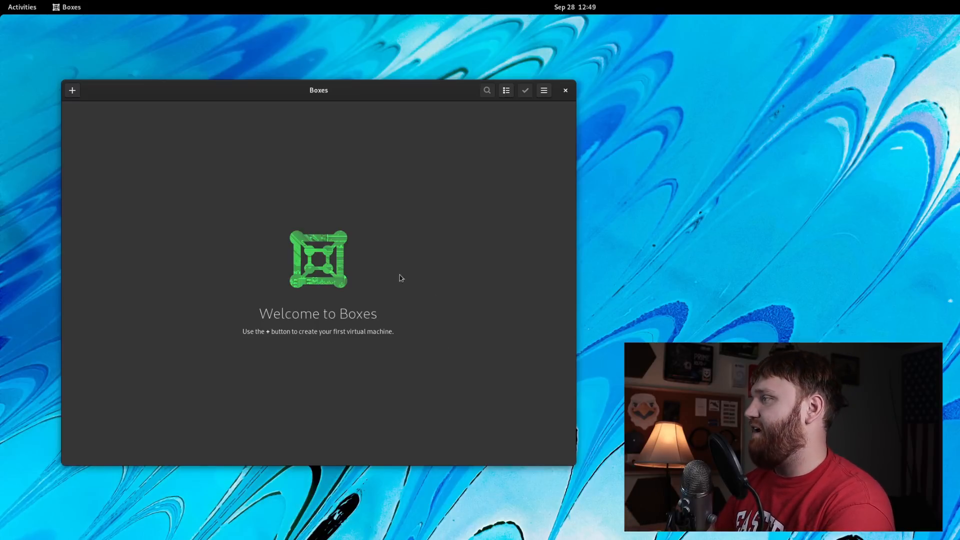
{"action": "mouse_move", "coordinate": [155, 216]}
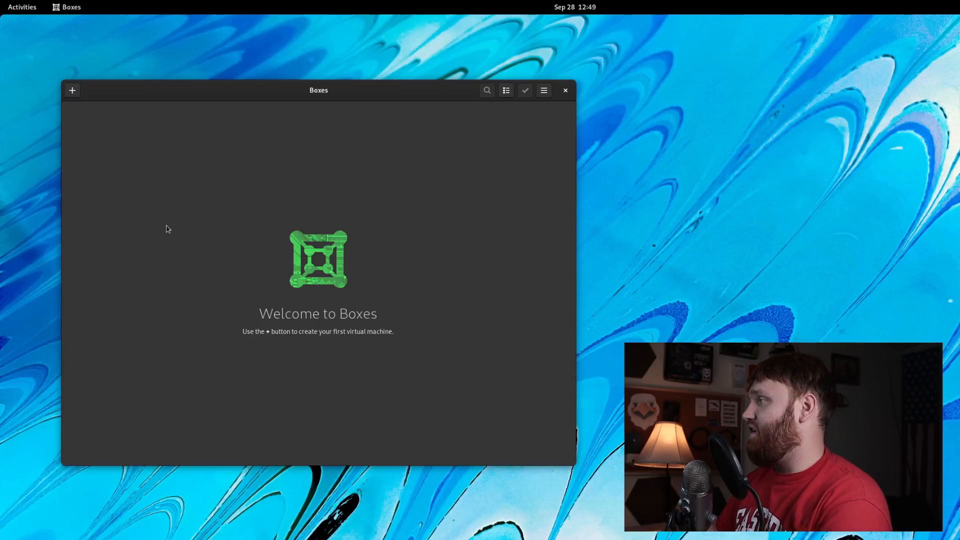
{"action": "mouse_move", "coordinate": [122, 114]}
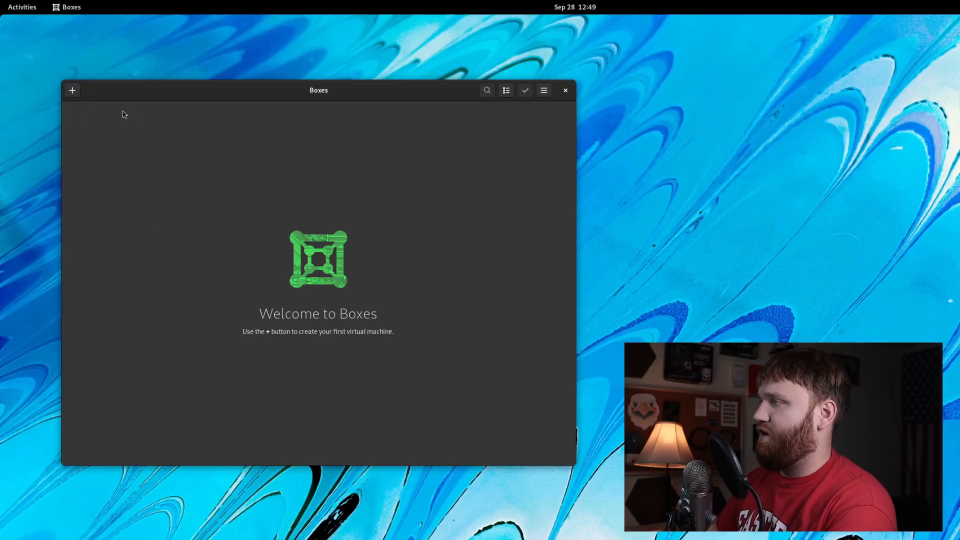
{"action": "left_click", "coordinate": [71, 90]}
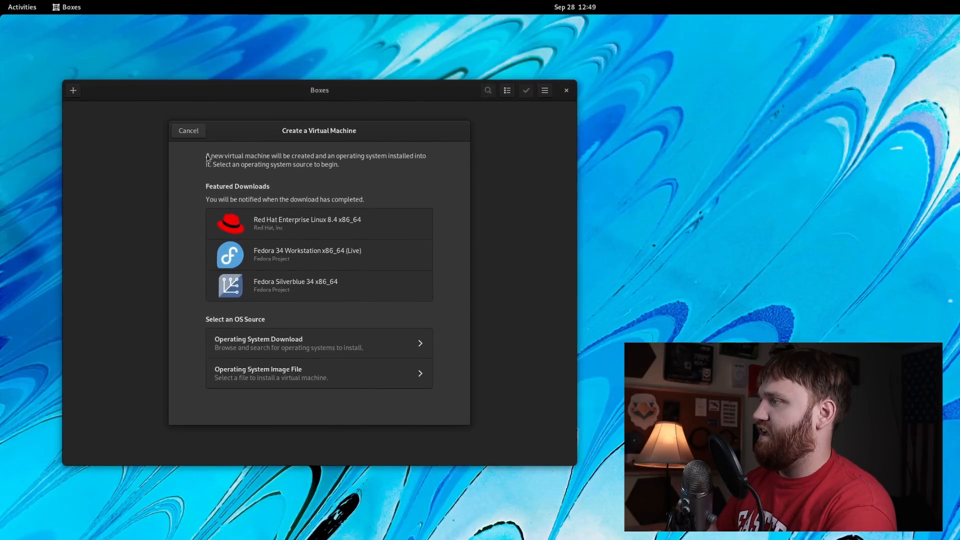
{"action": "mouse_move", "coordinate": [239, 183]}
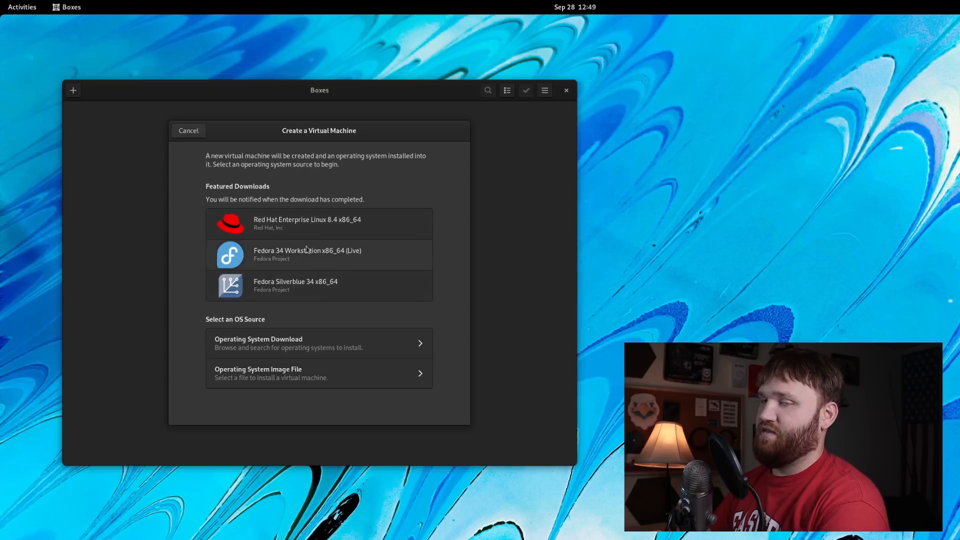
{"action": "mouse_move", "coordinate": [438, 306]}
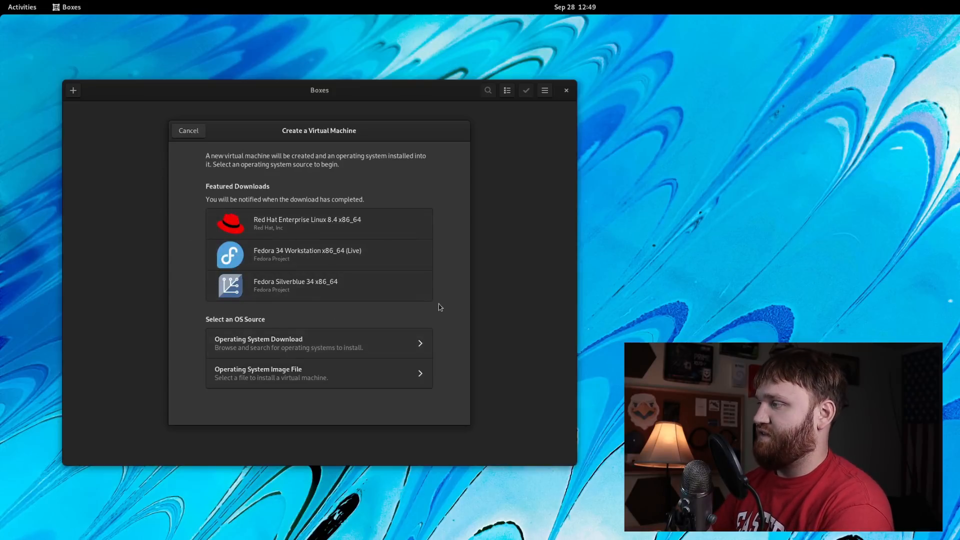
{"action": "mouse_move", "coordinate": [479, 263]}
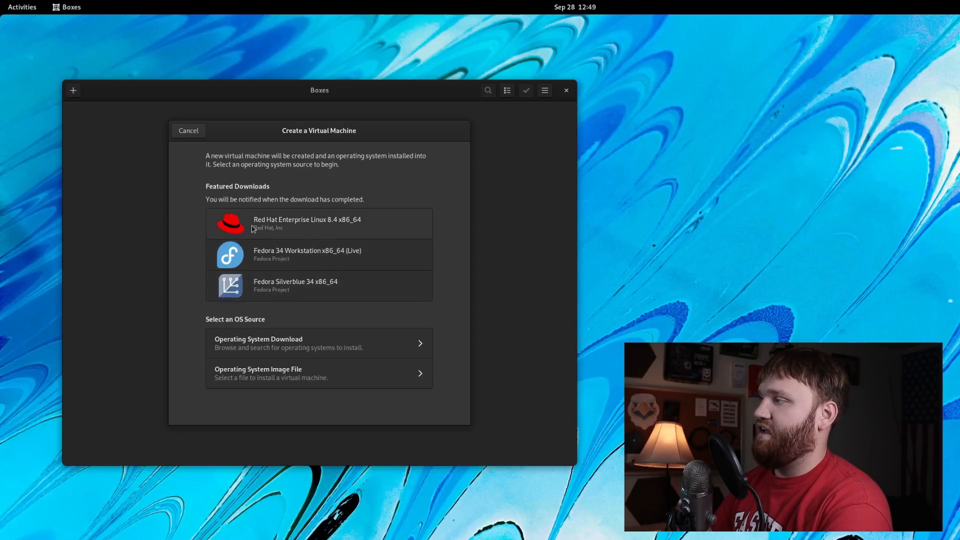
{"action": "mouse_move", "coordinate": [263, 172]}
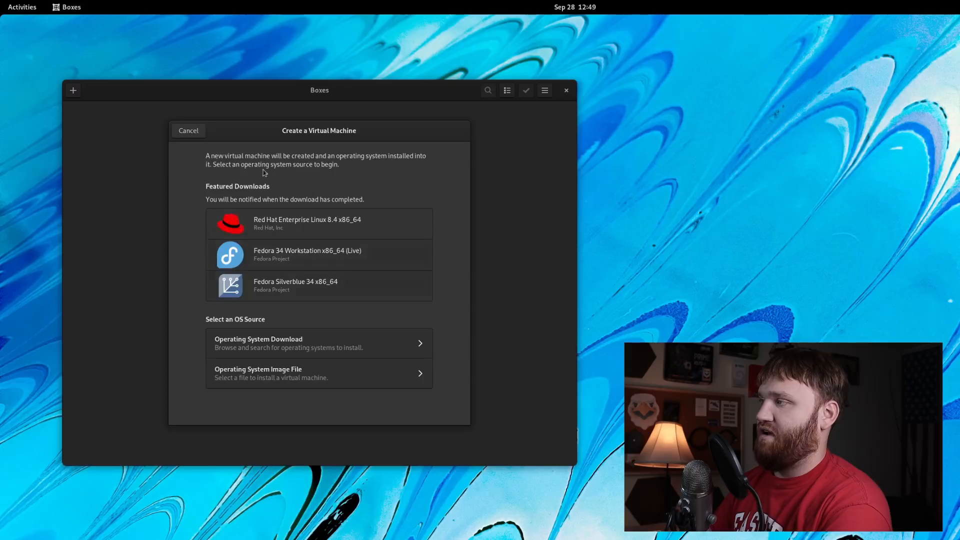
{"action": "mouse_move", "coordinate": [254, 205]}
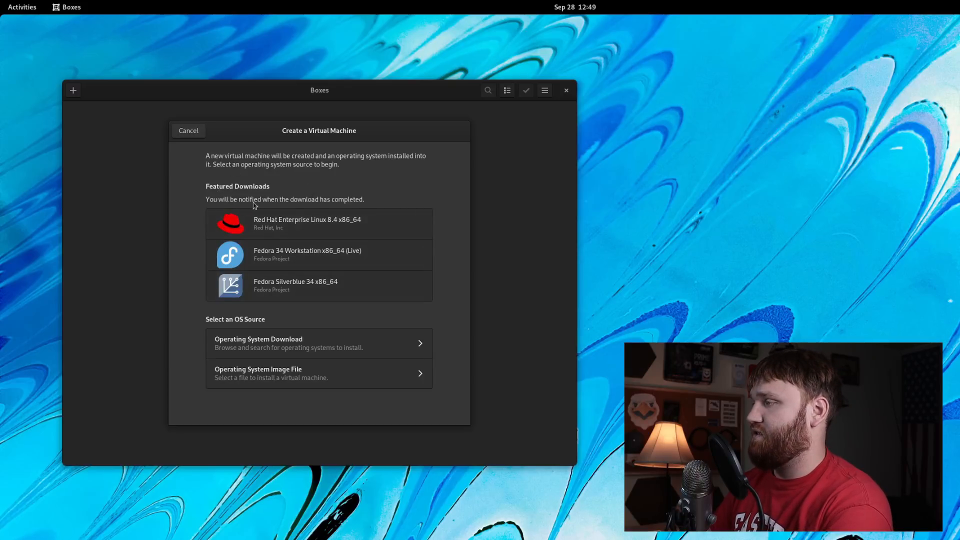
{"action": "mouse_move", "coordinate": [285, 347]}
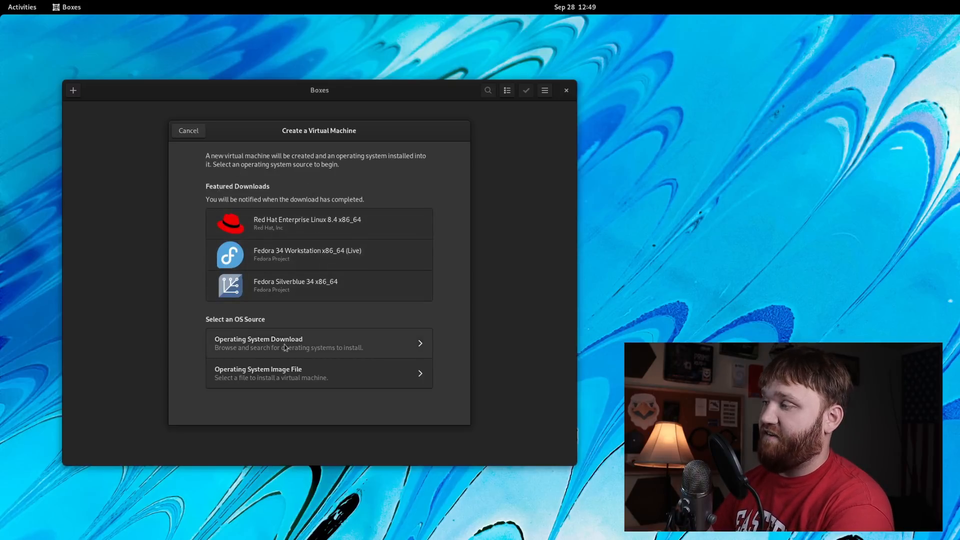
{"action": "mouse_move", "coordinate": [259, 375]}
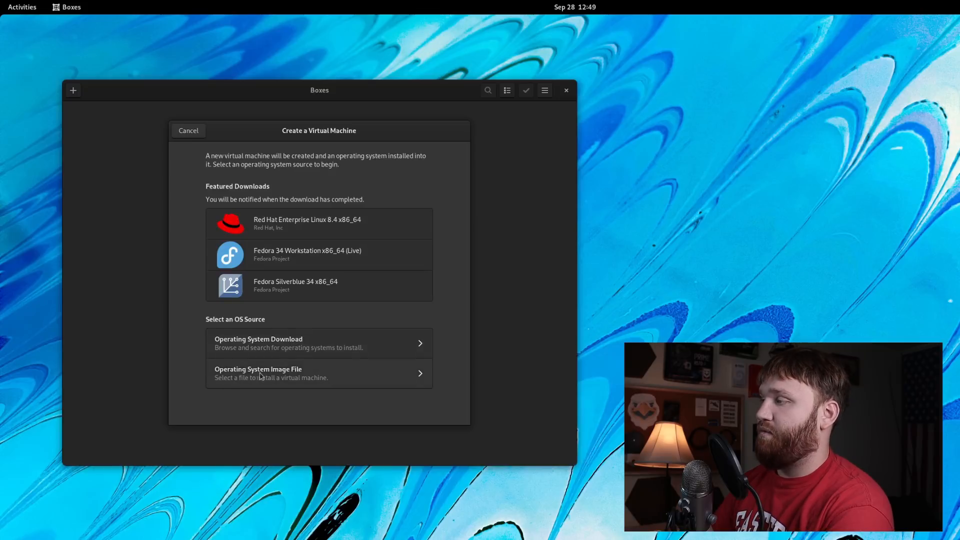
{"action": "mouse_move", "coordinate": [291, 357]}
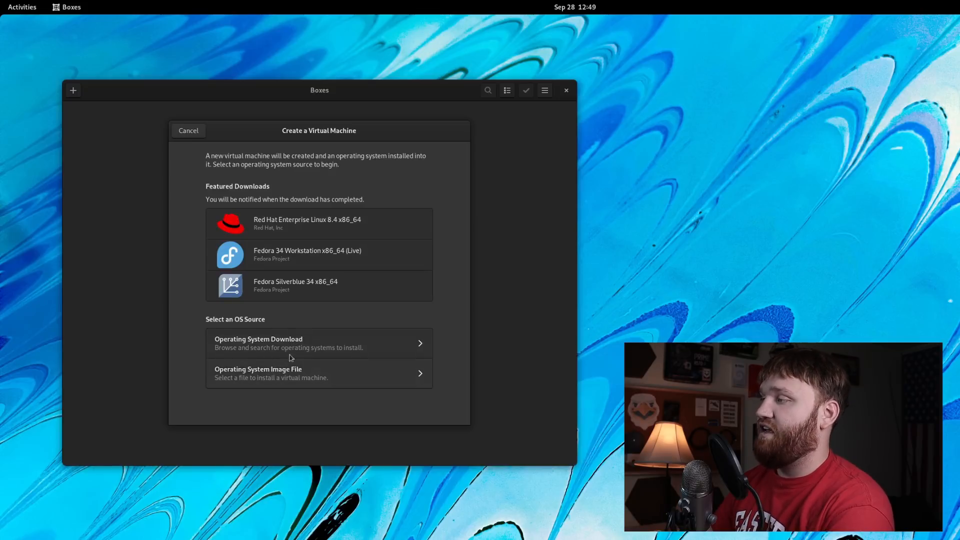
{"action": "mouse_move", "coordinate": [254, 387]}
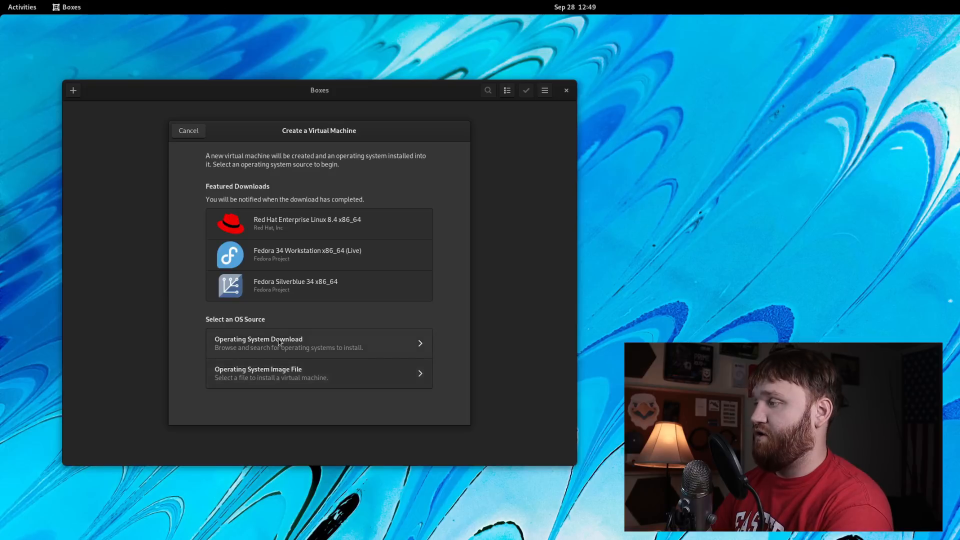
Step: Open Operating System Download and scroll through openSUSE, Manjaro, NetBSD, CentOS and others
{"action": "left_click", "coordinate": [259, 343]}
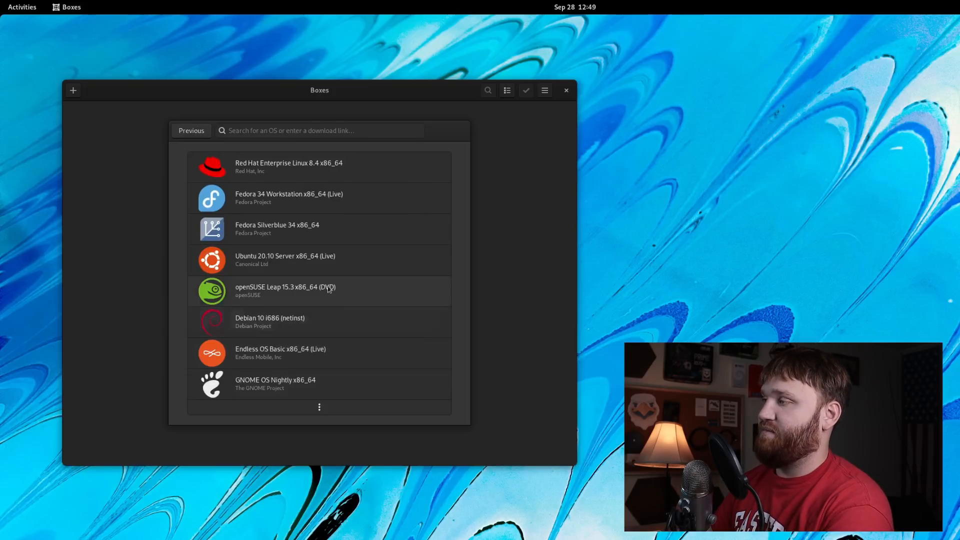
{"action": "mouse_move", "coordinate": [318, 352]}
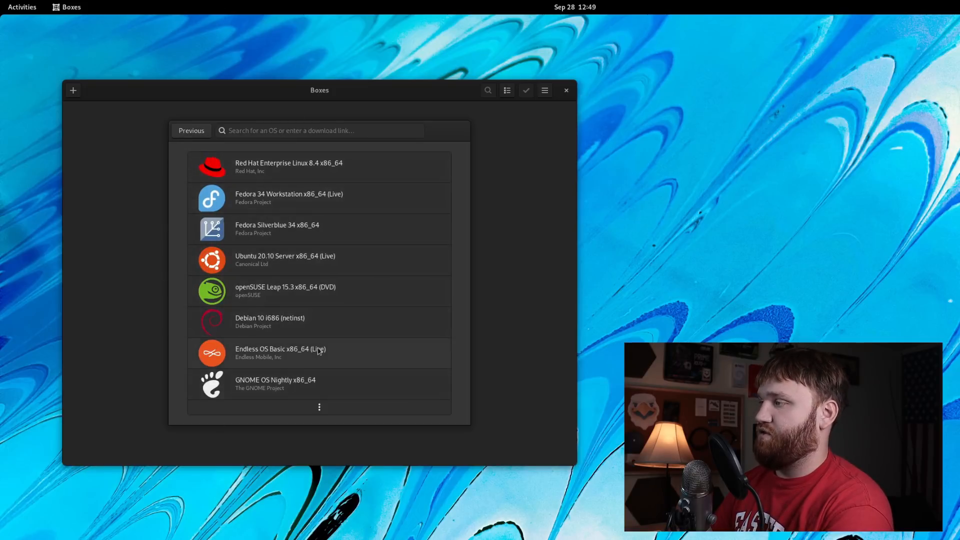
{"action": "scroll", "scroll_direction": "down", "scroll_amount": 3}
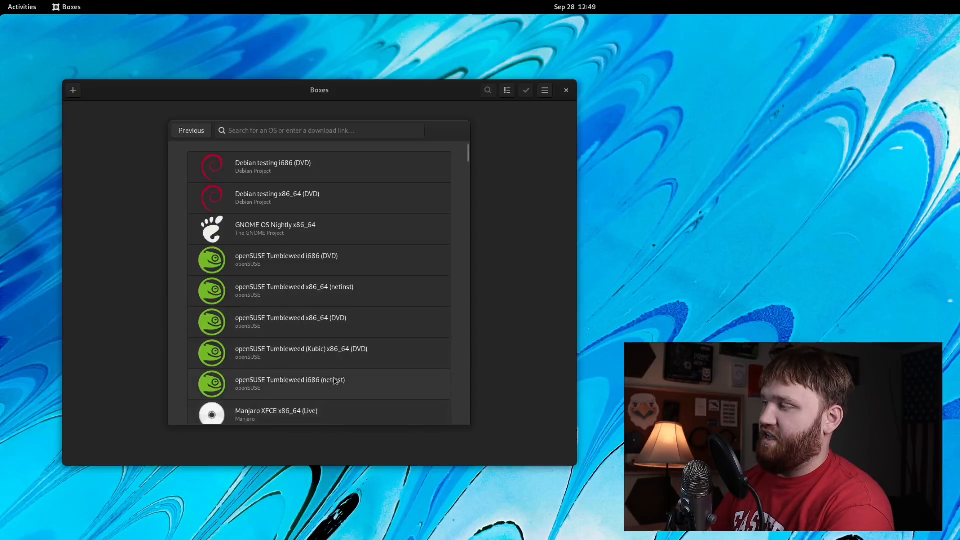
{"action": "scroll", "scroll_direction": "down", "scroll_amount": 3}
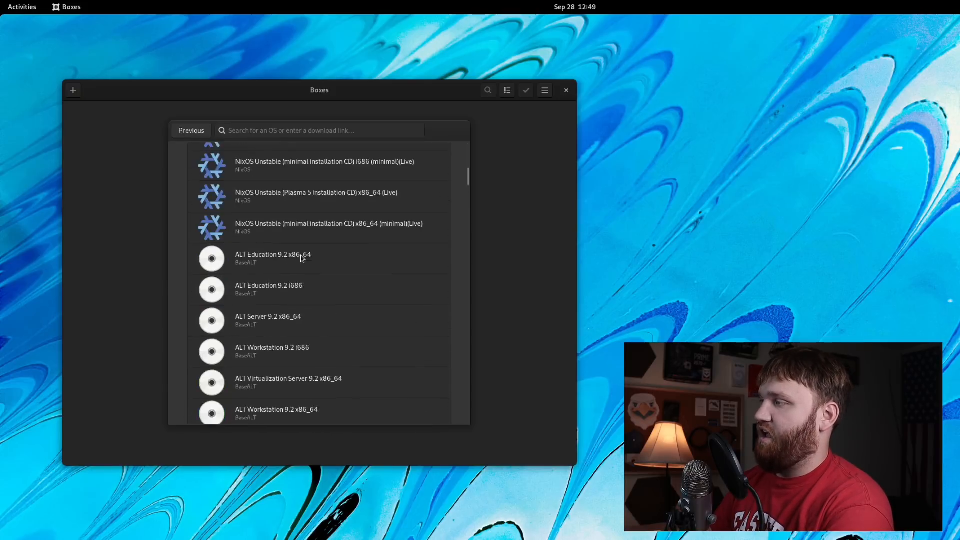
{"action": "scroll", "scroll_direction": "up", "scroll_amount": 3}
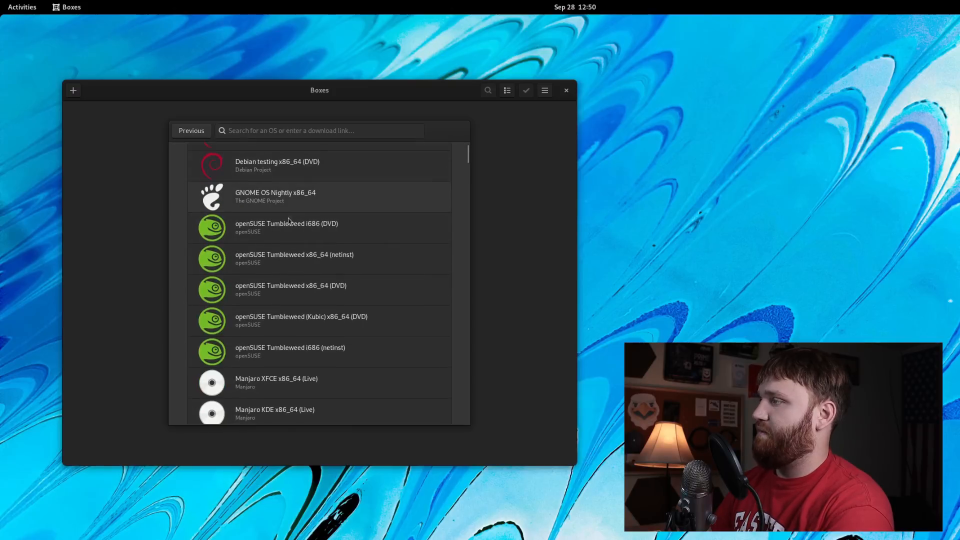
{"action": "scroll", "scroll_direction": "down", "scroll_amount": 3}
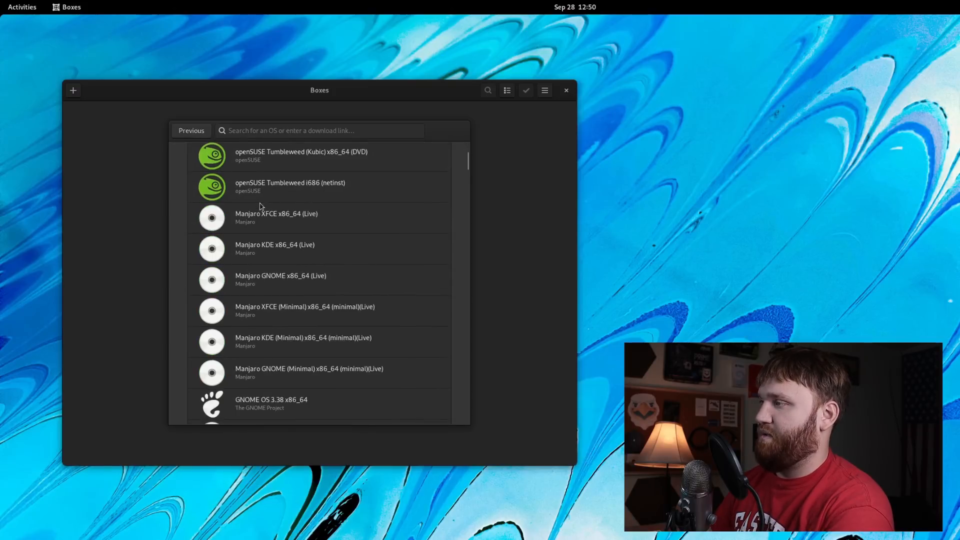
{"action": "scroll", "scroll_direction": "down", "scroll_amount": 3}
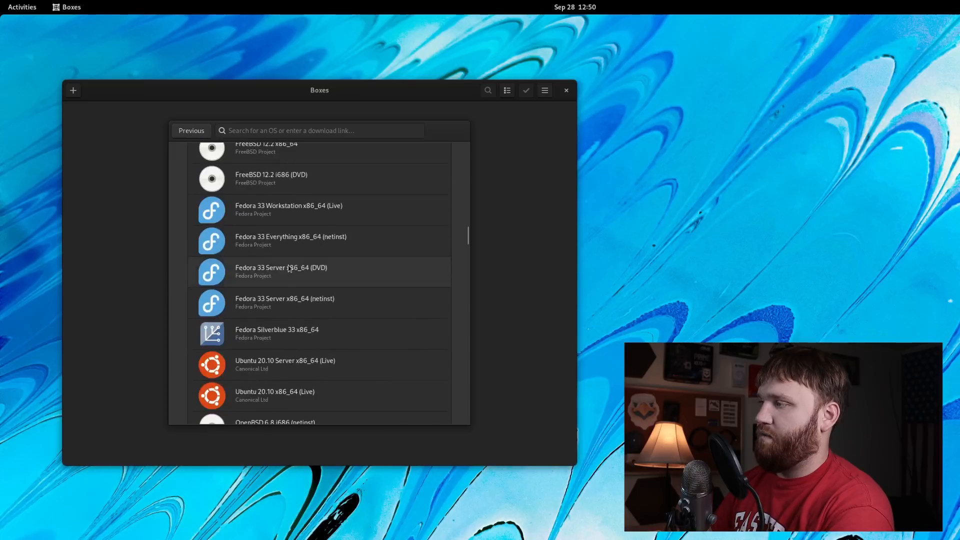
{"action": "scroll", "scroll_direction": "up", "scroll_amount": 3}
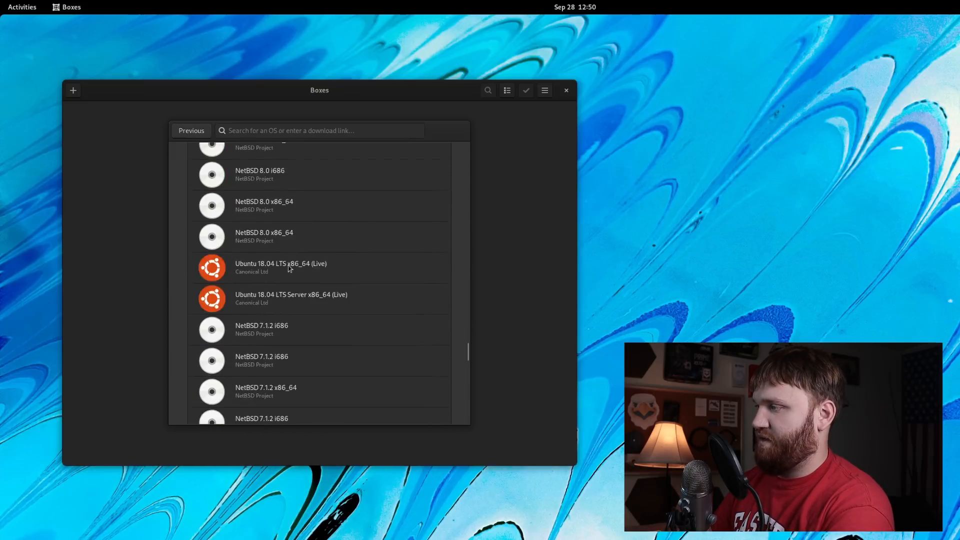
{"action": "scroll", "scroll_direction": "up", "scroll_amount": 3}
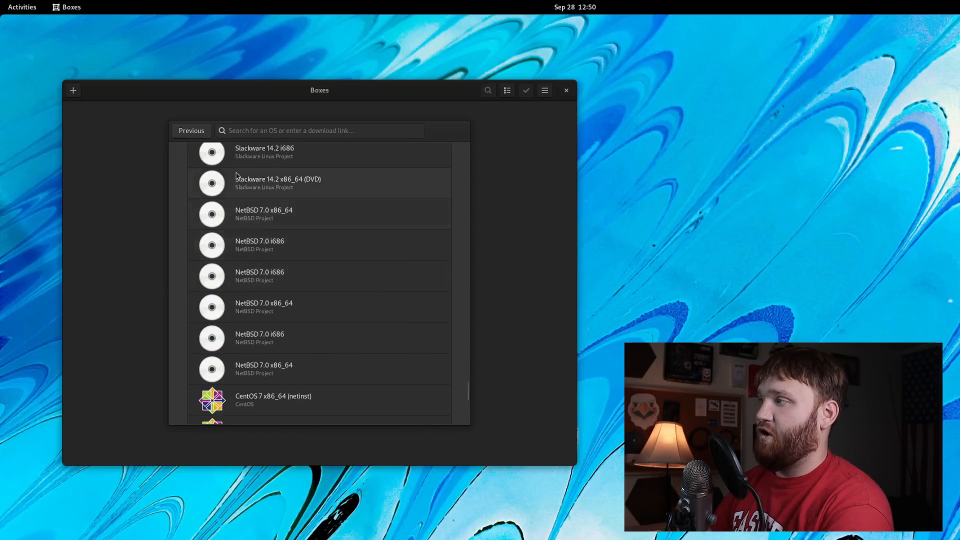
Step: Choose Operating System Image File and load Zorin-OS-16-Pro-64-bit.iso
{"action": "left_click", "coordinate": [191, 131]}
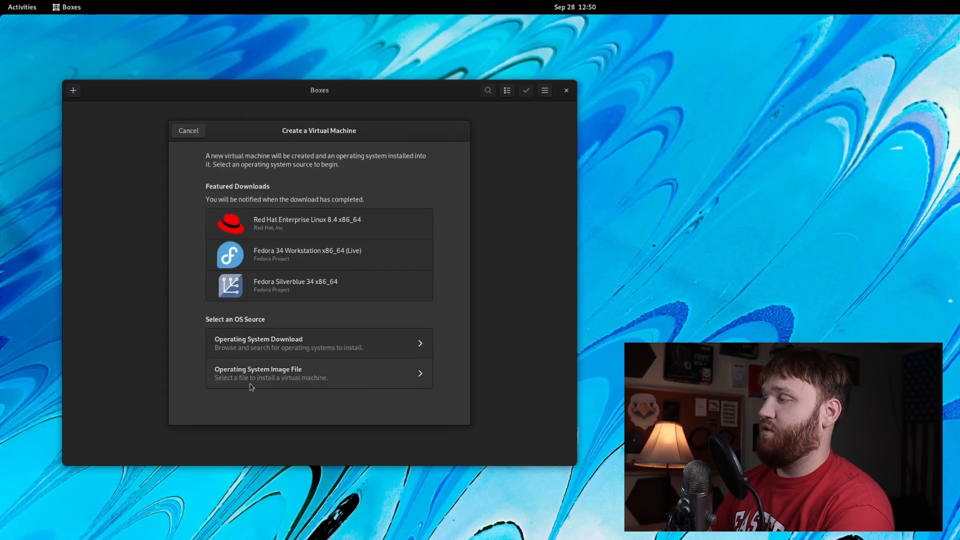
{"action": "mouse_move", "coordinate": [270, 377]}
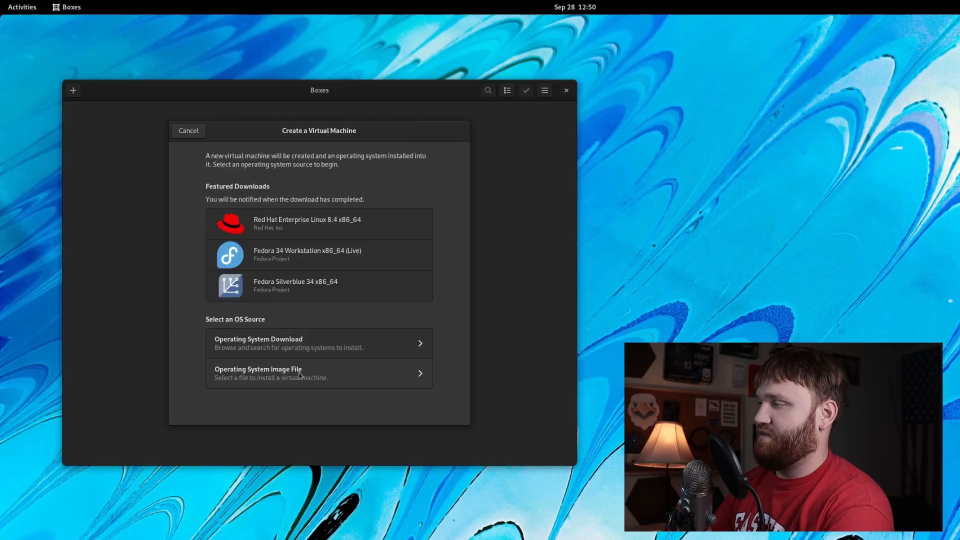
{"action": "left_click", "coordinate": [318, 374]}
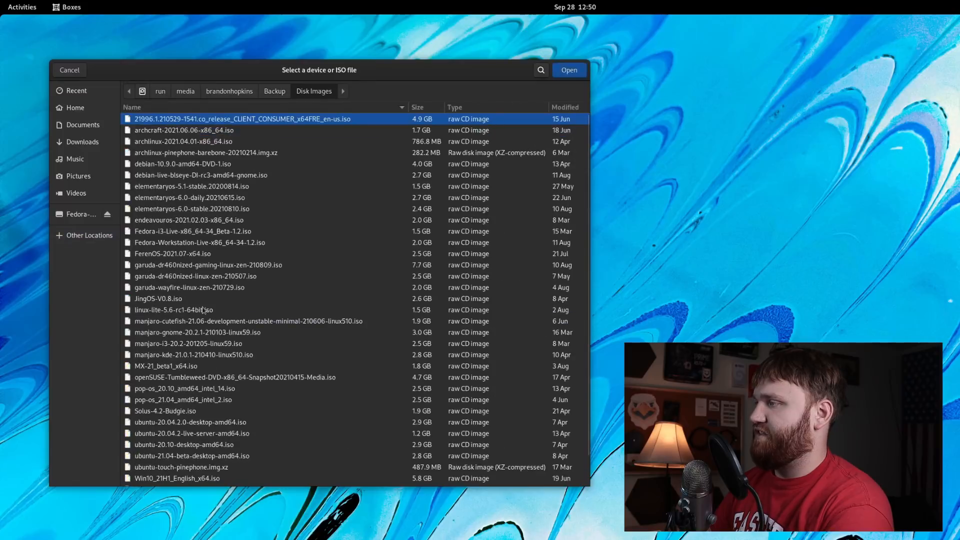
{"action": "scroll", "scroll_direction": "down", "scroll_amount": 3}
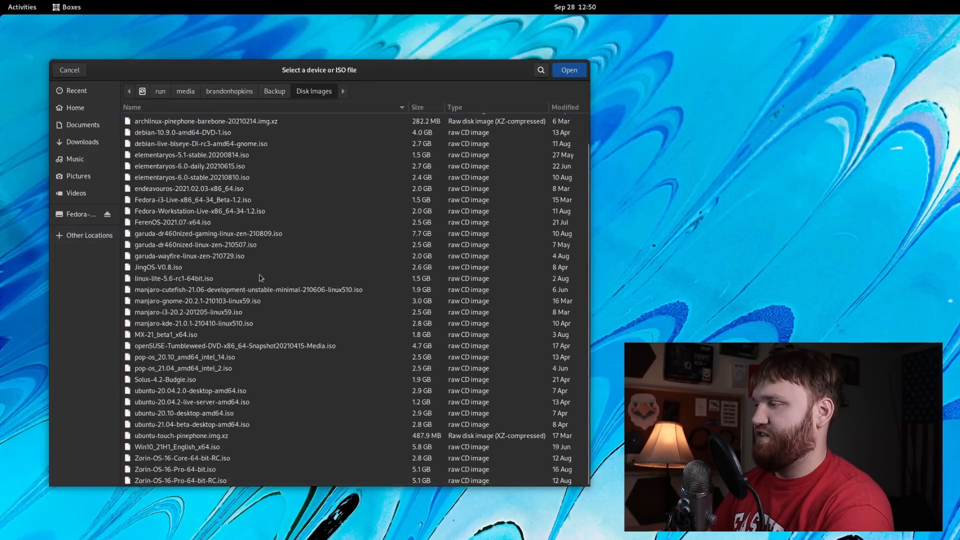
{"action": "mouse_move", "coordinate": [193, 477]}
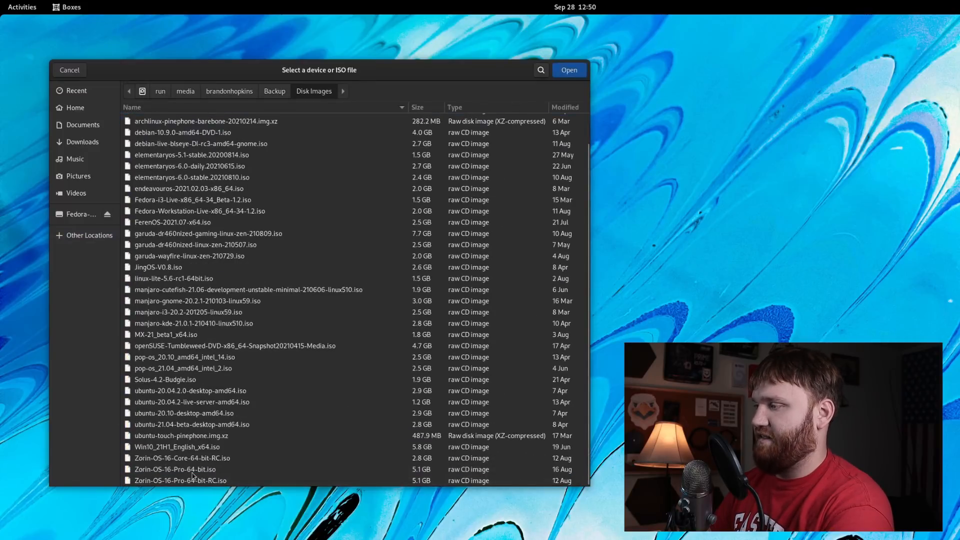
{"action": "left_click", "coordinate": [567, 70]}
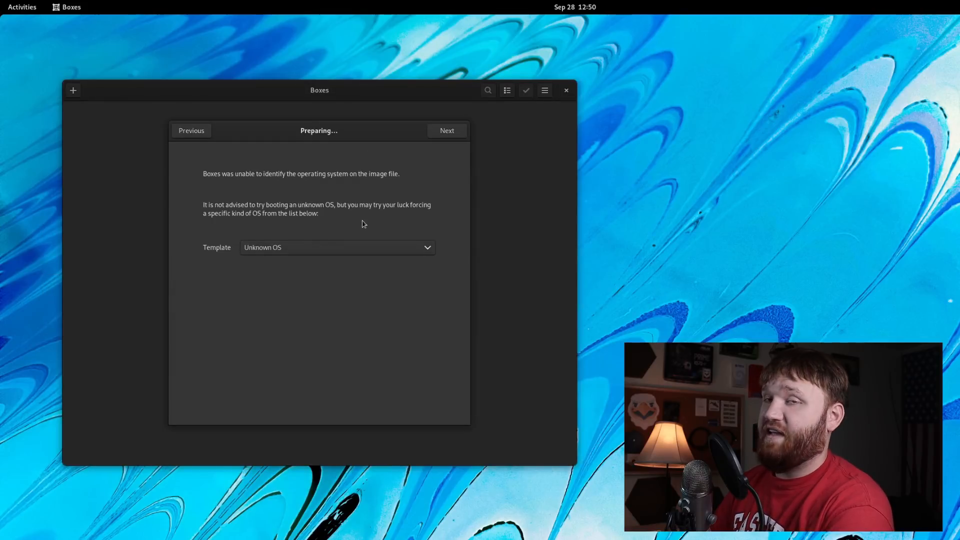
Step: Search 'ubun', pick the Ubuntu 20.04 LTS template and continue to Review and Create
{"action": "left_click", "coordinate": [336, 248]}
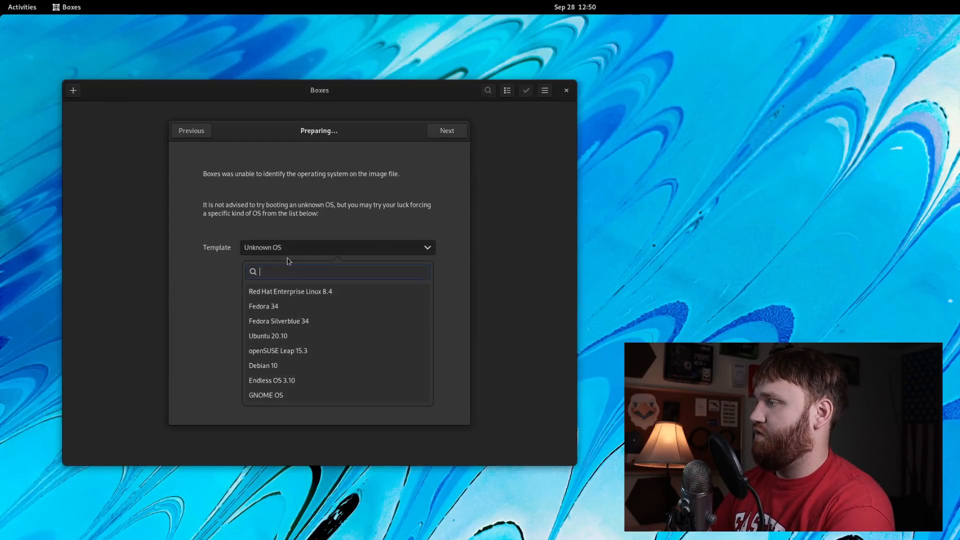
{"action": "mouse_move", "coordinate": [288, 337]}
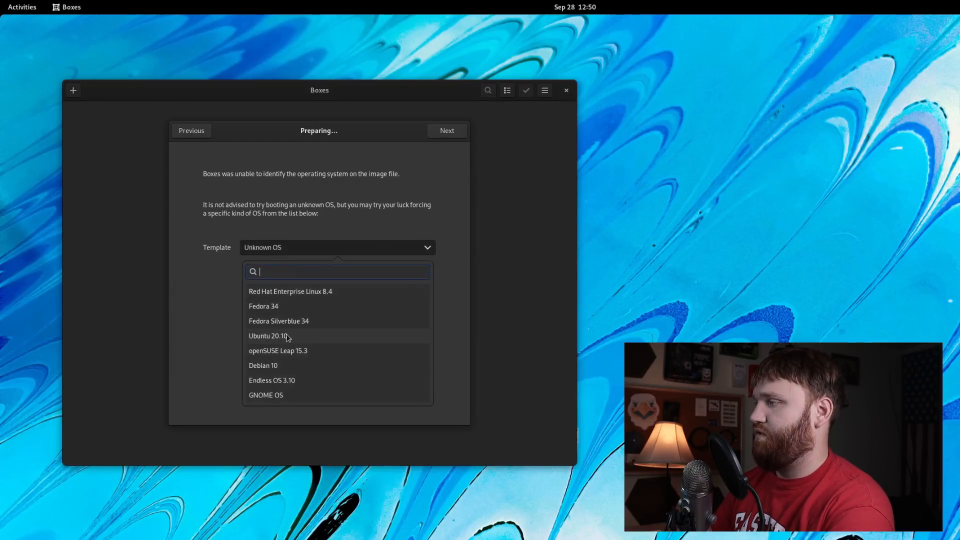
{"action": "type", "text": "ubun"}
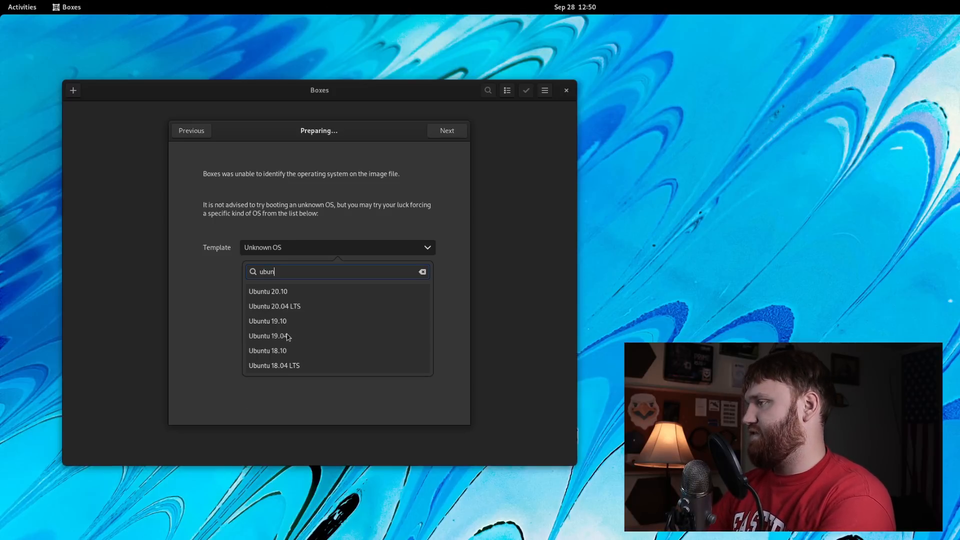
{"action": "left_click", "coordinate": [275, 305]}
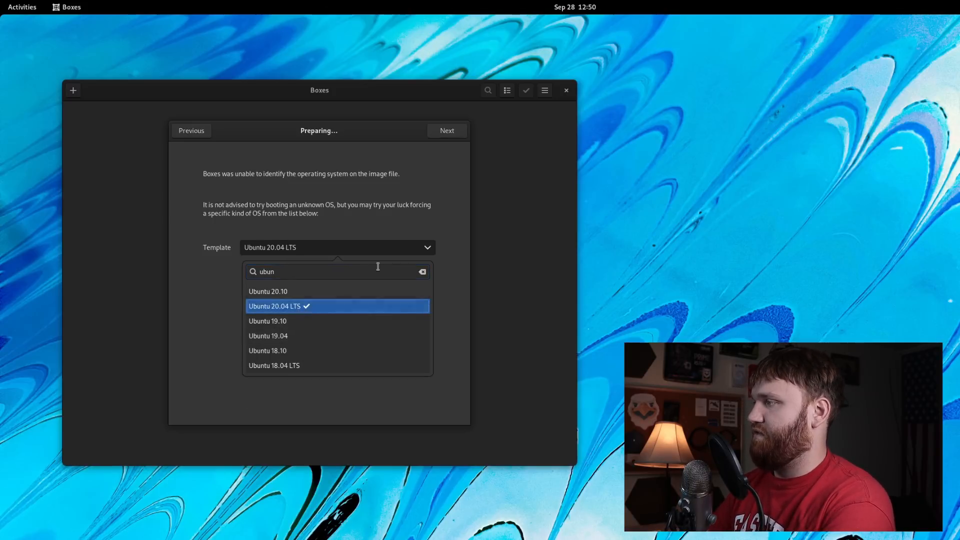
{"action": "left_click", "coordinate": [446, 131]}
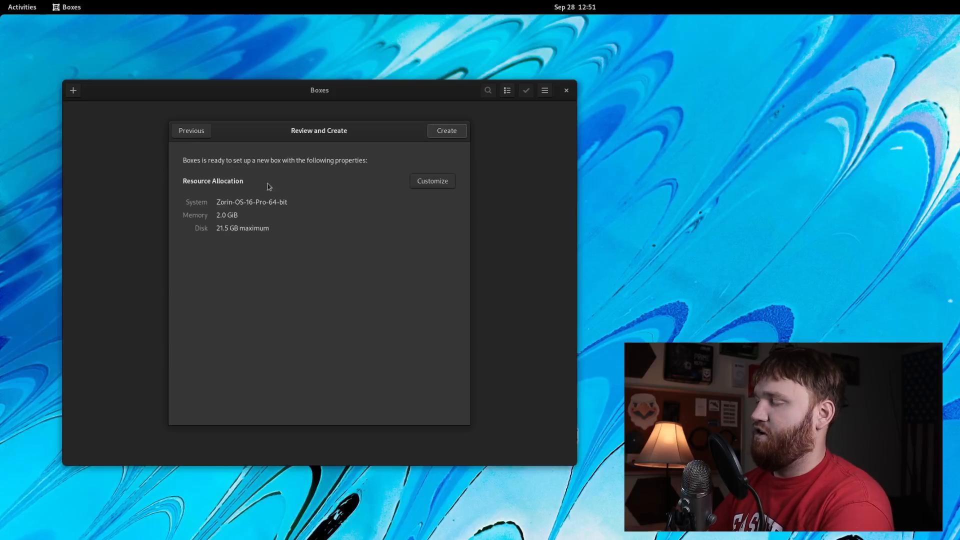
{"action": "mouse_move", "coordinate": [425, 185]}
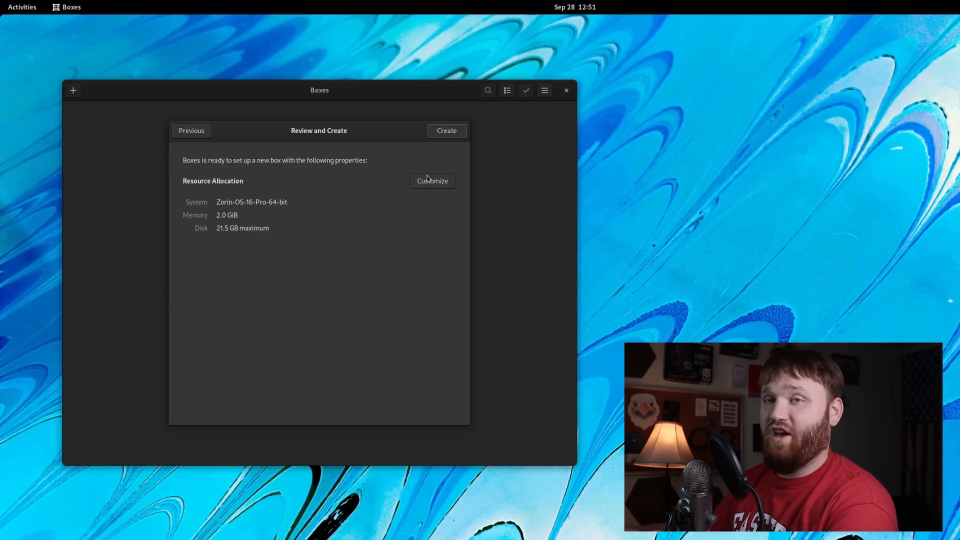
Step: Open Customize and drag the Zorin box's memory up to 8.0 GiB
{"action": "left_click", "coordinate": [432, 180]}
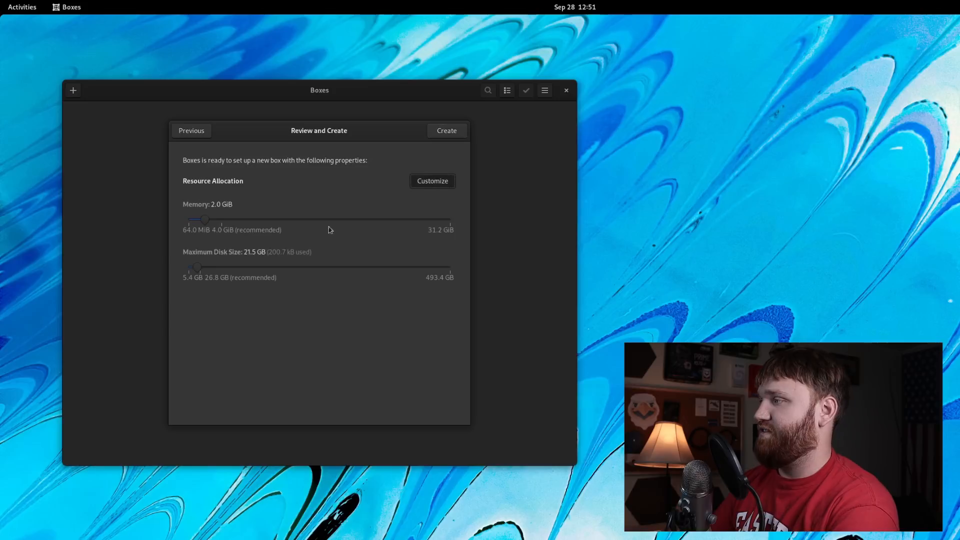
{"action": "left_click_drag", "start_coordinate": [204, 219], "coordinate": [225, 219]}
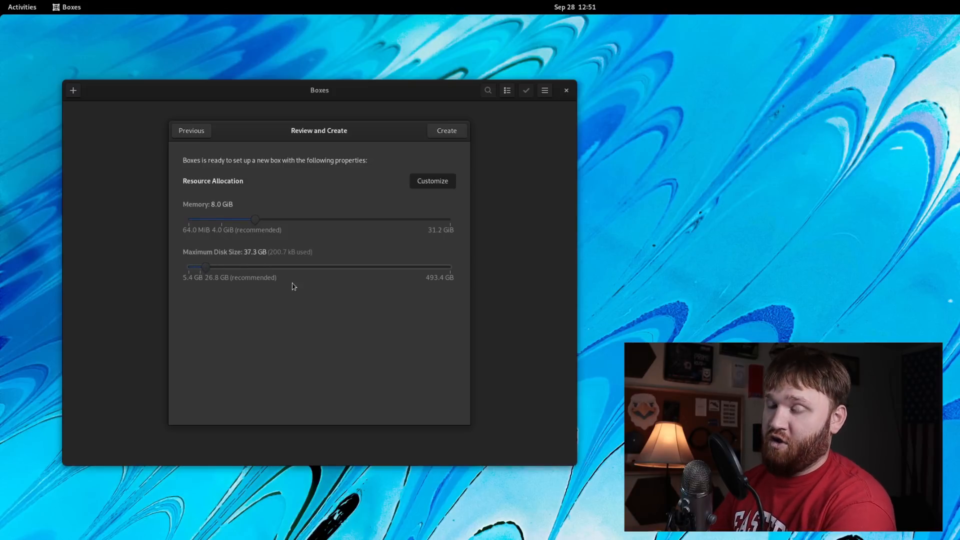
{"action": "mouse_move", "coordinate": [208, 306]}
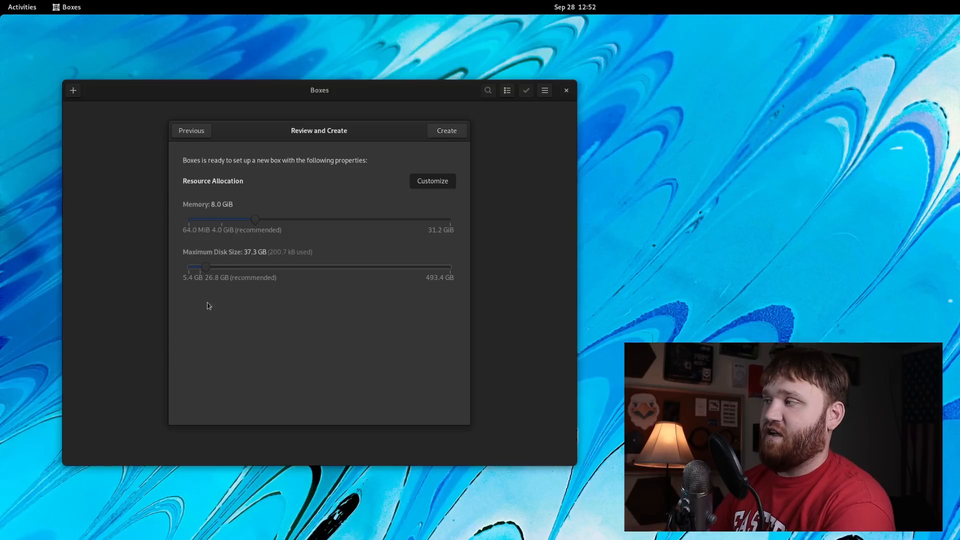
{"action": "mouse_move", "coordinate": [325, 320]}
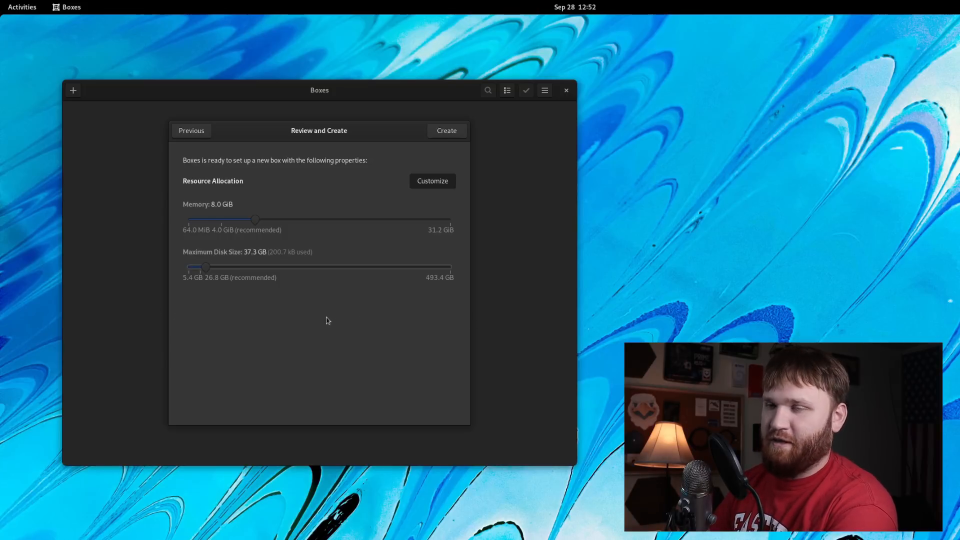
{"action": "mouse_move", "coordinate": [300, 318]}
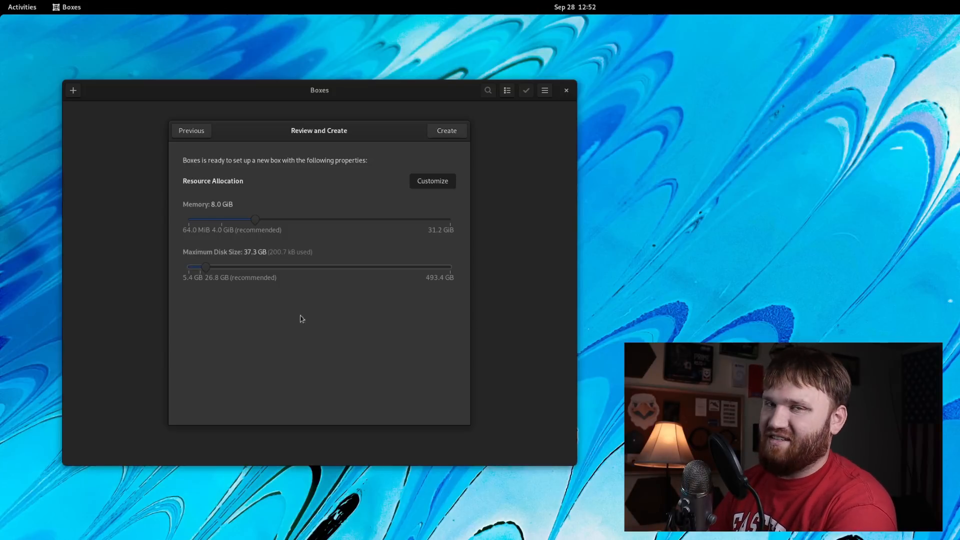
{"action": "mouse_move", "coordinate": [375, 283]}
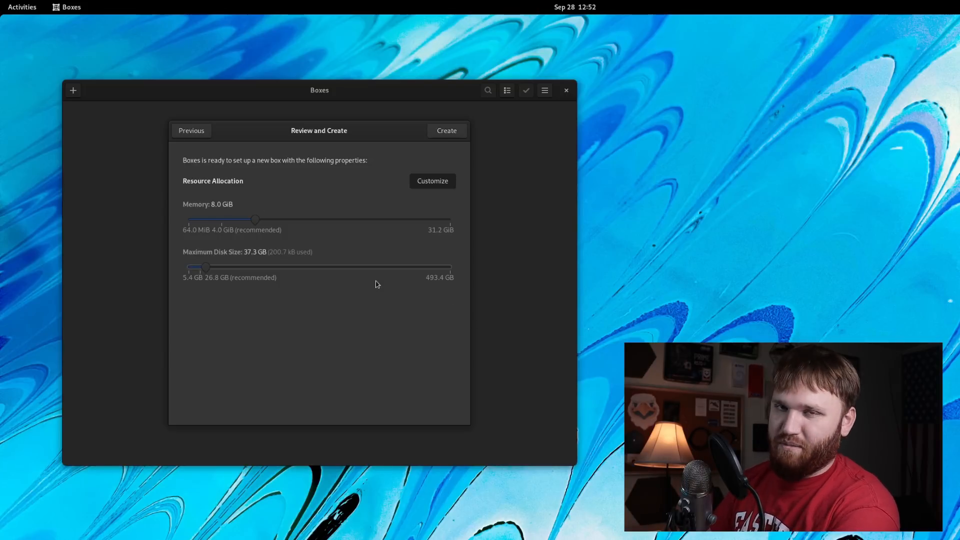
{"action": "mouse_move", "coordinate": [432, 215]}
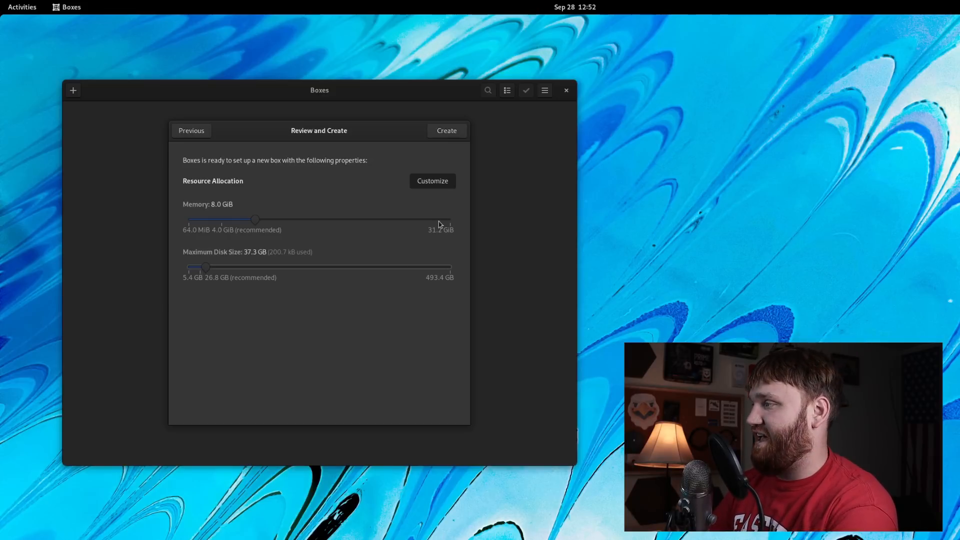
Step: Create the Zorin box, allow keyboard shortcut capture, and enlarge the VM window
{"action": "left_click", "coordinate": [446, 131]}
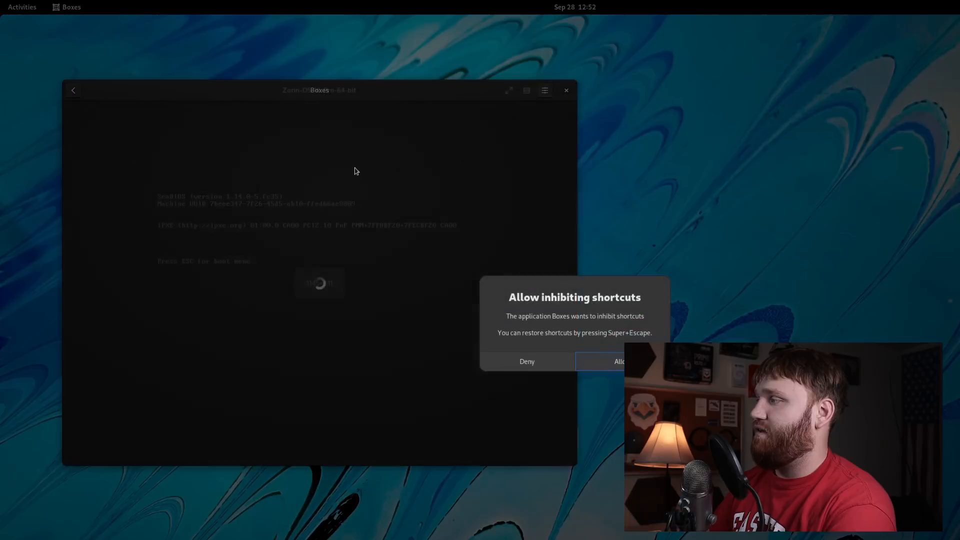
{"action": "left_click", "coordinate": [620, 361]}
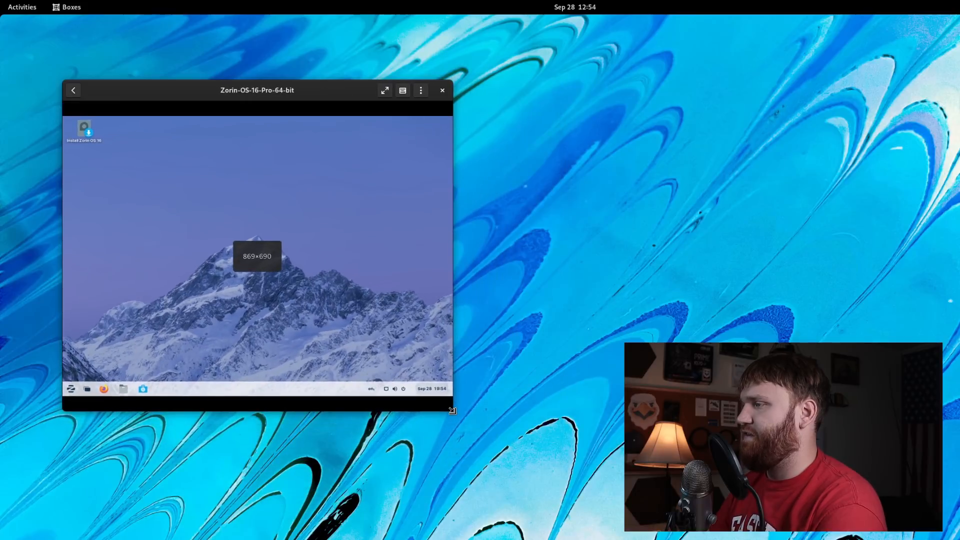
{"action": "left_click", "coordinate": [257, 245]}
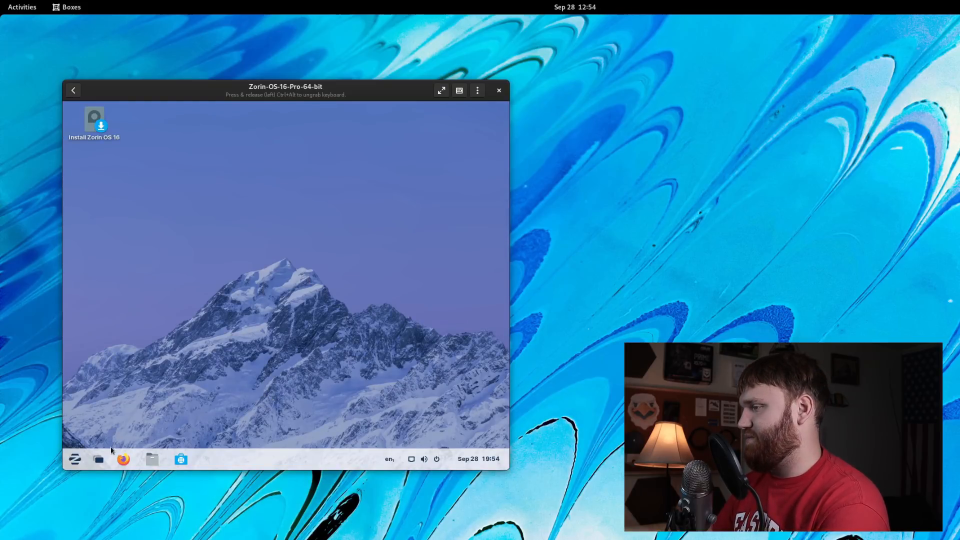
{"action": "left_click", "coordinate": [74, 459]}
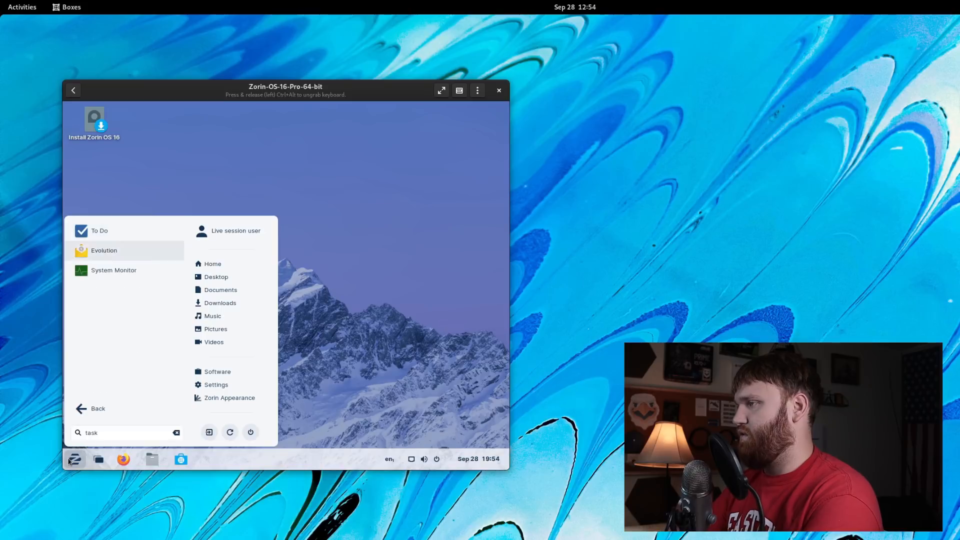
{"action": "left_click", "coordinate": [113, 270]}
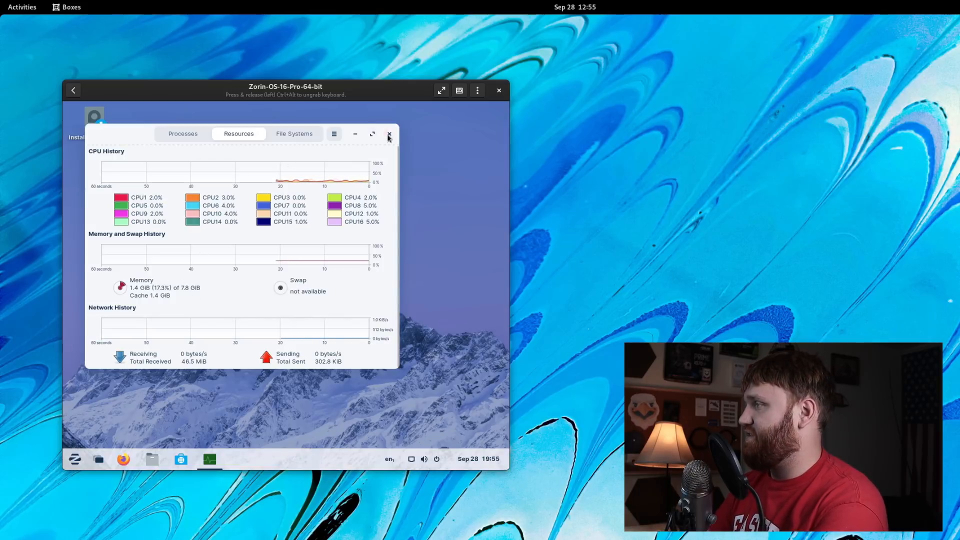
{"action": "left_click", "coordinate": [387, 134]}
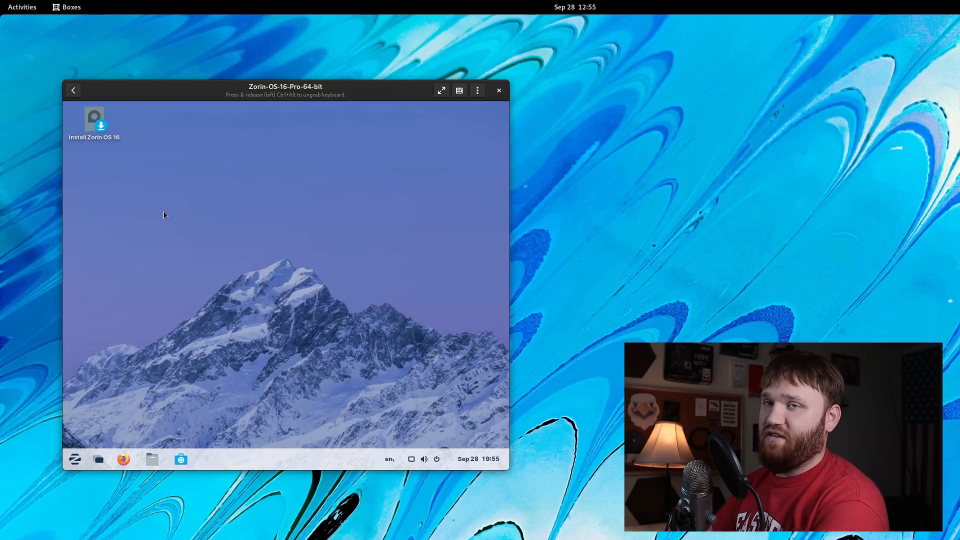
Step: Launch System Monitor via an Activities search for 'sys' and view its Resources graphs
{"action": "left_click", "coordinate": [73, 90]}
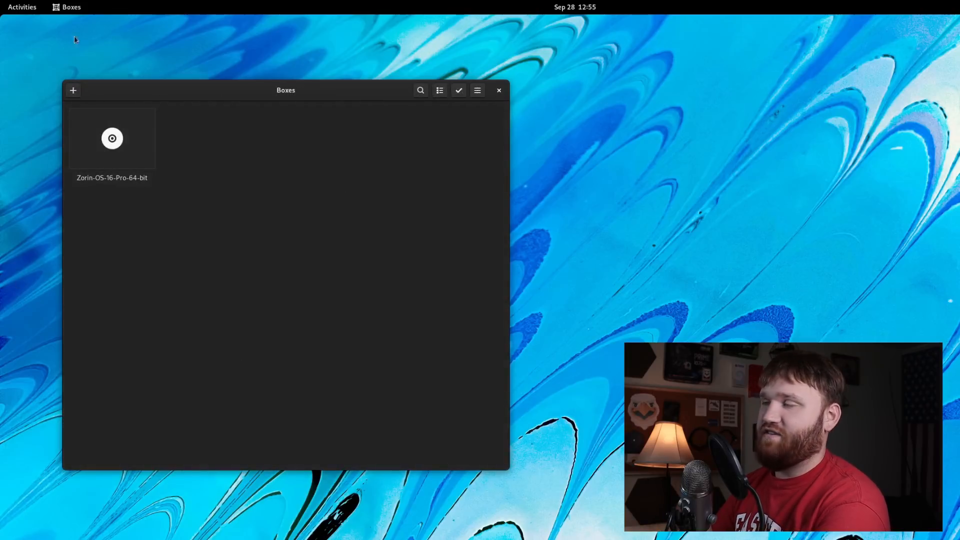
{"action": "left_click", "coordinate": [22, 7]}
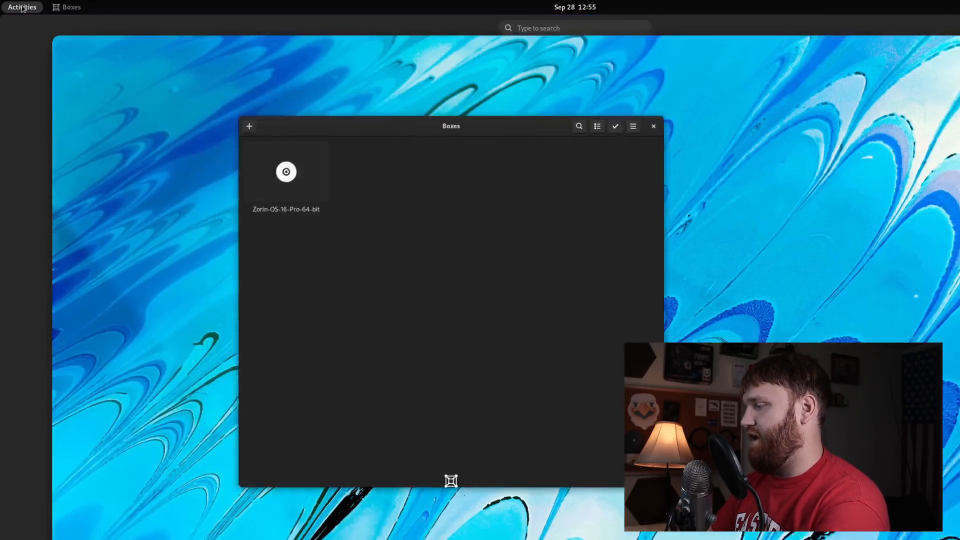
{"action": "type", "text": "sys"}
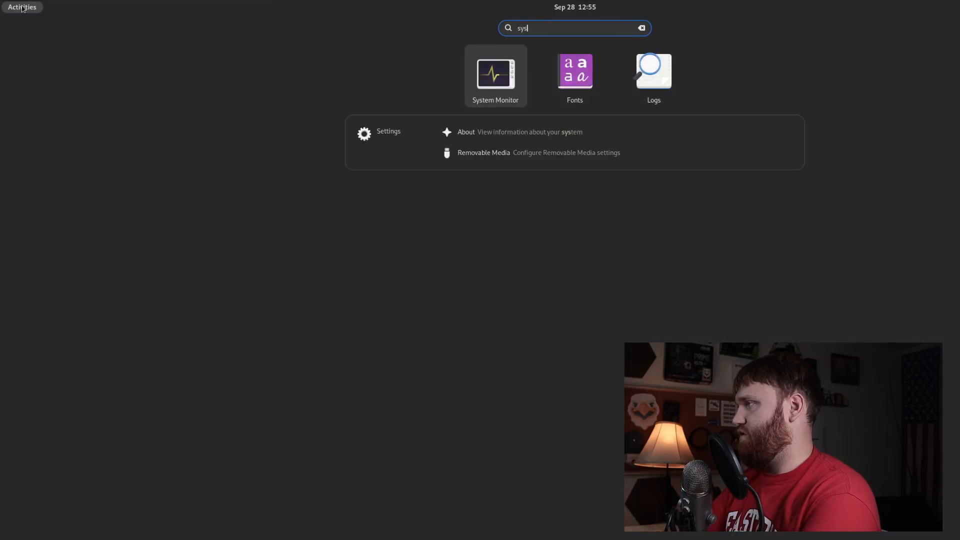
{"action": "left_click", "coordinate": [494, 73]}
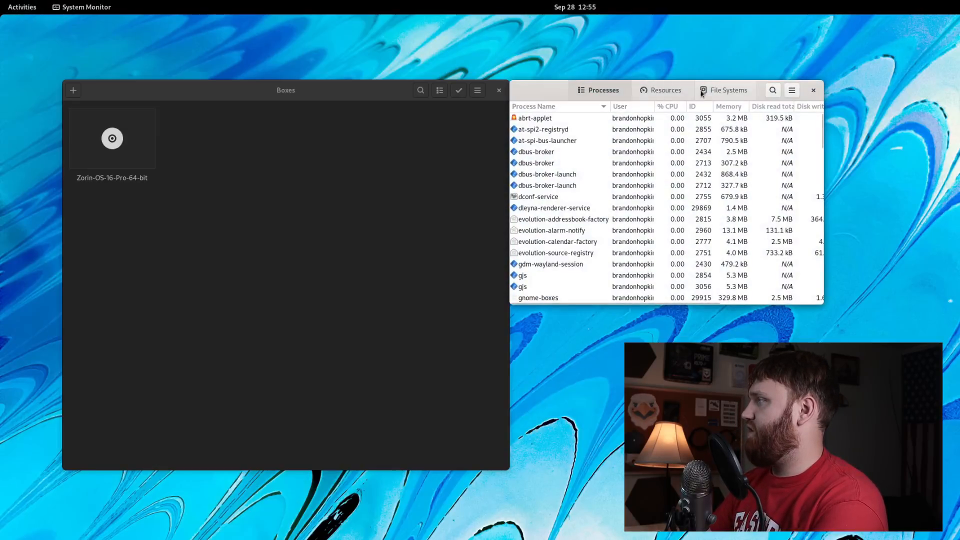
{"action": "left_click", "coordinate": [665, 90]}
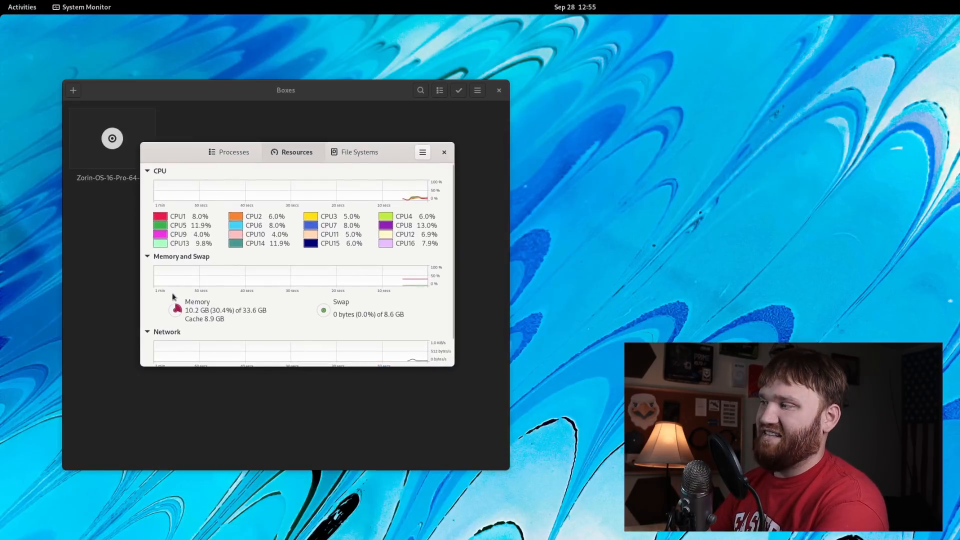
{"action": "mouse_move", "coordinate": [124, 153]}
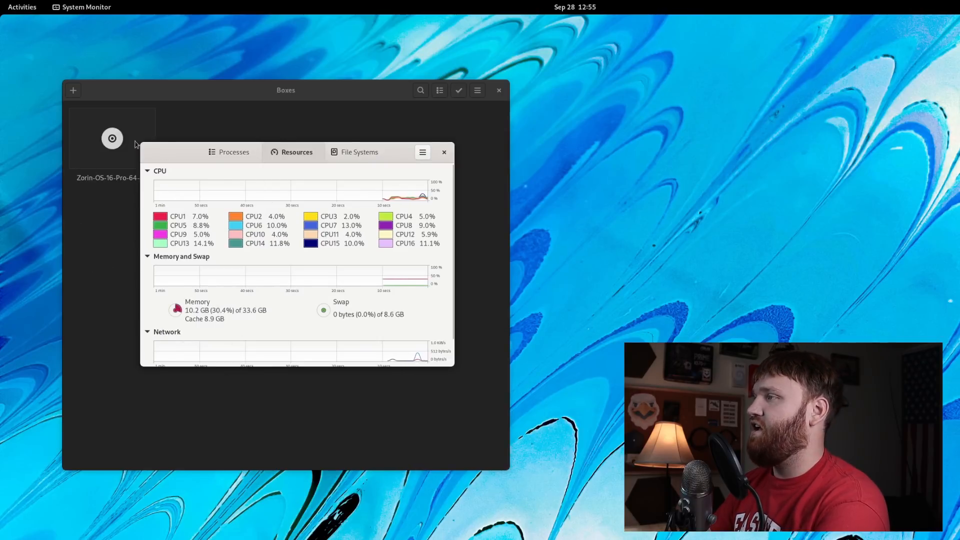
{"action": "mouse_move", "coordinate": [474, 118]}
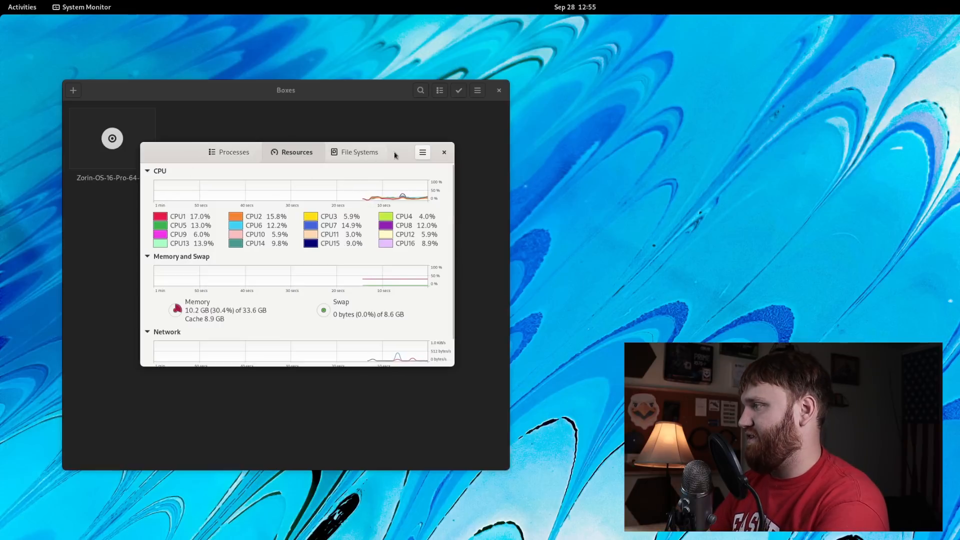
{"action": "left_click", "coordinate": [444, 151]}
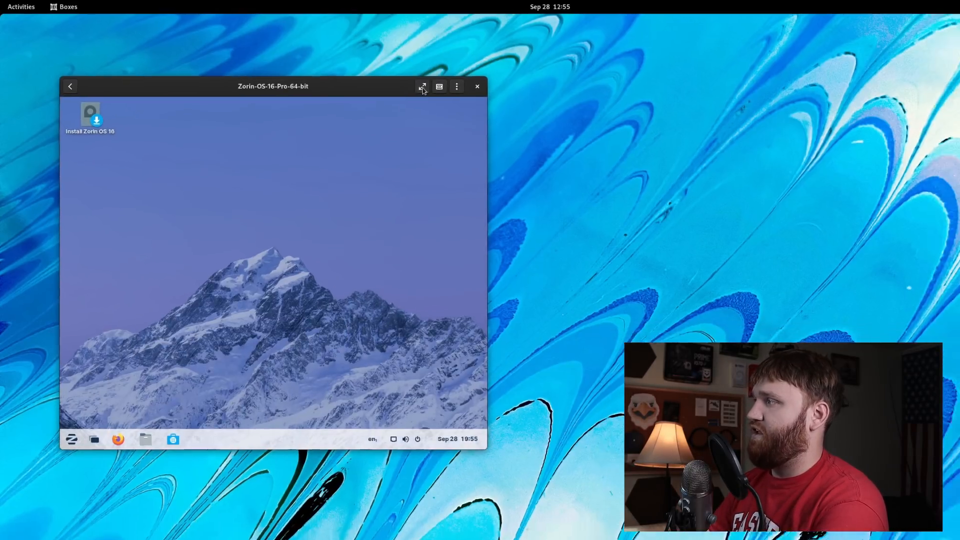
Step: Go fullscreen, then open and close Files and Firefox in the Zorin guest
{"action": "left_click", "coordinate": [422, 85]}
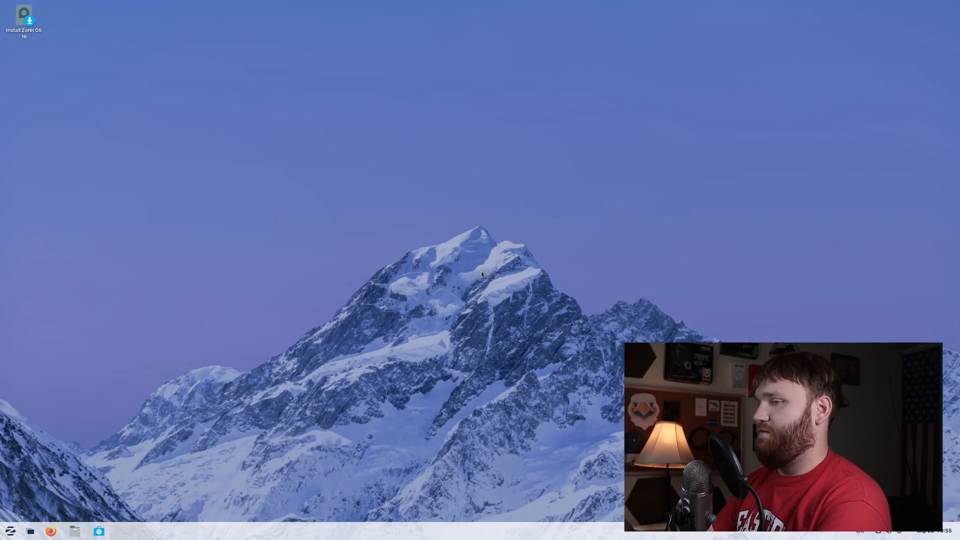
{"action": "left_click", "coordinate": [74, 531]}
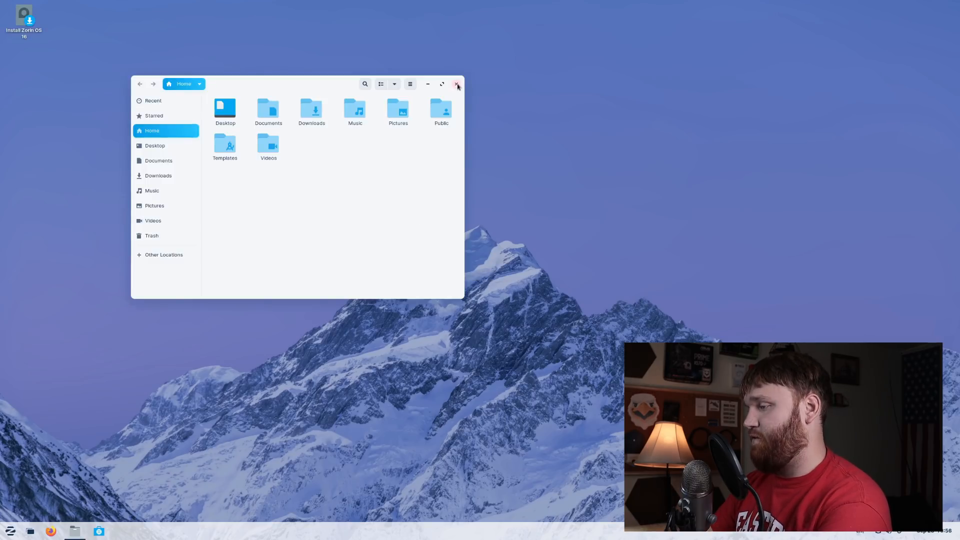
{"action": "left_click", "coordinate": [456, 84]}
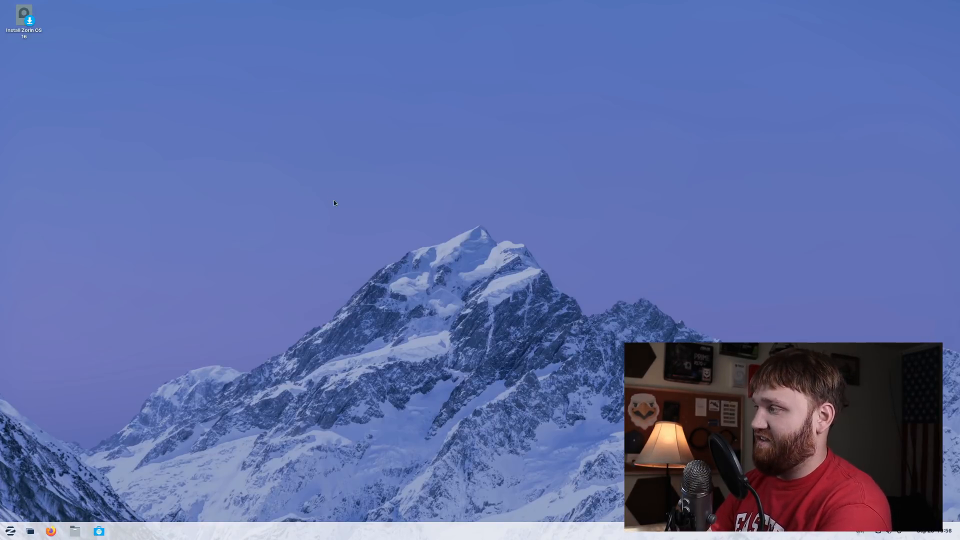
{"action": "left_click", "coordinate": [51, 531]}
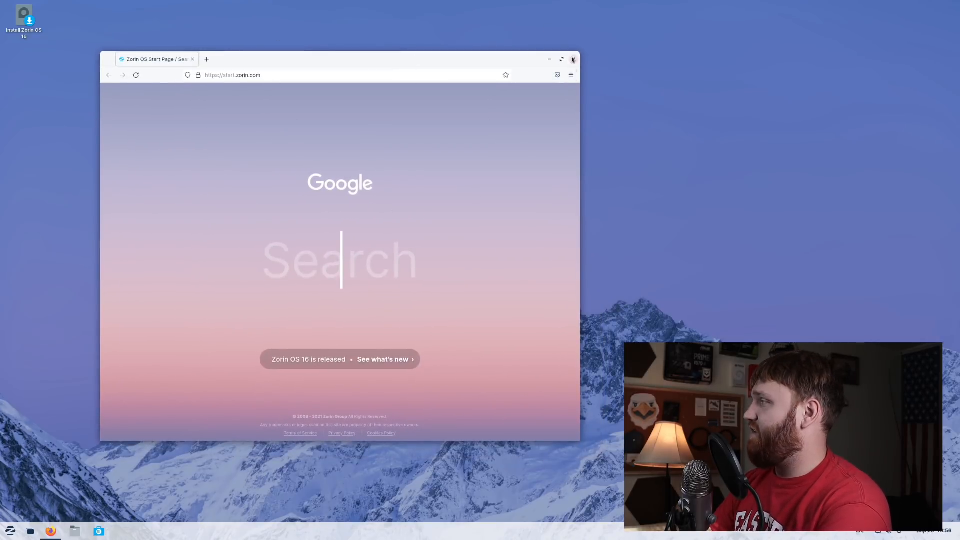
{"action": "left_click", "coordinate": [573, 59]}
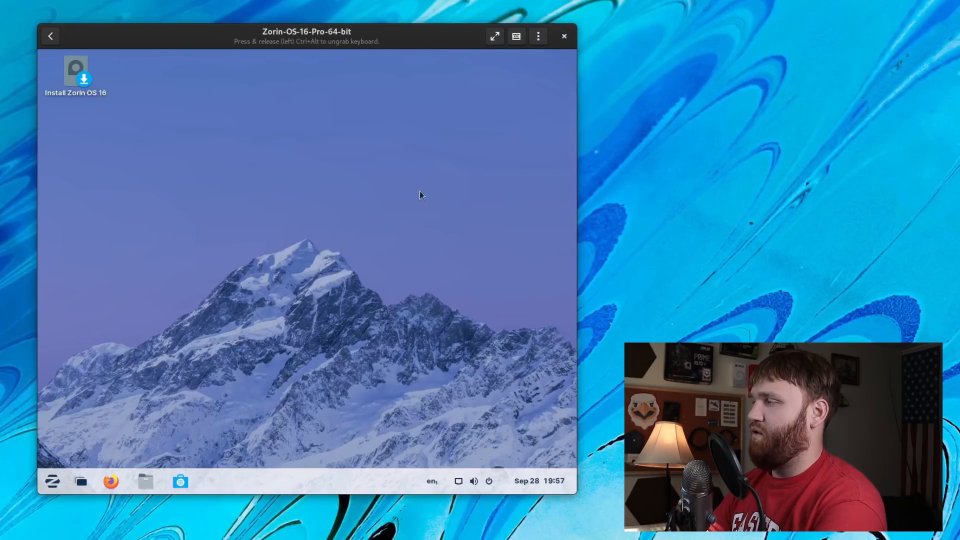
Step: Browse the send-keys and three-dot VM menus, ending on the Zorin box's Properties
{"action": "left_click", "coordinate": [516, 35]}
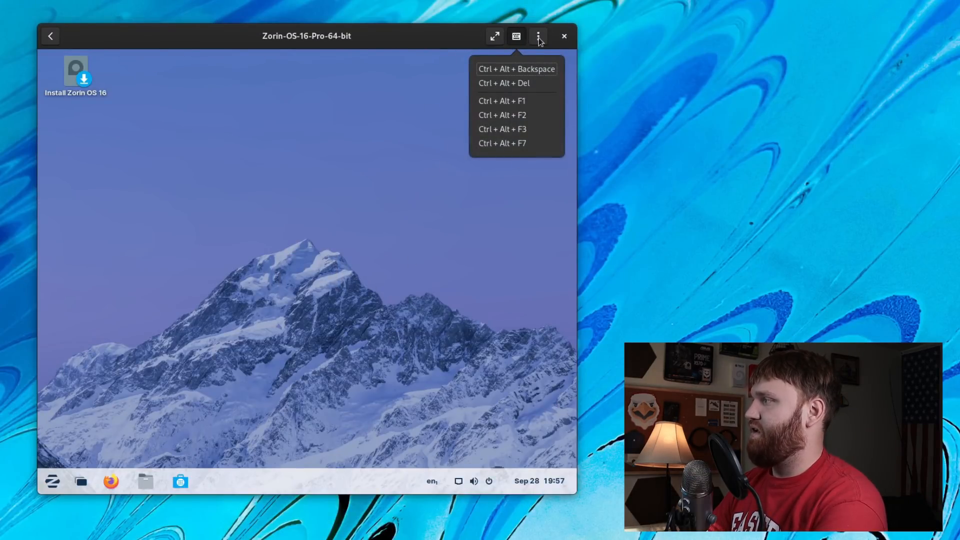
{"action": "left_click", "coordinate": [537, 36]}
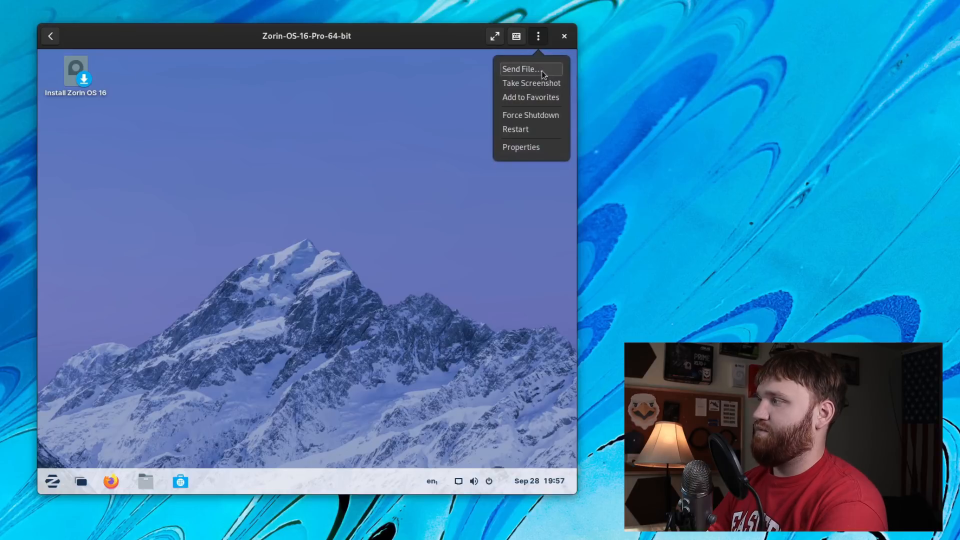
{"action": "mouse_move", "coordinate": [531, 82]}
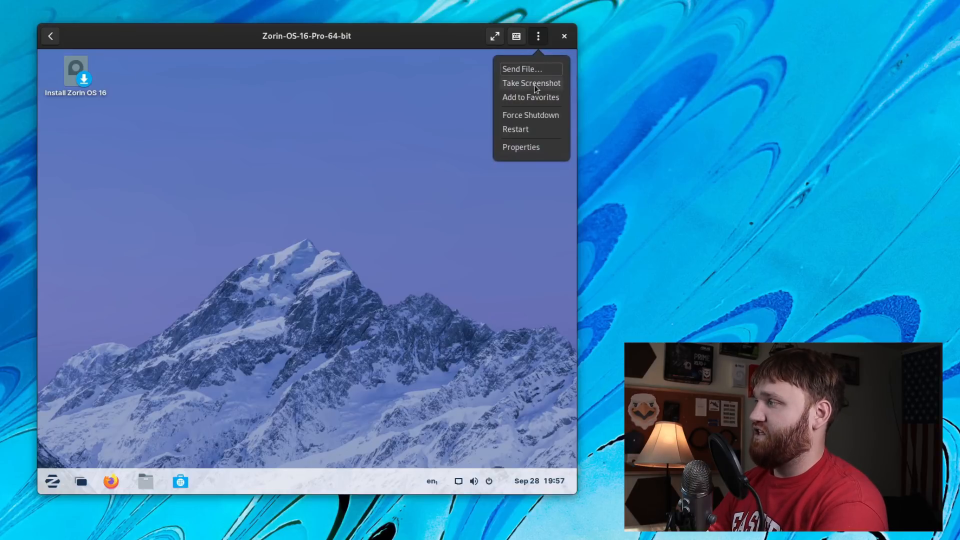
{"action": "left_click", "coordinate": [531, 82]}
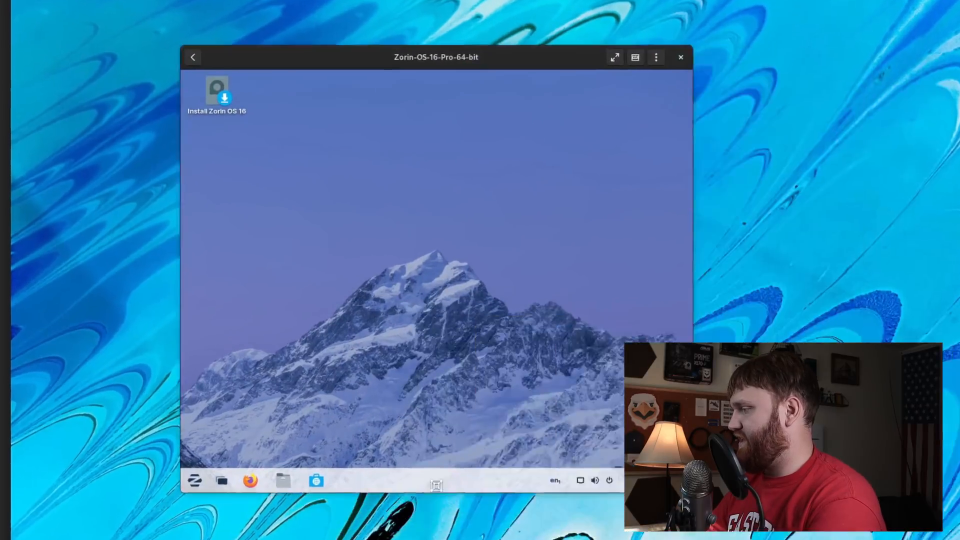
{"action": "left_click", "coordinate": [283, 480]}
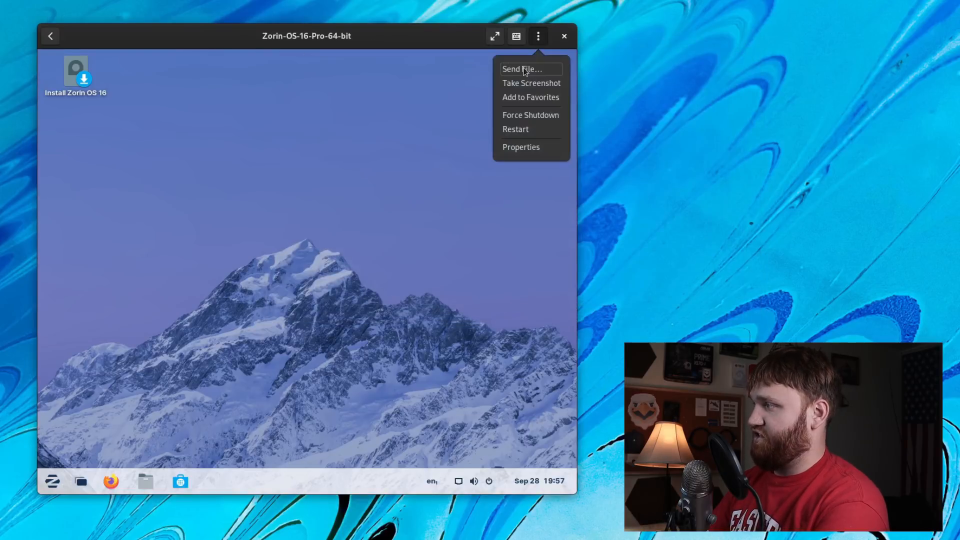
{"action": "mouse_move", "coordinate": [539, 147]}
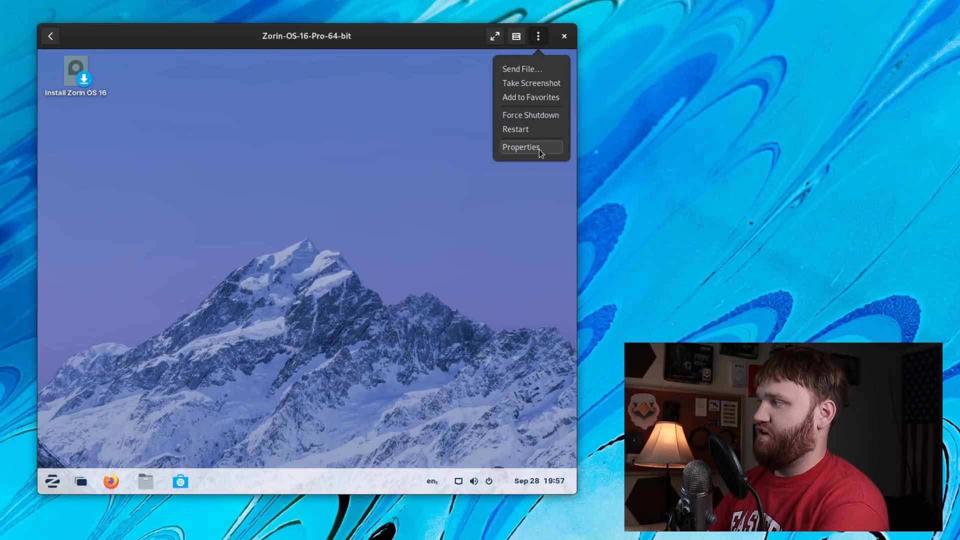
{"action": "left_click", "coordinate": [520, 147]}
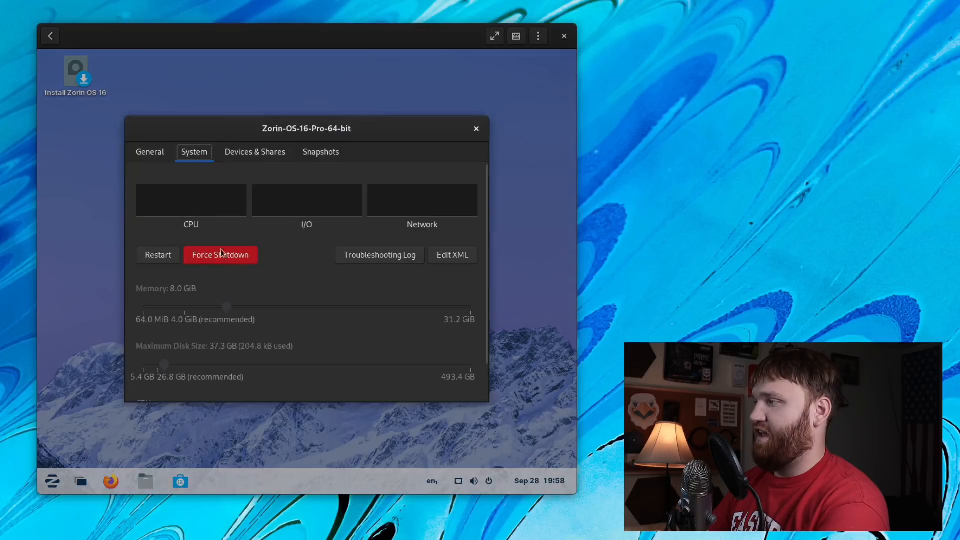
{"action": "mouse_move", "coordinate": [360, 278]}
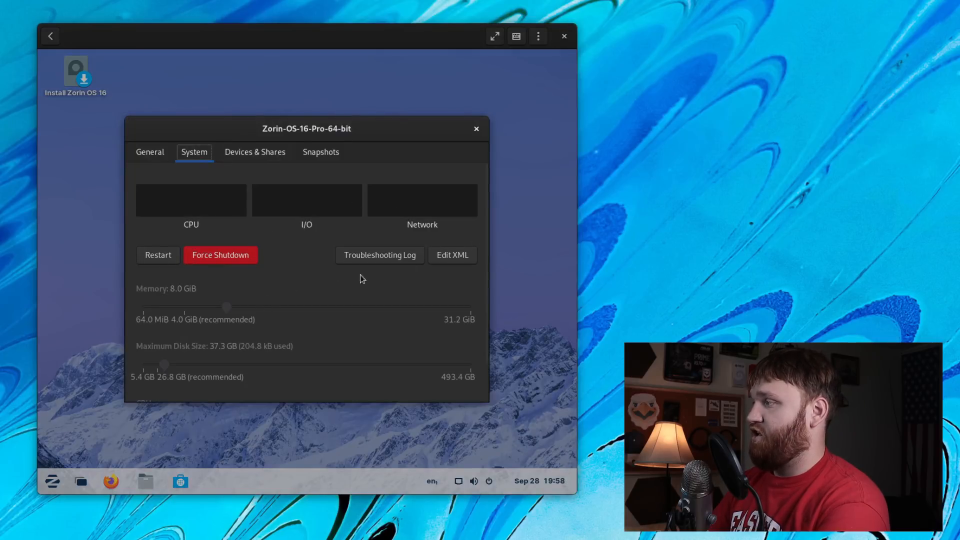
Step: Open Edit XML from the Zorin box's System properties
{"action": "left_click", "coordinate": [451, 255]}
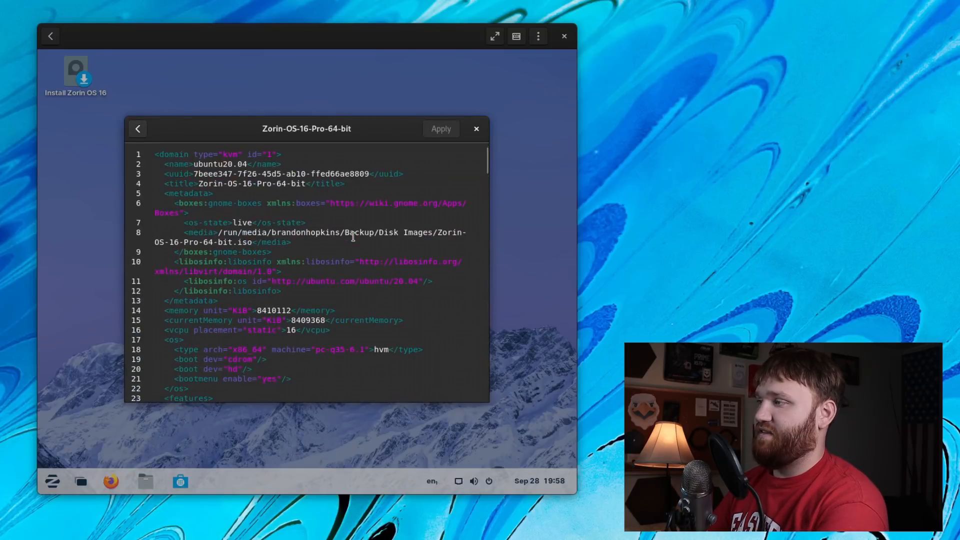
Step: Scroll through the Zorin domain XML, then close it and reopen the VM menu
{"action": "scroll", "scroll_direction": "down", "scroll_amount": 3}
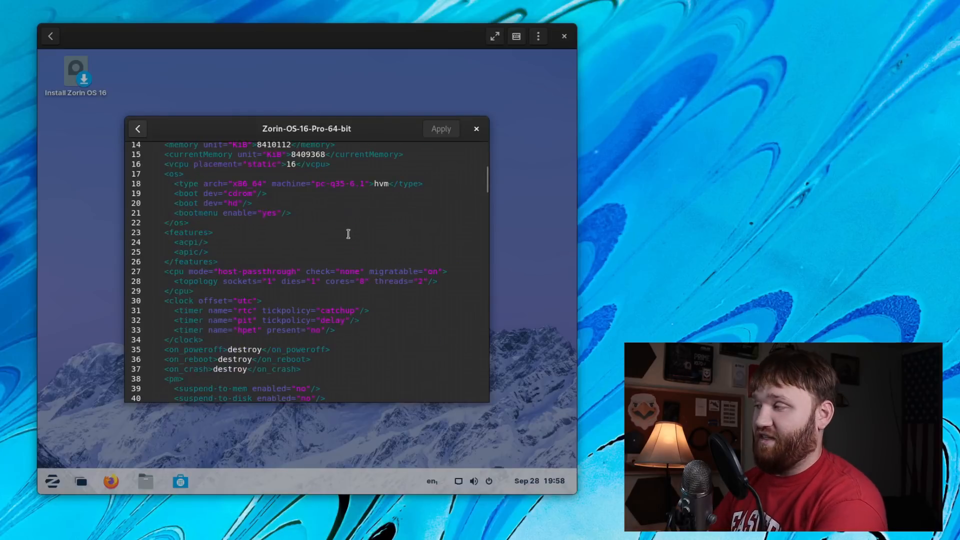
{"action": "scroll", "scroll_direction": "up", "scroll_amount": 3}
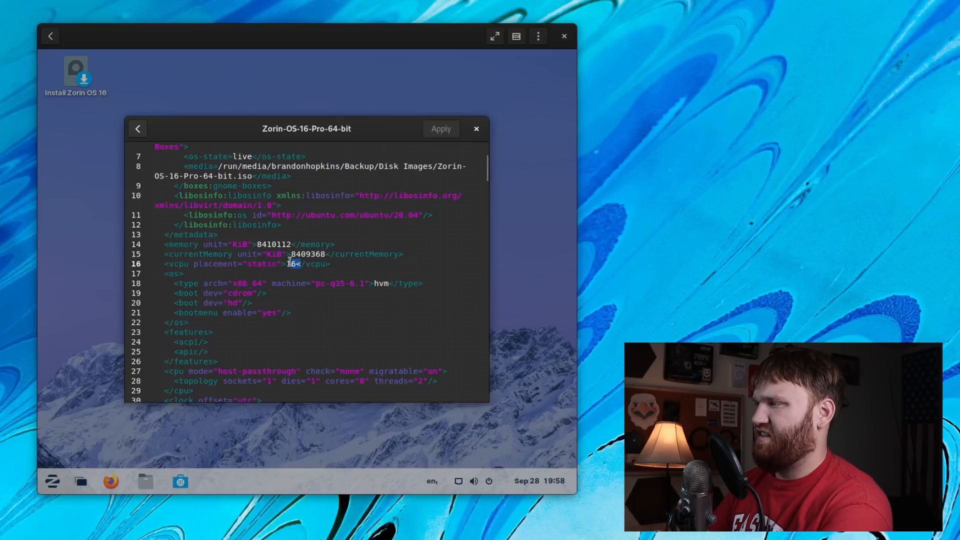
{"action": "scroll", "scroll_direction": "down", "scroll_amount": 3}
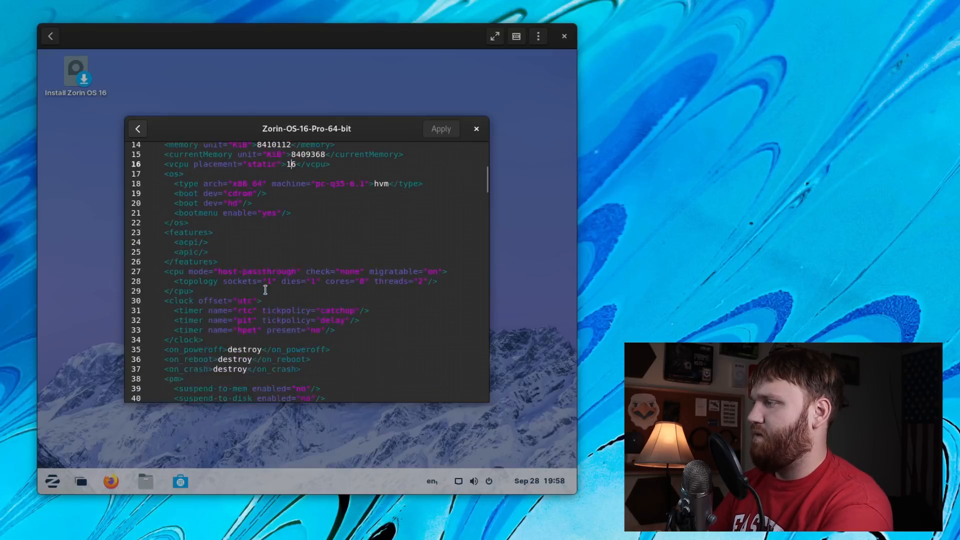
{"action": "scroll", "scroll_direction": "down", "scroll_amount": 3}
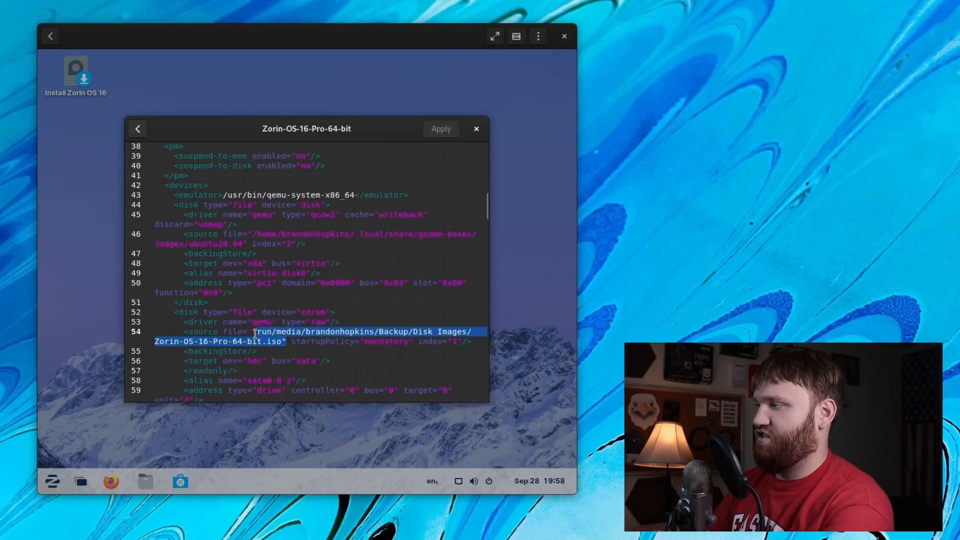
{"action": "scroll", "scroll_direction": "down", "scroll_amount": 3}
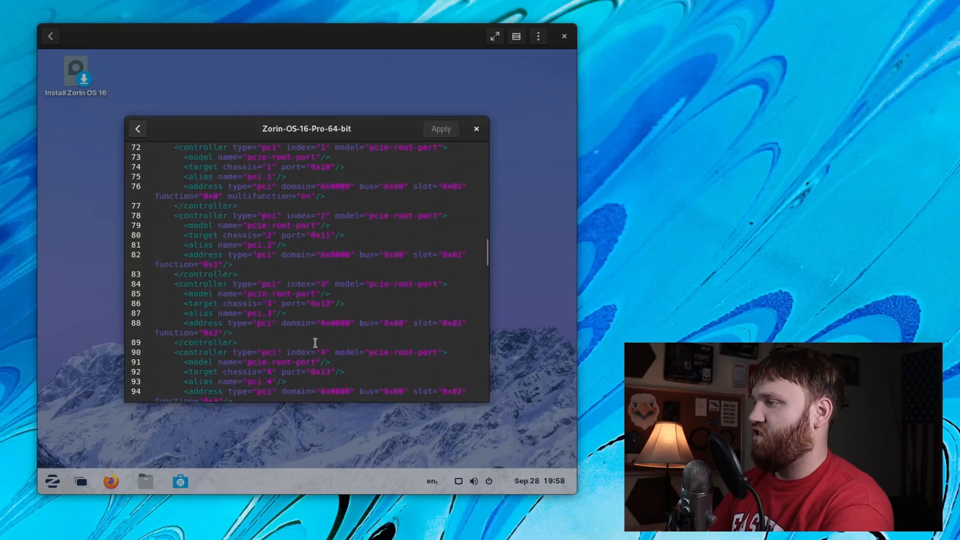
{"action": "scroll", "scroll_direction": "down", "scroll_amount": 3}
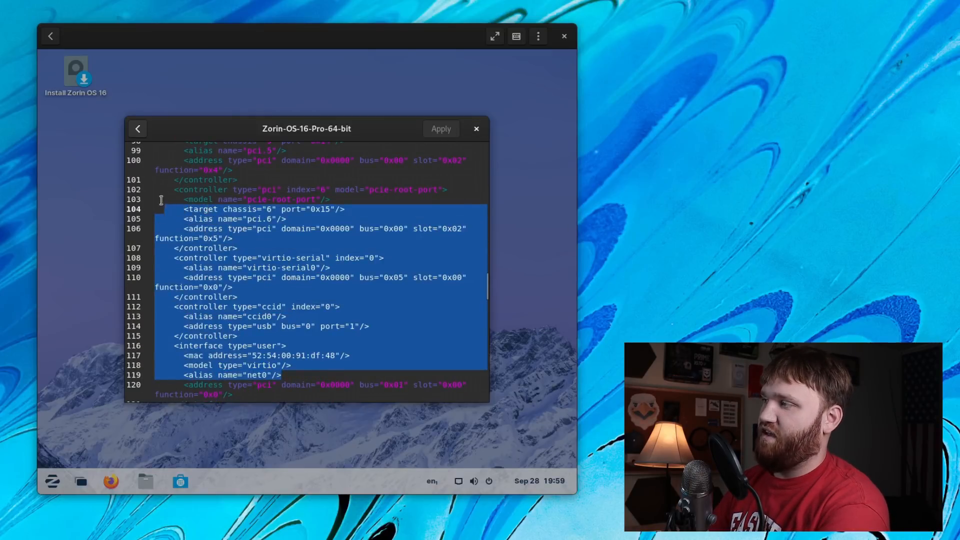
{"action": "left_click", "coordinate": [301, 228]}
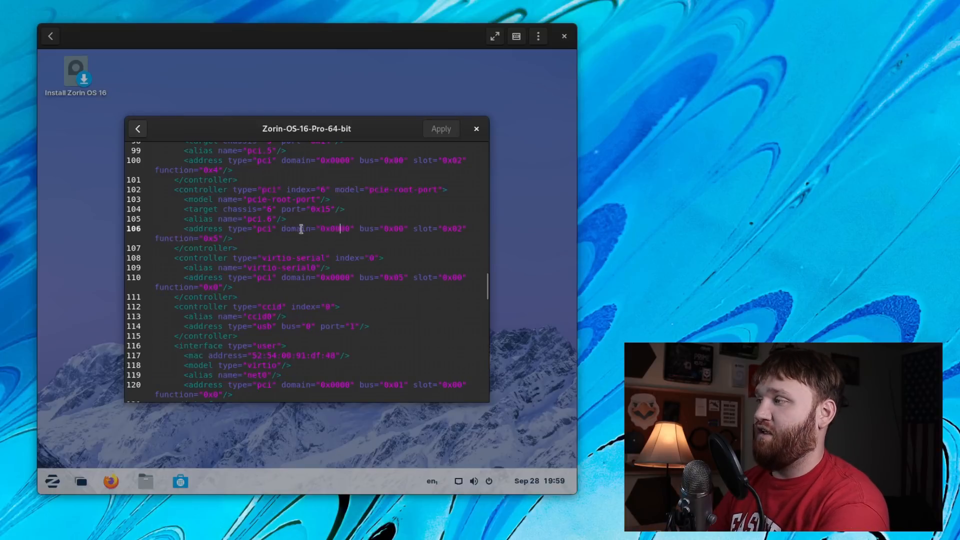
{"action": "scroll", "scroll_direction": "down", "scroll_amount": 3}
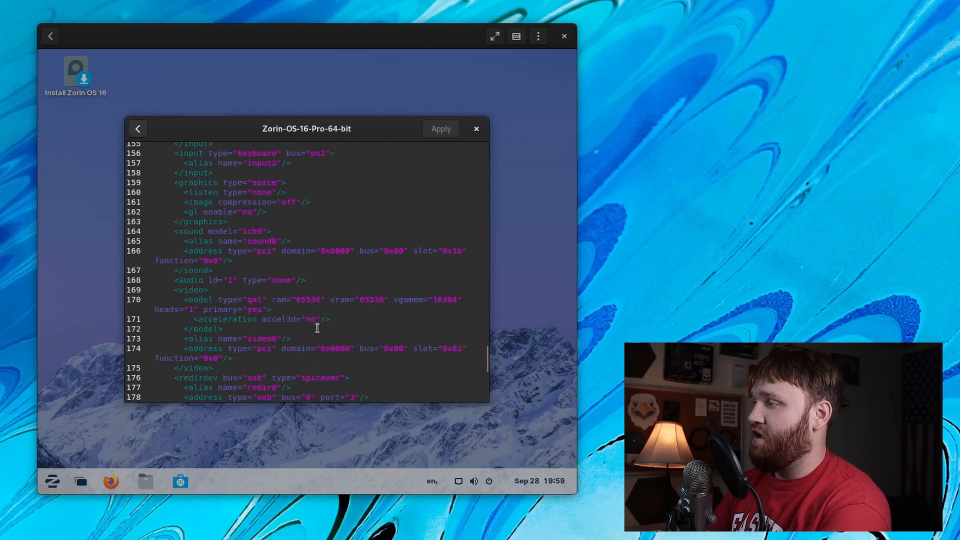
{"action": "scroll", "scroll_direction": "up", "scroll_amount": 3}
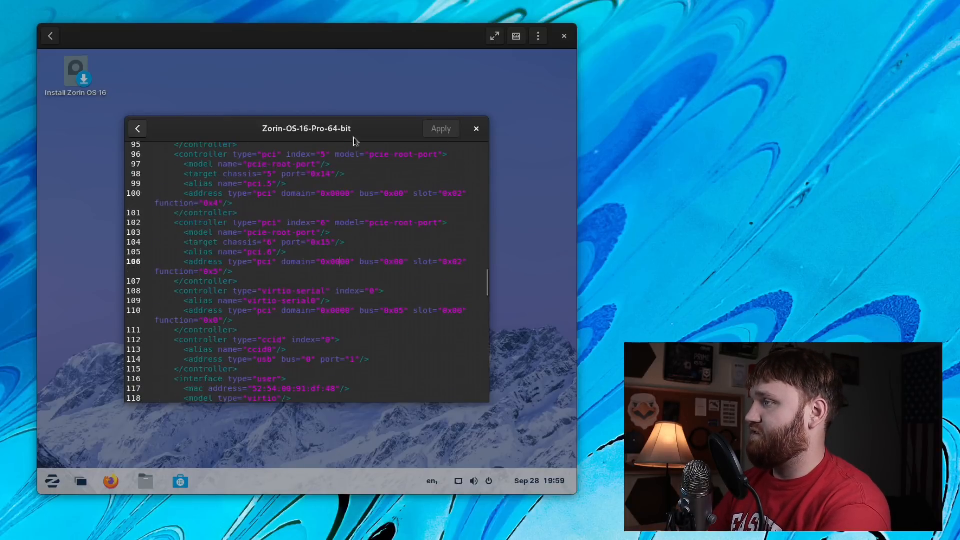
{"action": "left_click", "coordinate": [537, 36]}
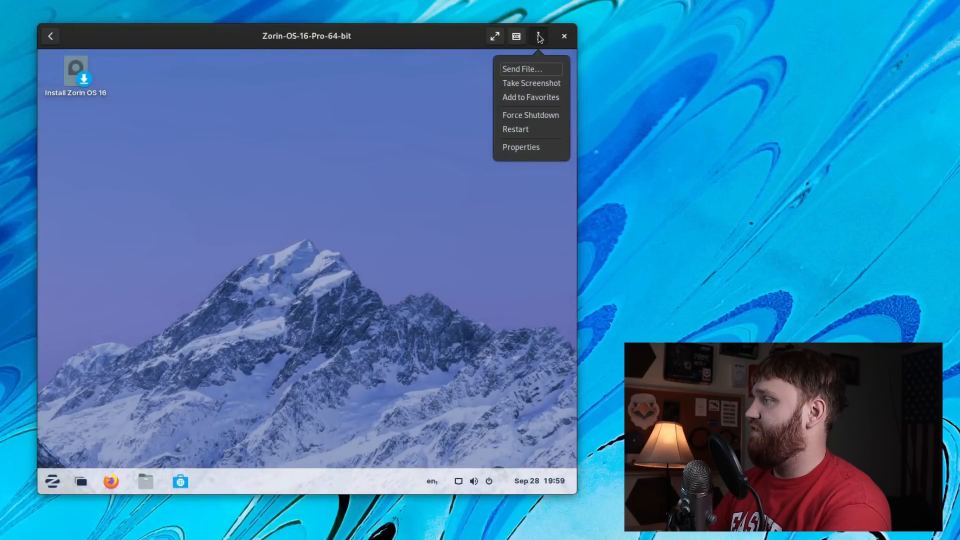
{"action": "mouse_move", "coordinate": [530, 115]}
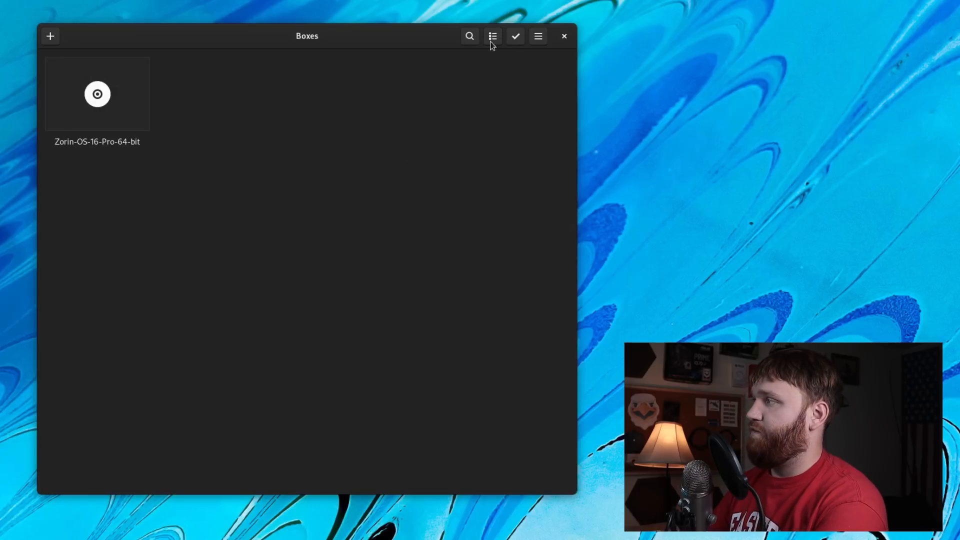
Step: Switch the box collection to list view and back to tiles
{"action": "left_click", "coordinate": [492, 35]}
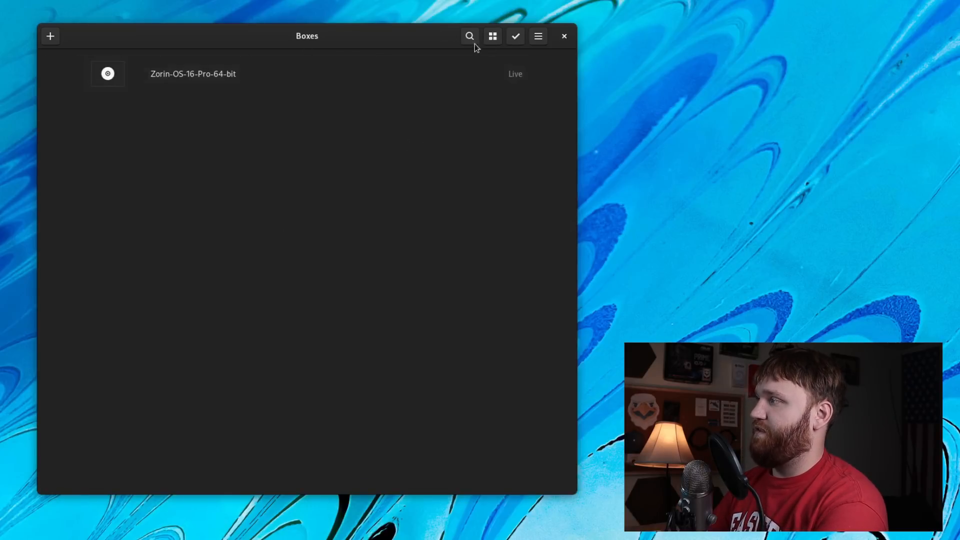
{"action": "left_click", "coordinate": [491, 35]}
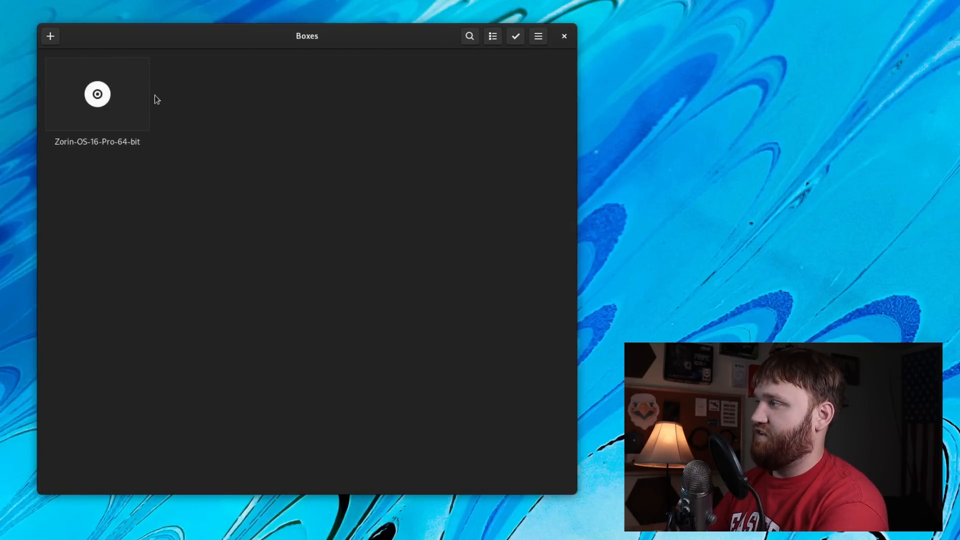
{"action": "mouse_move", "coordinate": [496, 149]}
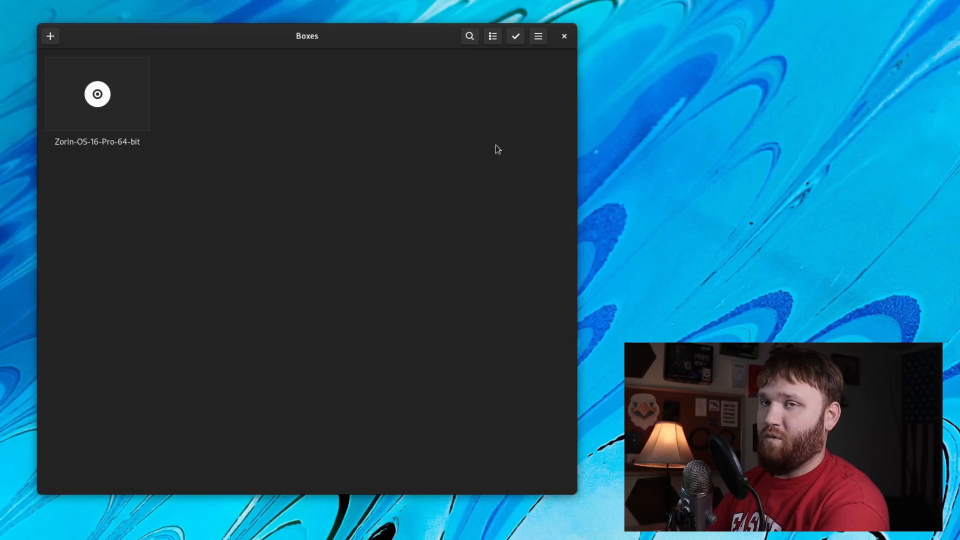
{"action": "mouse_move", "coordinate": [466, 66]}
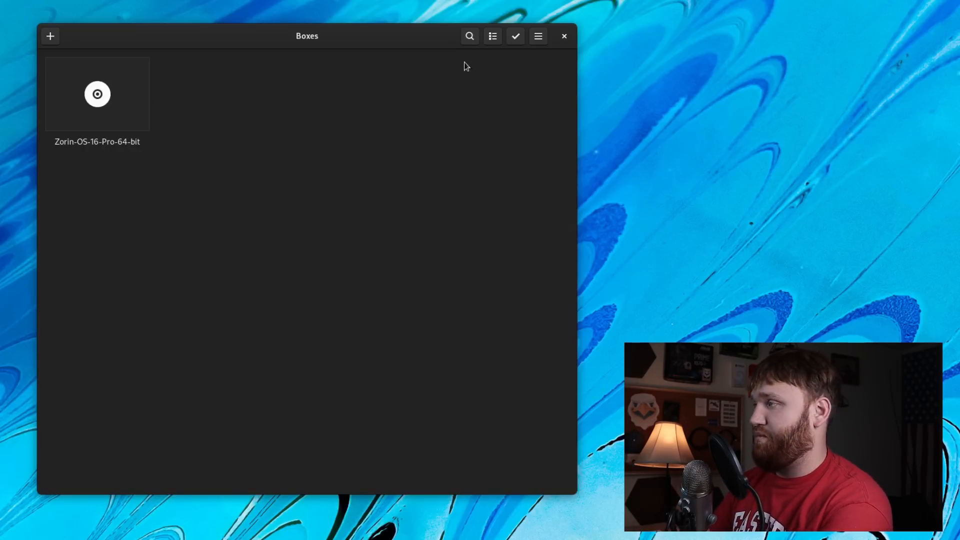
{"action": "mouse_move", "coordinate": [420, 130]}
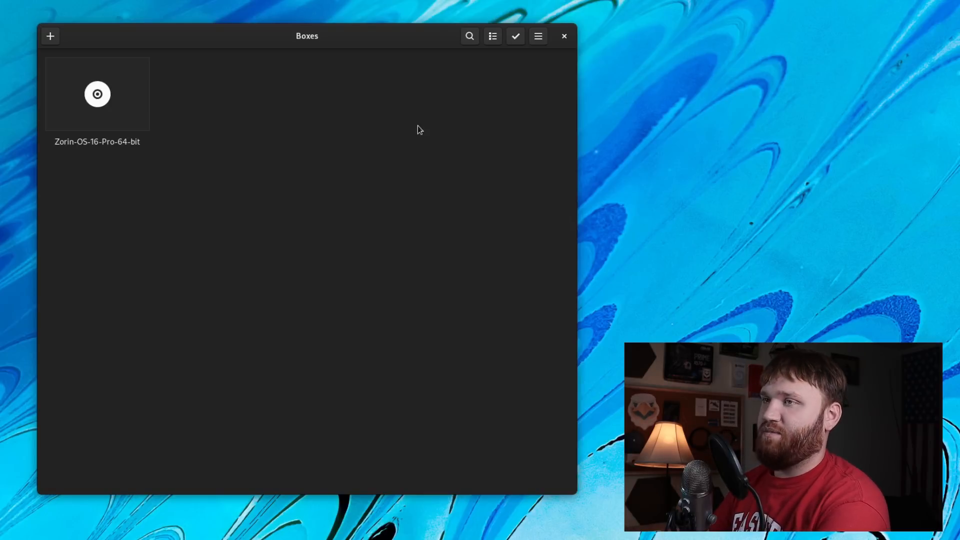
{"action": "mouse_move", "coordinate": [526, 71]}
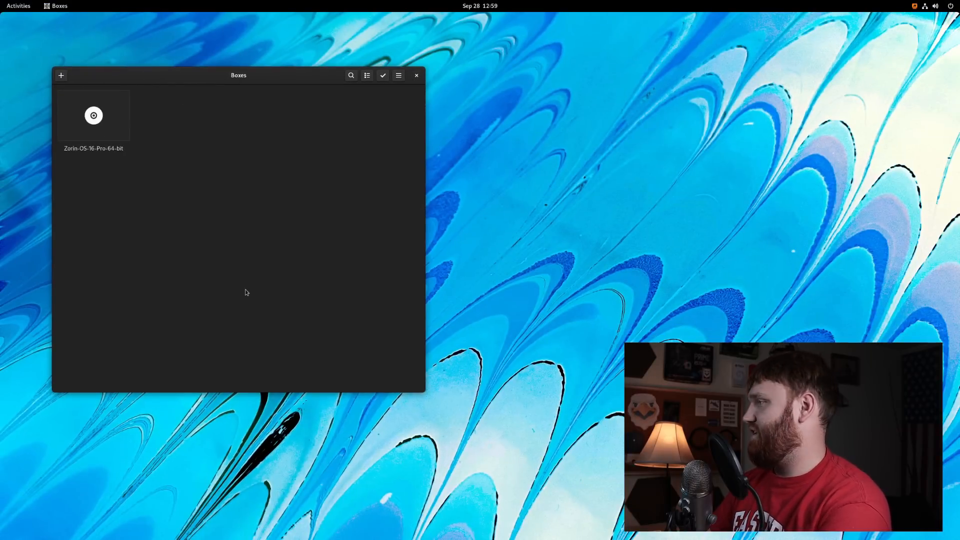
Step: Close the GNOME Boxes window with its X button
{"action": "left_click", "coordinate": [417, 74]}
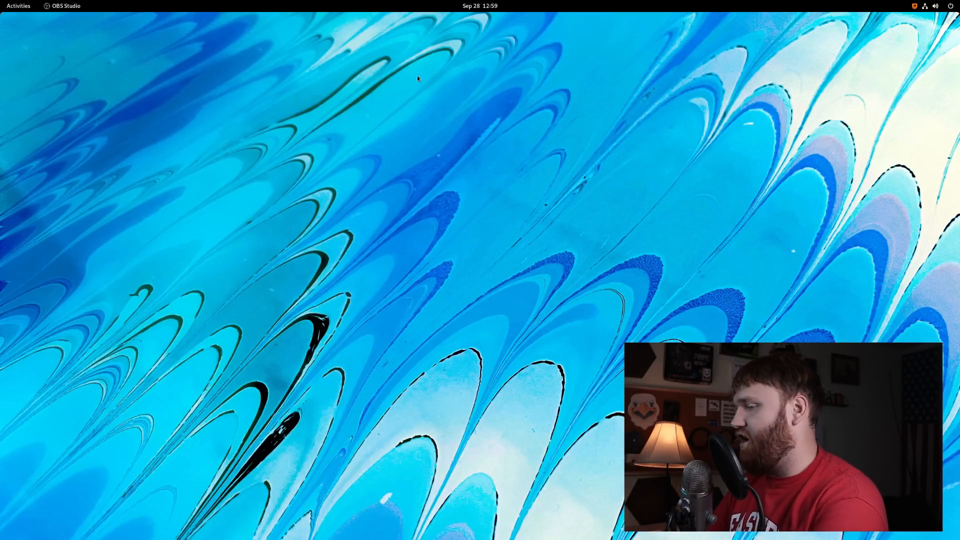
{"action": "mouse_move", "coordinate": [528, 177]}
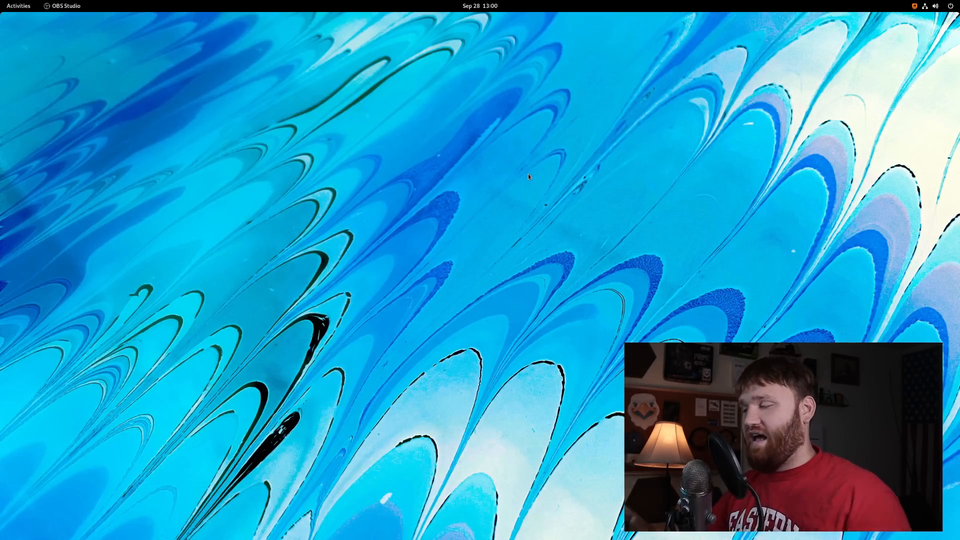